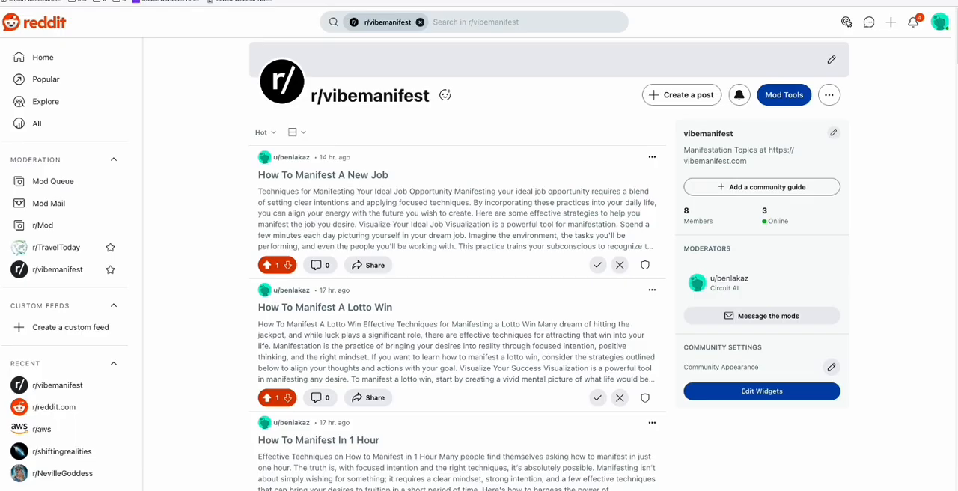
{"action": "mouse_move", "coordinate": [346, 216]}
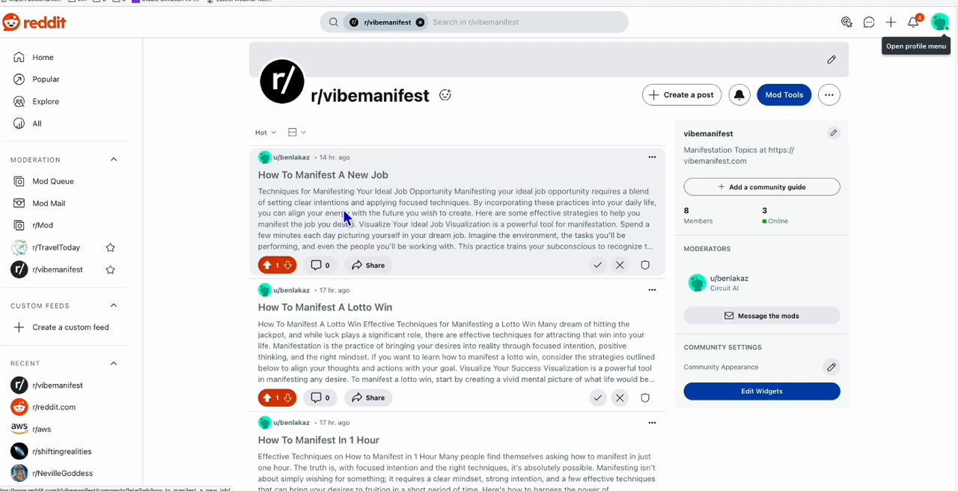
{"action": "mouse_move", "coordinate": [342, 187]}
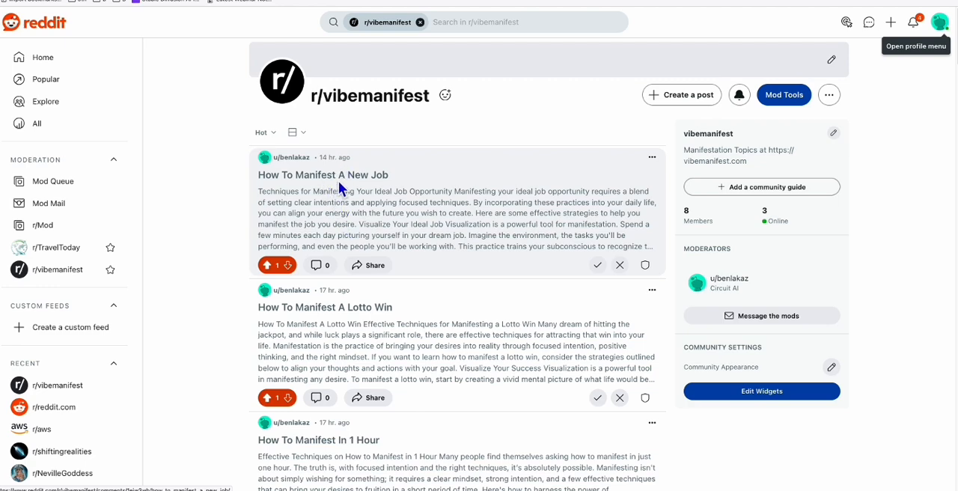
Open the 'How To Manifest A New Job' post from the r/vibemanifest feed.
{"action": "left_click", "coordinate": [323, 174]}
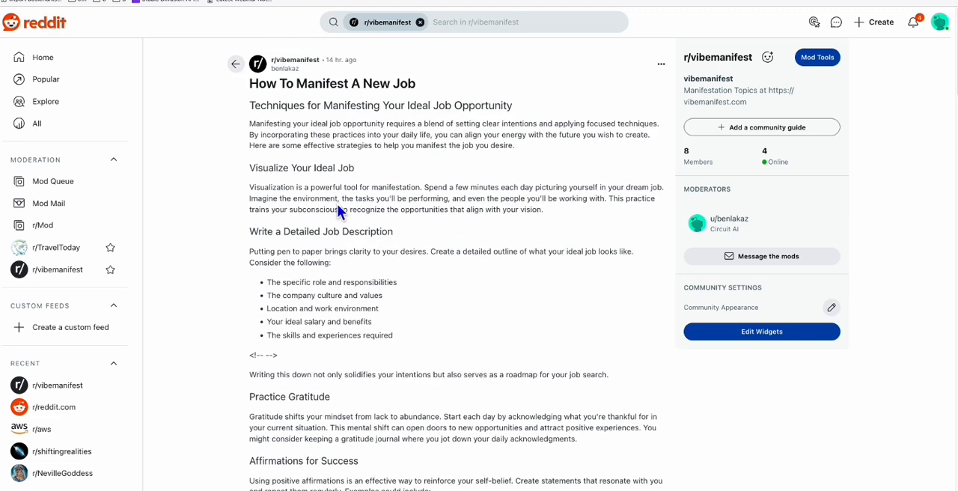
{"action": "mouse_move", "coordinate": [389, 176]}
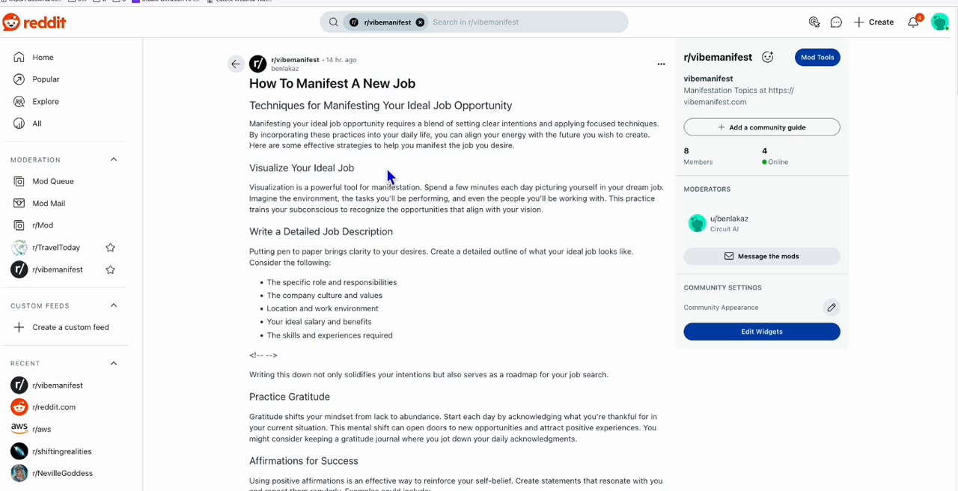
{"action": "mouse_move", "coordinate": [516, 127]}
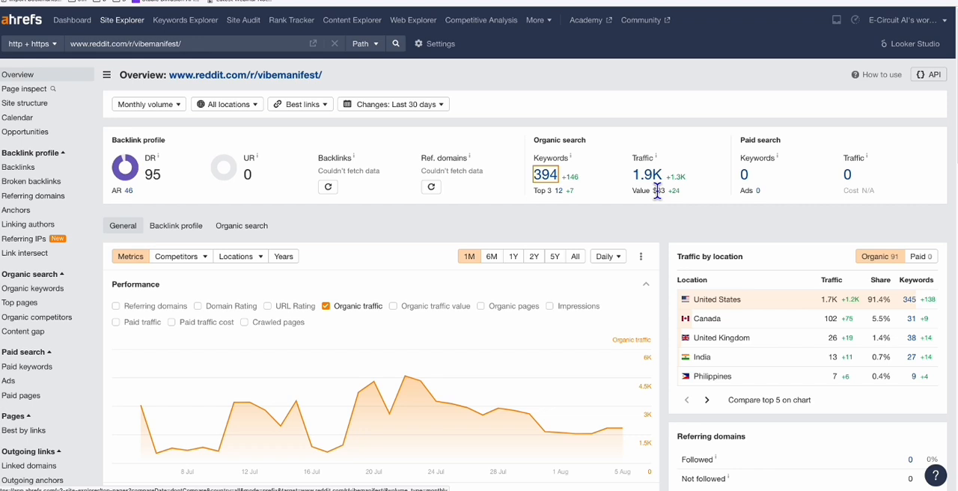
{"action": "mouse_move", "coordinate": [688, 149]}
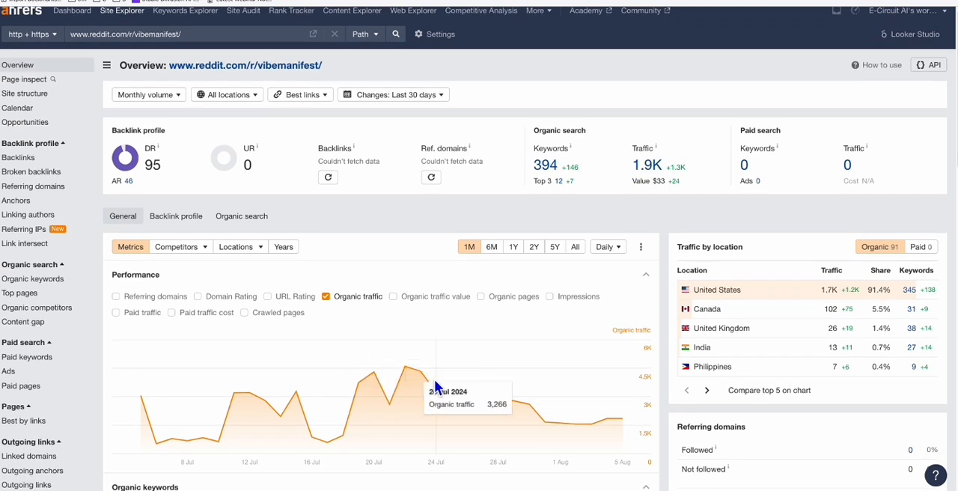
{"action": "mouse_move", "coordinate": [450, 407]}
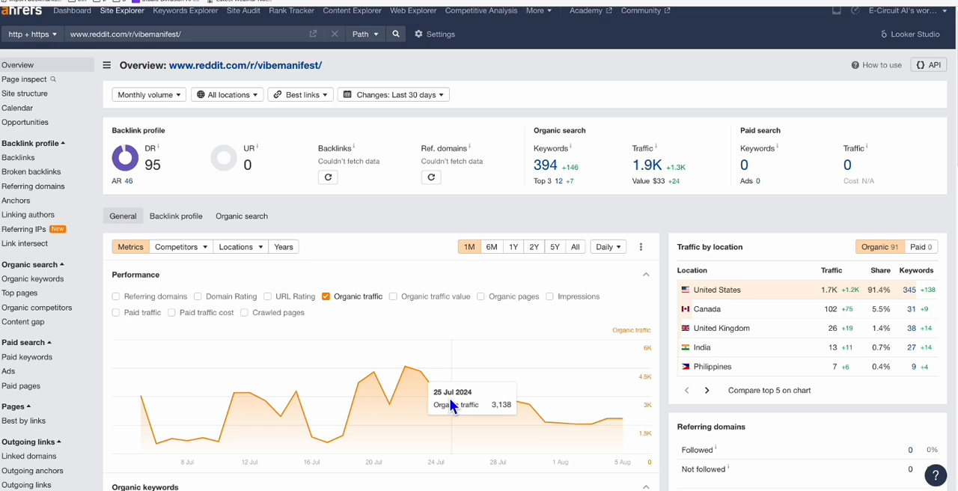
{"action": "mouse_move", "coordinate": [565, 425]}
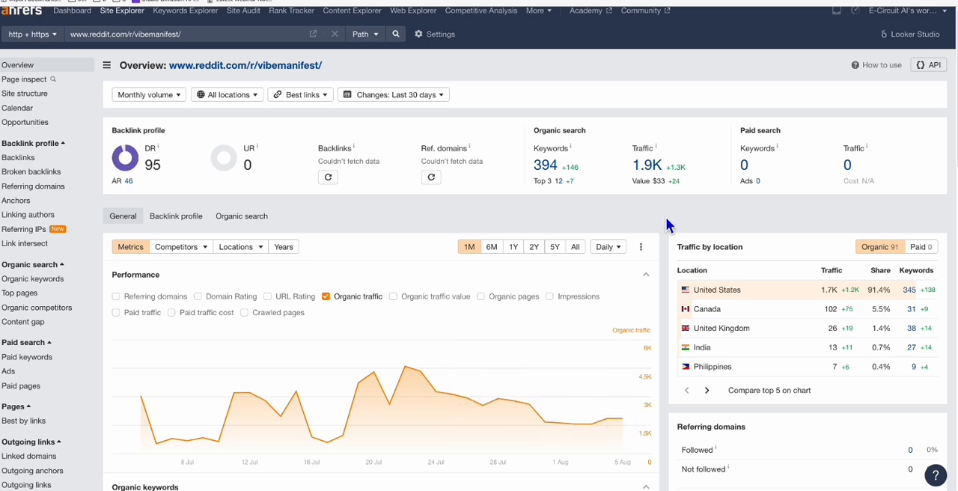
{"action": "mouse_move", "coordinate": [650, 166]}
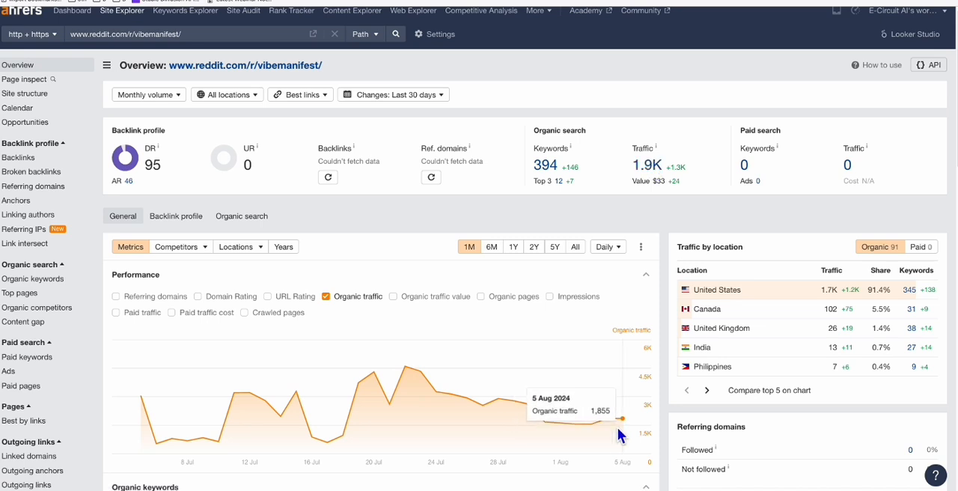
{"action": "mouse_move", "coordinate": [560, 424]}
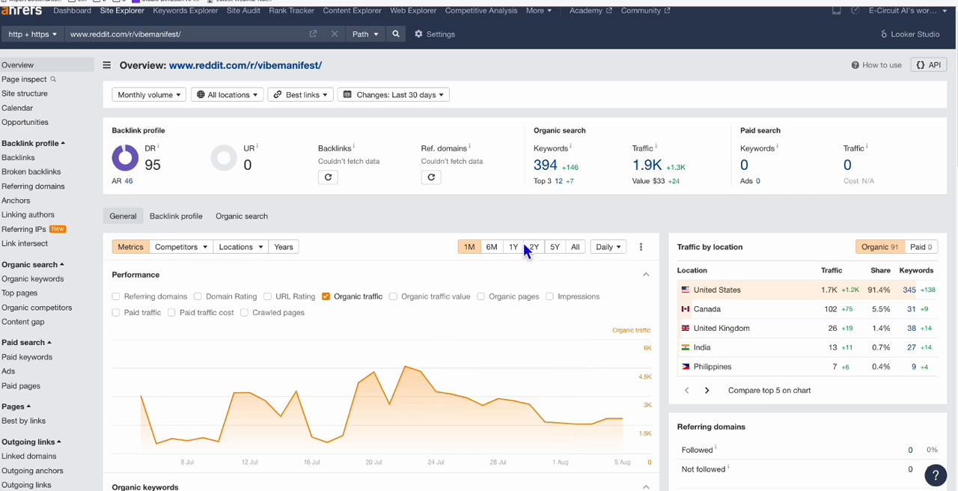
Open the Organic keywords report for reddit.com/r/vibemanifest and browse its 345 keywords.
{"action": "left_click", "coordinate": [33, 279]}
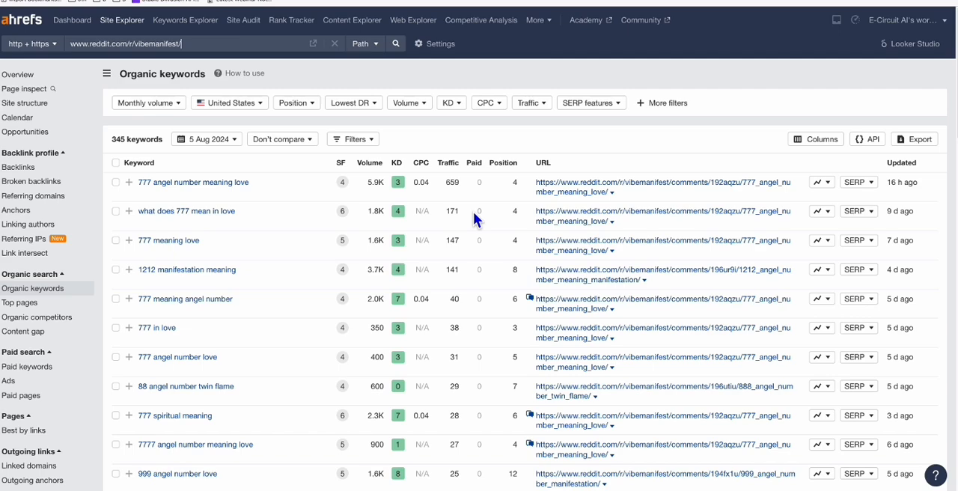
{"action": "scroll", "scroll_direction": "down", "scroll_amount": 3}
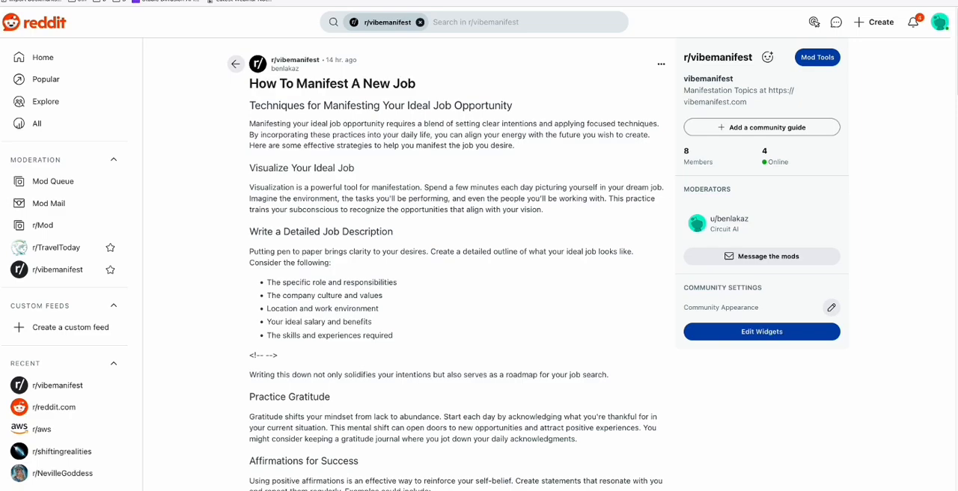
Return from the article to the r/vibemanifest feed and browse its posts.
{"action": "scroll", "scroll_direction": "down", "scroll_amount": 3}
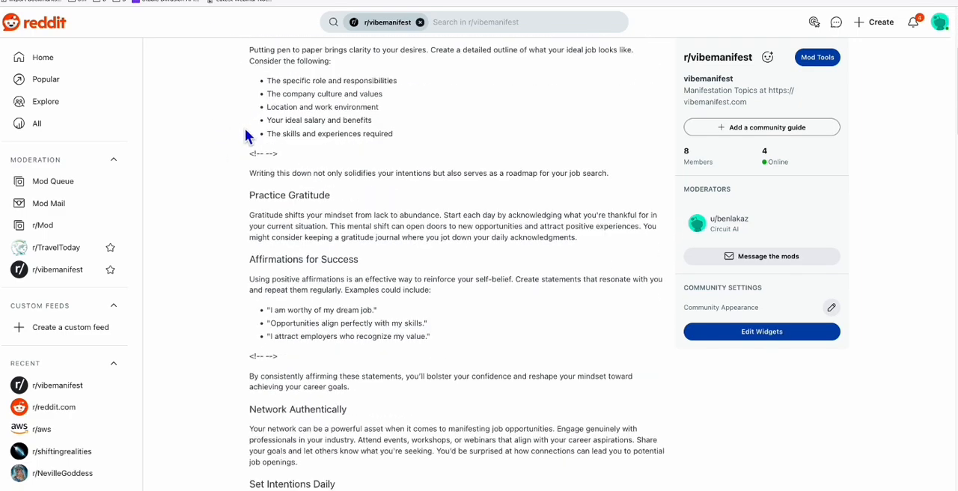
{"action": "scroll", "scroll_direction": "down", "scroll_amount": 3}
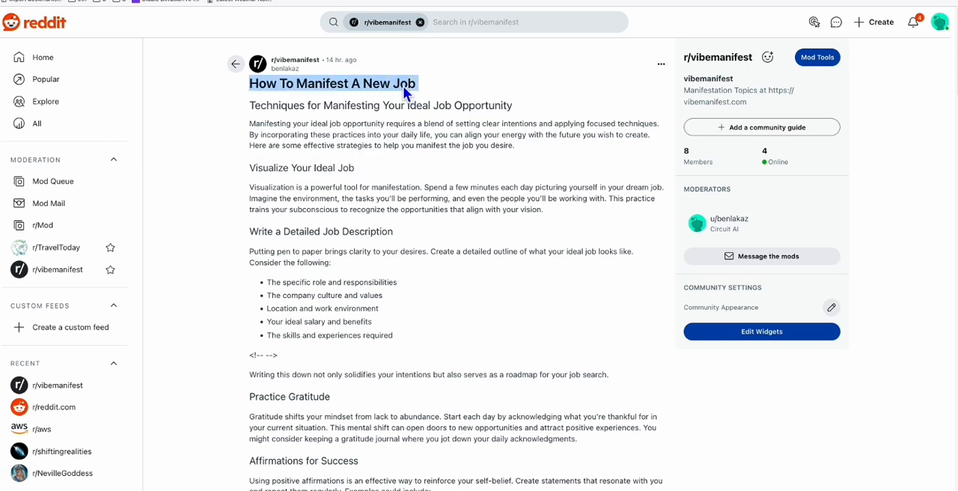
{"action": "left_click", "coordinate": [236, 62]}
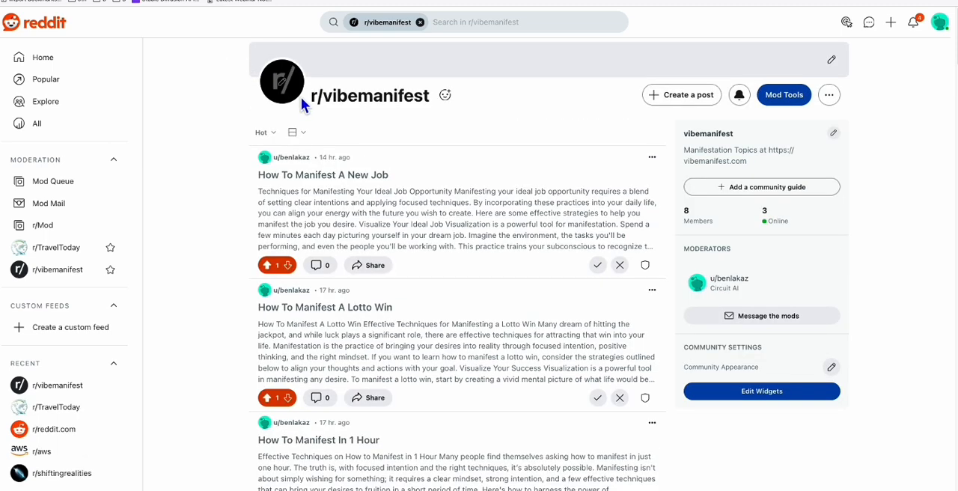
{"action": "scroll", "scroll_direction": "down", "scroll_amount": 3}
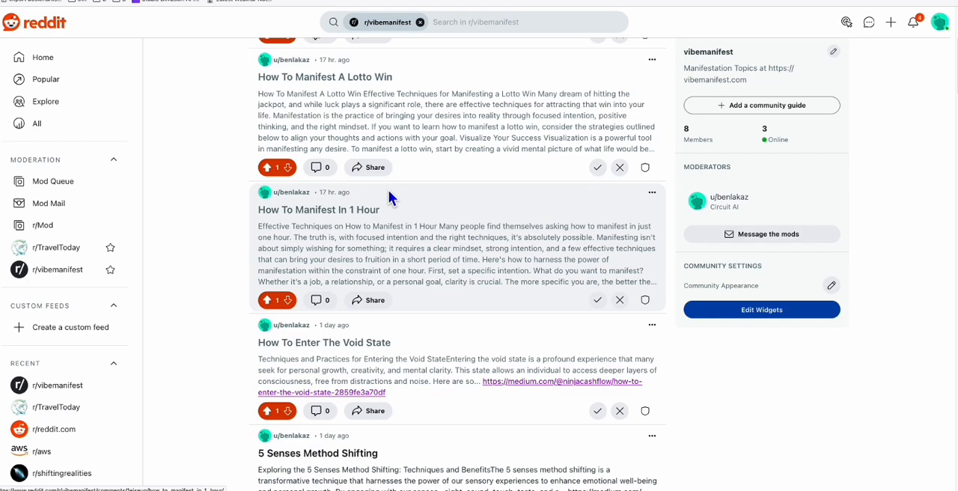
{"action": "scroll", "scroll_direction": "down", "scroll_amount": 3}
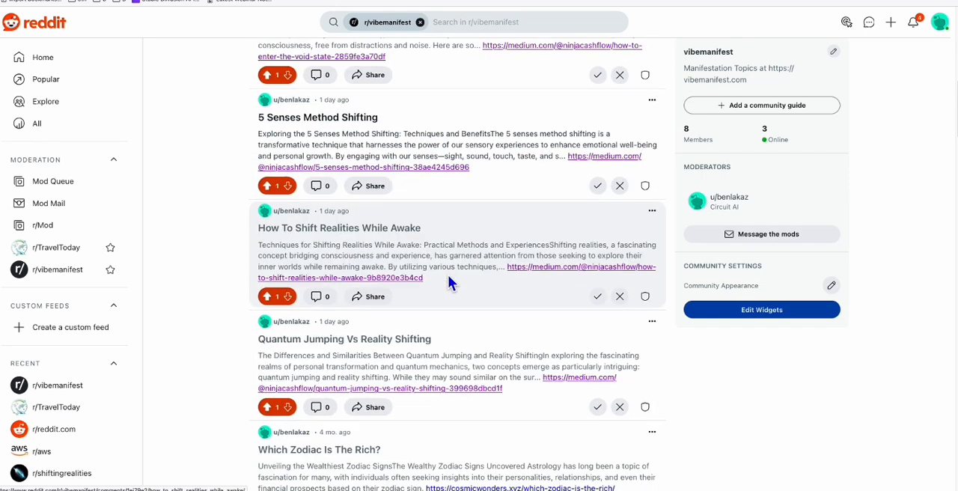
{"action": "scroll", "scroll_direction": "down", "scroll_amount": 3}
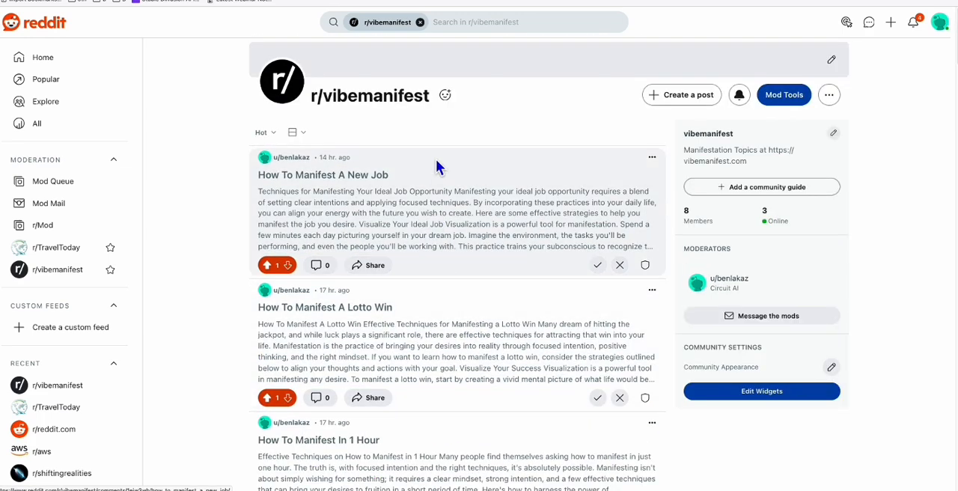
{"action": "mouse_move", "coordinate": [476, 234]}
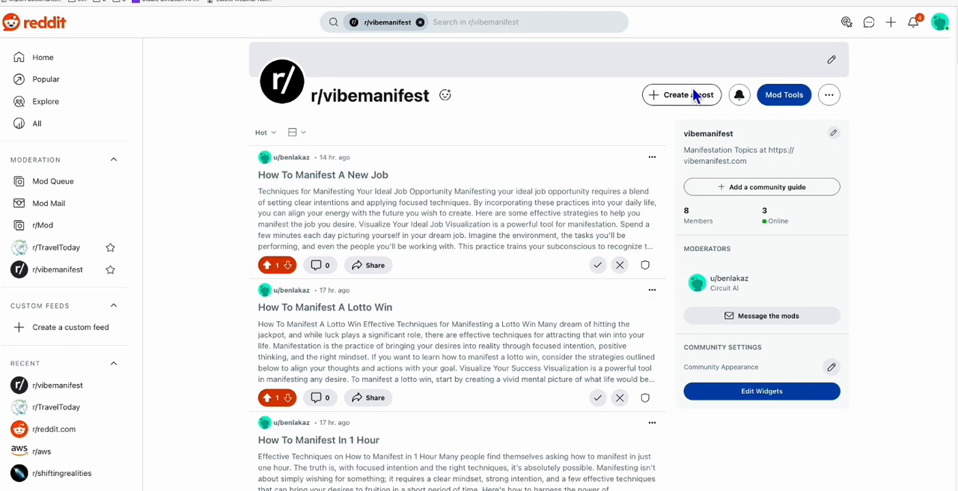
{"action": "mouse_move", "coordinate": [693, 104]}
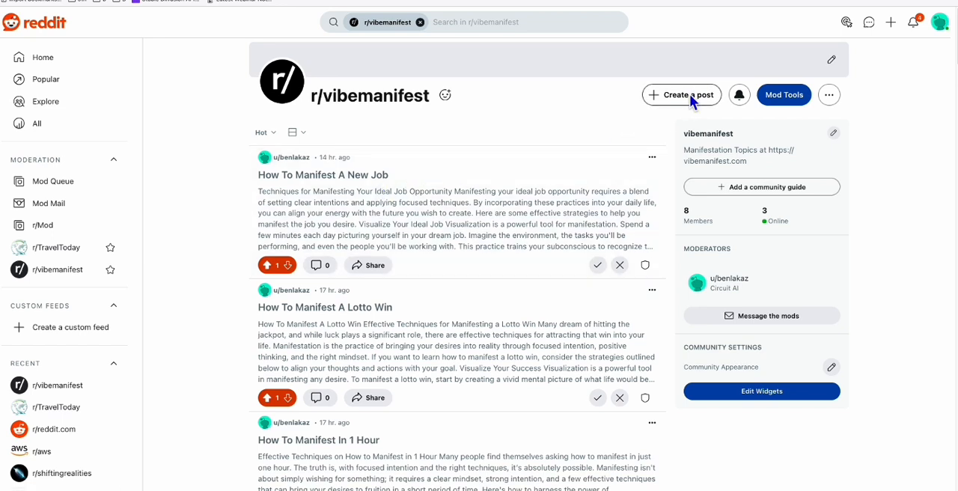
Start a new text post in r/vibemanifest via Create a post.
{"action": "left_click", "coordinate": [681, 95]}
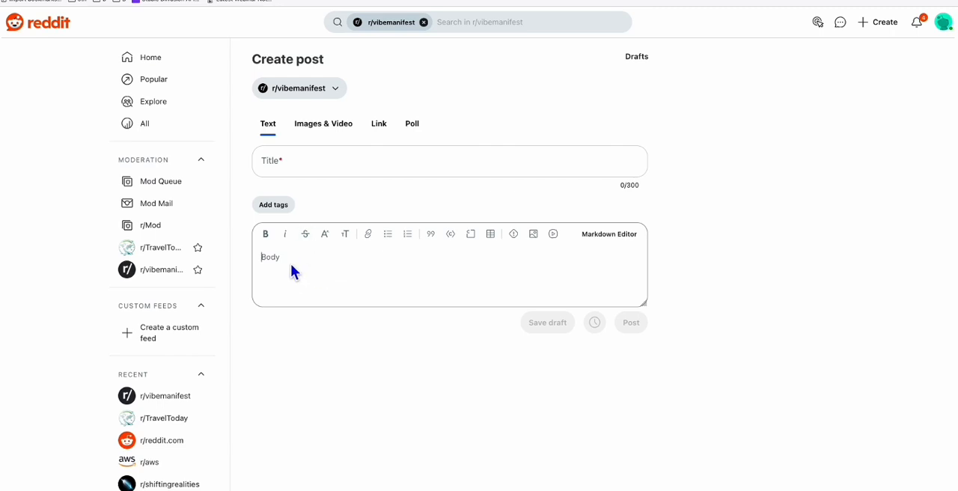
{"action": "mouse_move", "coordinate": [290, 166]}
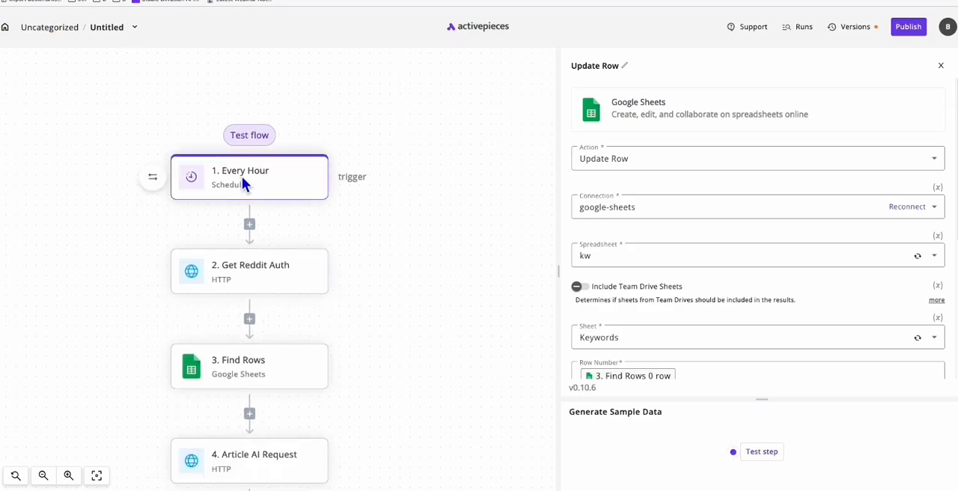
{"action": "mouse_move", "coordinate": [320, 332]}
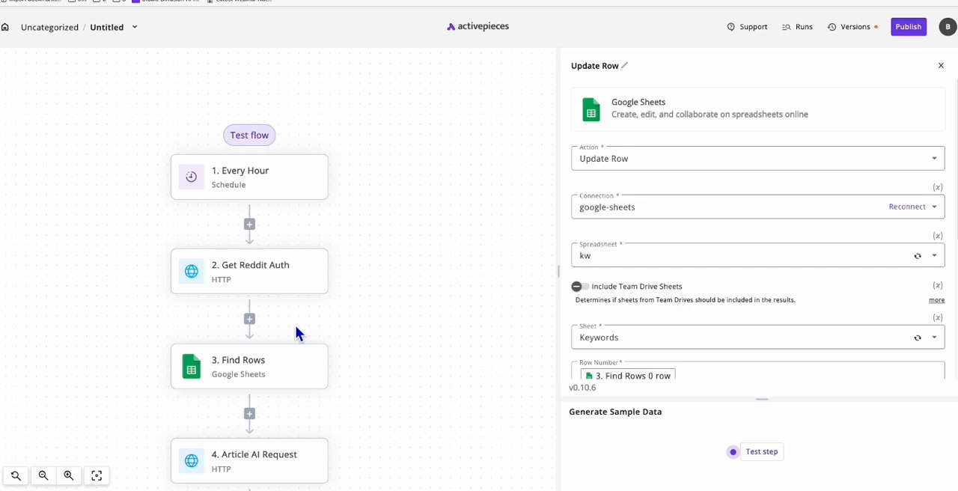
{"action": "left_click", "coordinate": [249, 366]}
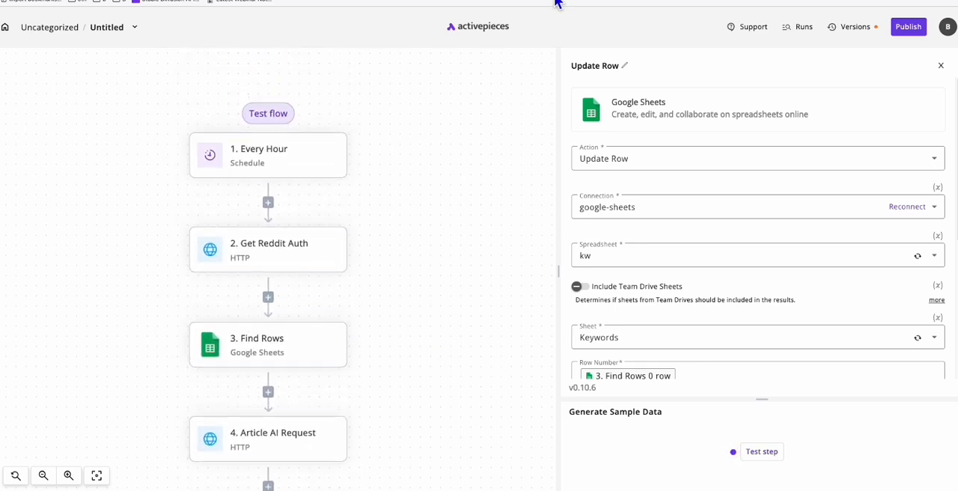
{"action": "left_click", "coordinate": [760, 452]}
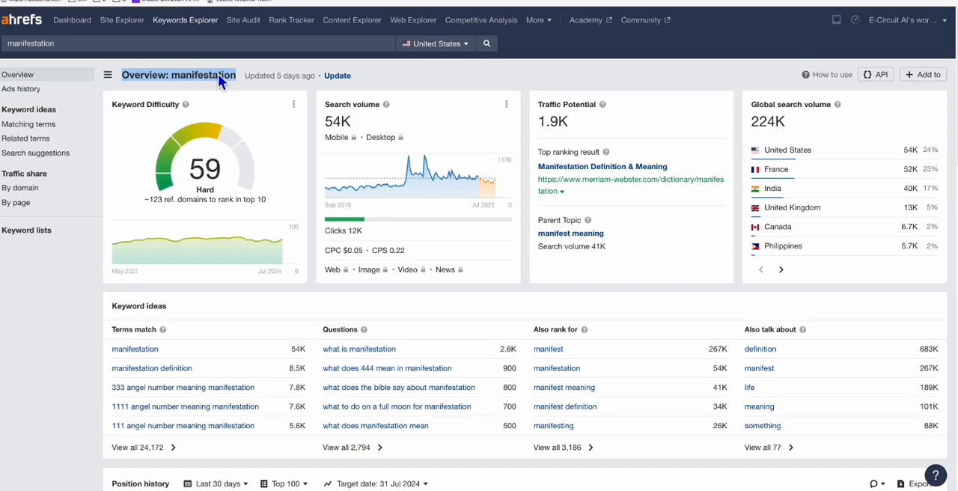
Select low-difficulty question keywords such as 'what is manifestation in the bible' from the KD-up-to-1 matching terms.
{"action": "scroll", "scroll_direction": "down", "scroll_amount": 3}
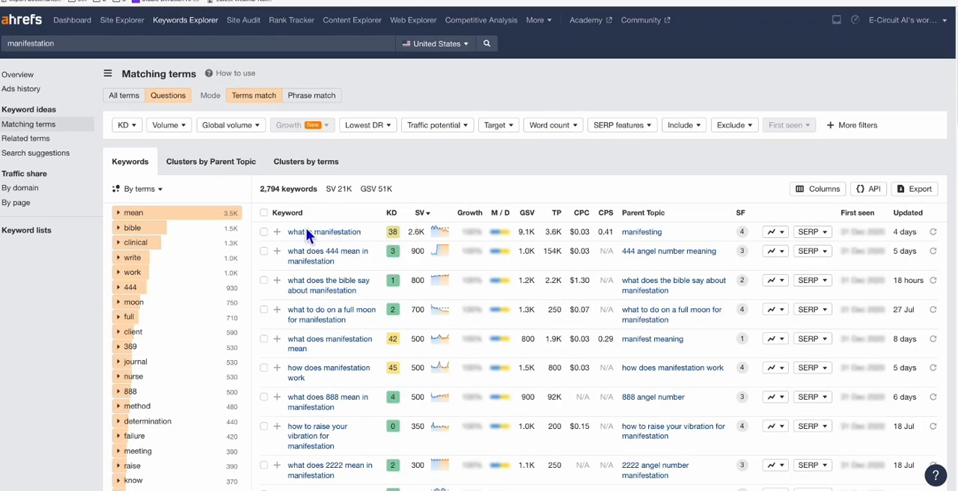
{"action": "scroll", "scroll_direction": "down", "scroll_amount": 3}
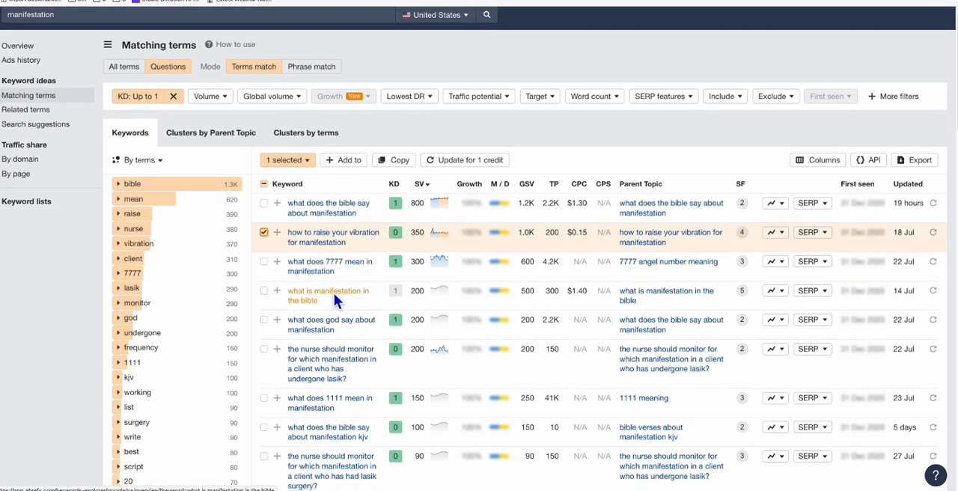
{"action": "left_click", "coordinate": [263, 290]}
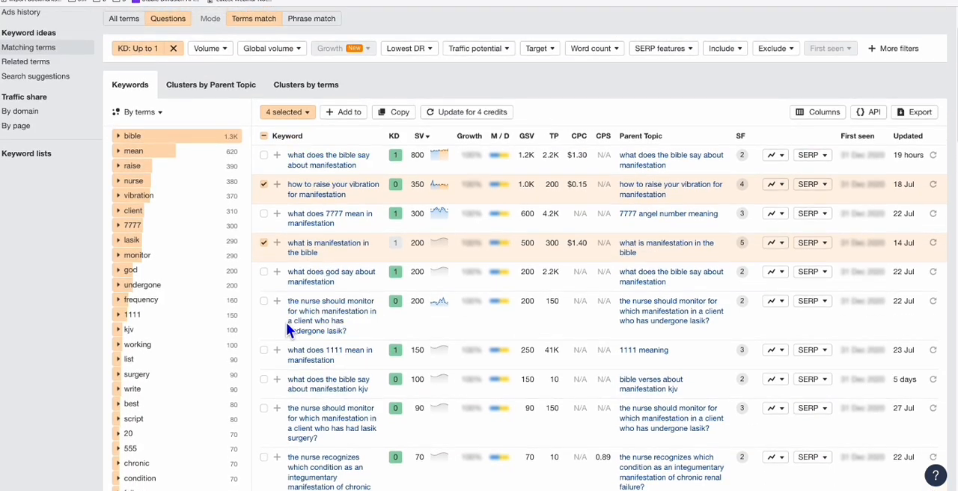
{"action": "left_click", "coordinate": [263, 350]}
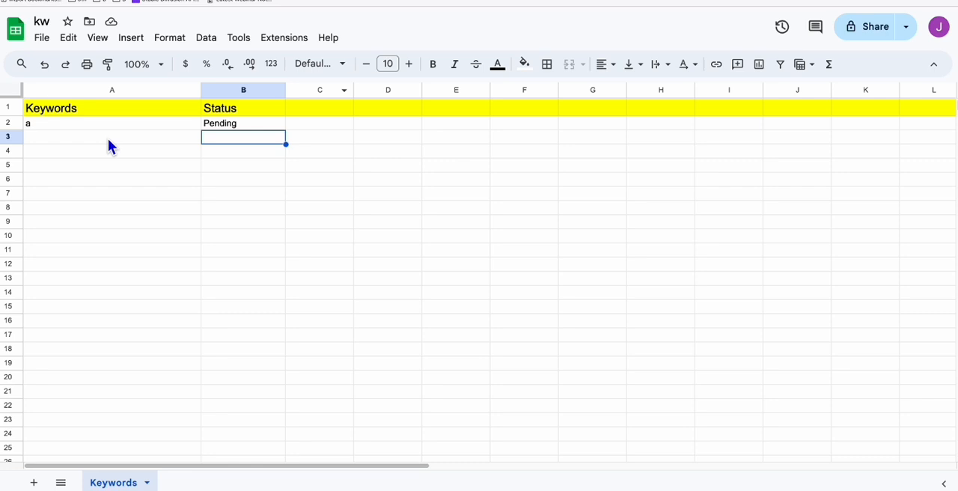
Paste the five copied manifestation keywords into the Keywords column of the kw sheet.
{"action": "key", "text": "ctrl+v"}
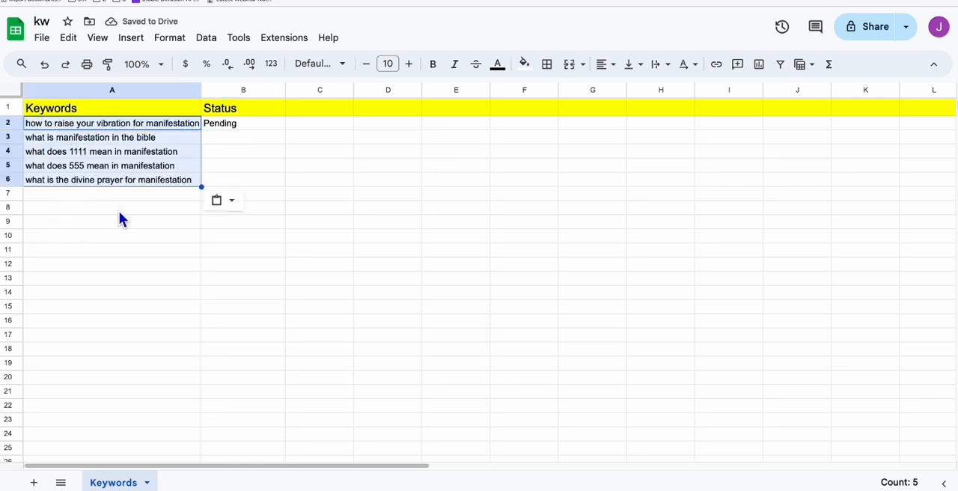
{"action": "left_click", "coordinate": [242, 138]}
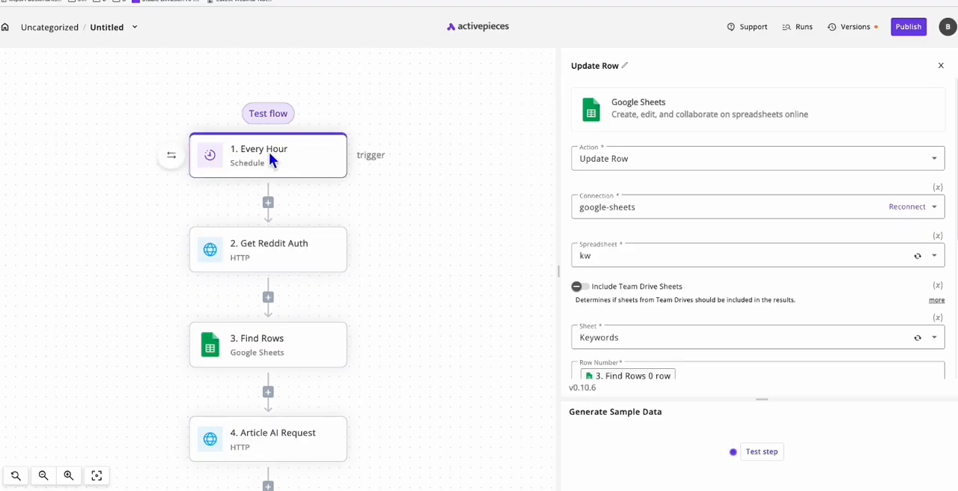
{"action": "mouse_move", "coordinate": [275, 164]}
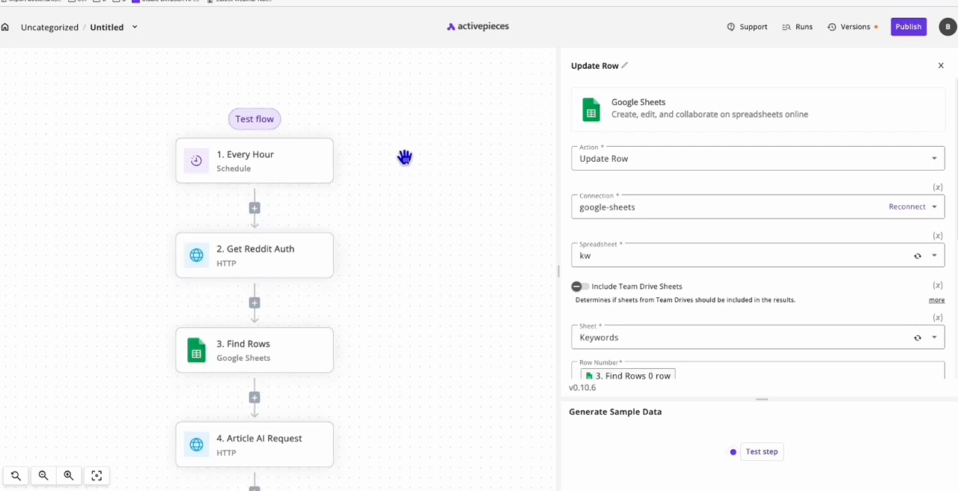
{"action": "mouse_move", "coordinate": [410, 170]}
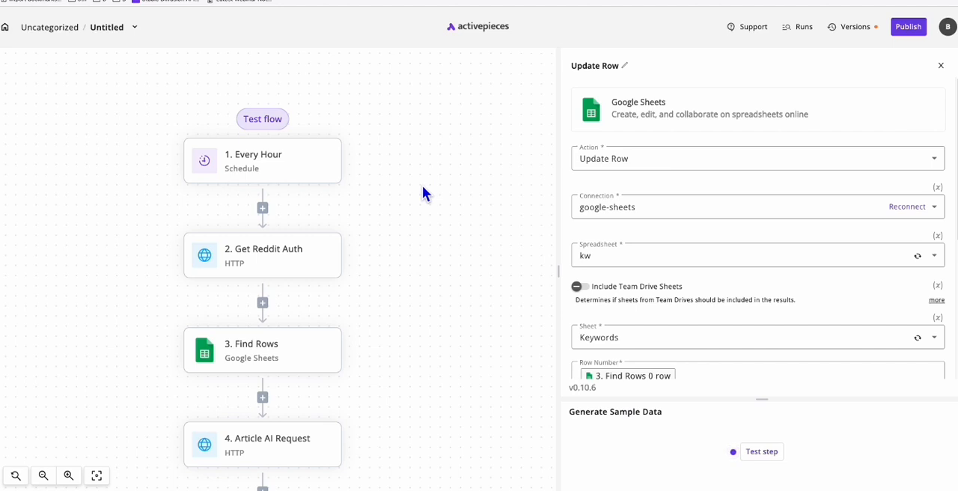
Review the Get Reddit Auth step's POST access-token request, its Headers and password-grant Form Data.
{"action": "left_click", "coordinate": [760, 452]}
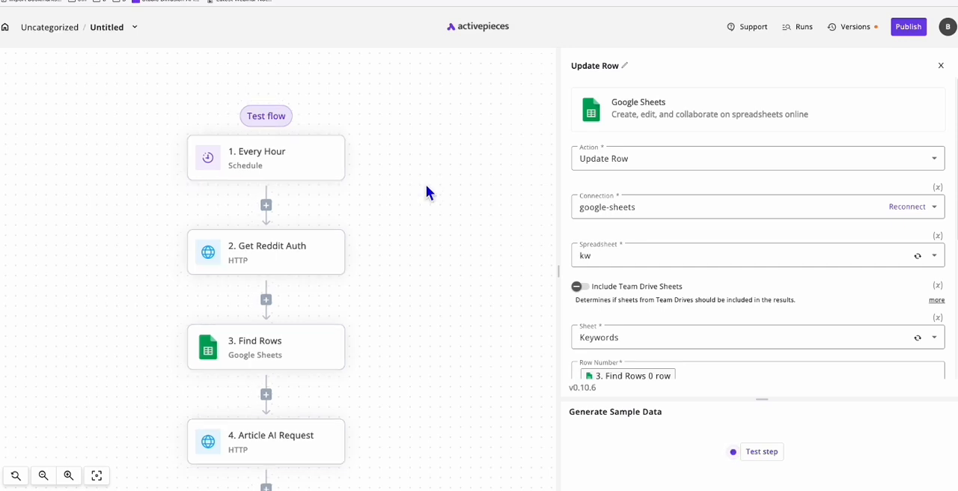
{"action": "left_click", "coordinate": [266, 197]}
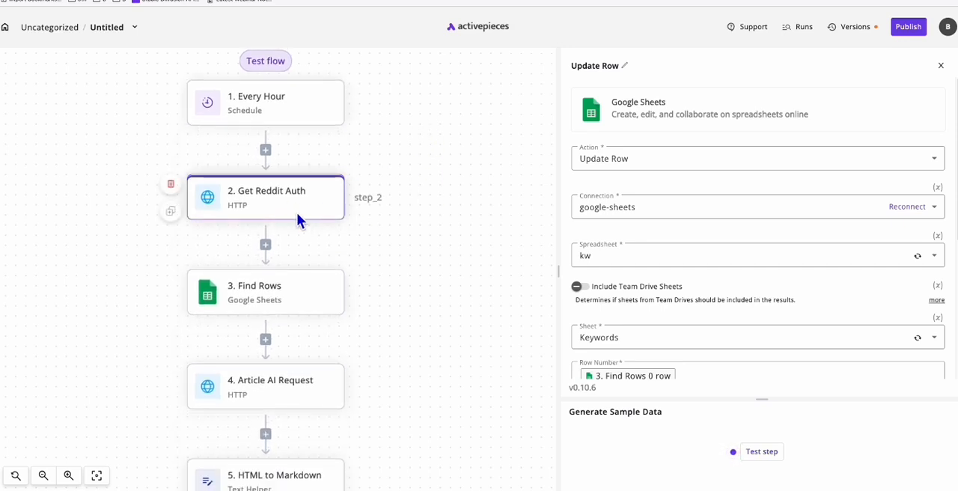
{"action": "mouse_move", "coordinate": [278, 209]}
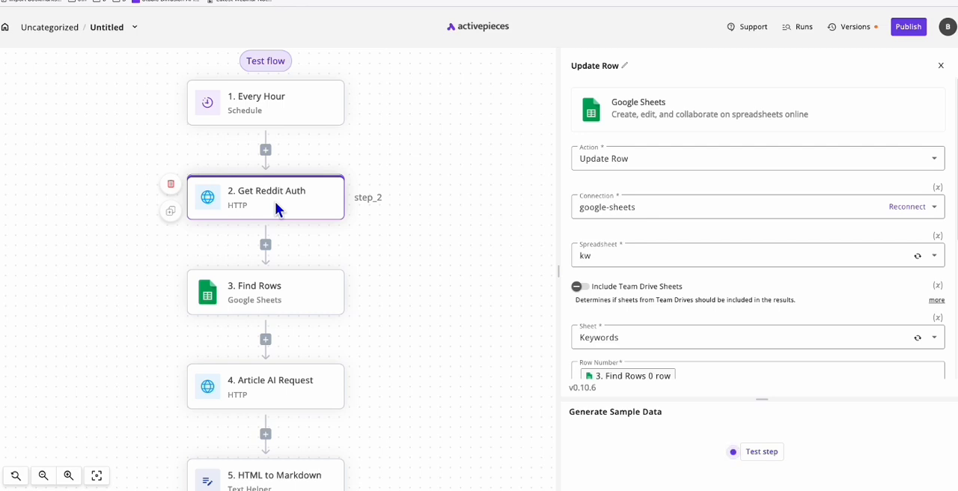
{"action": "left_click", "coordinate": [267, 197]}
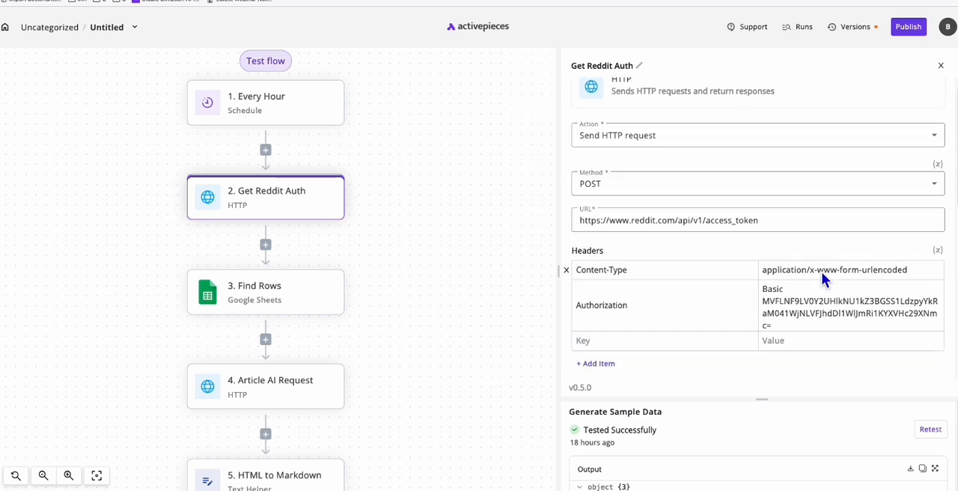
{"action": "scroll", "scroll_direction": "down", "scroll_amount": 3}
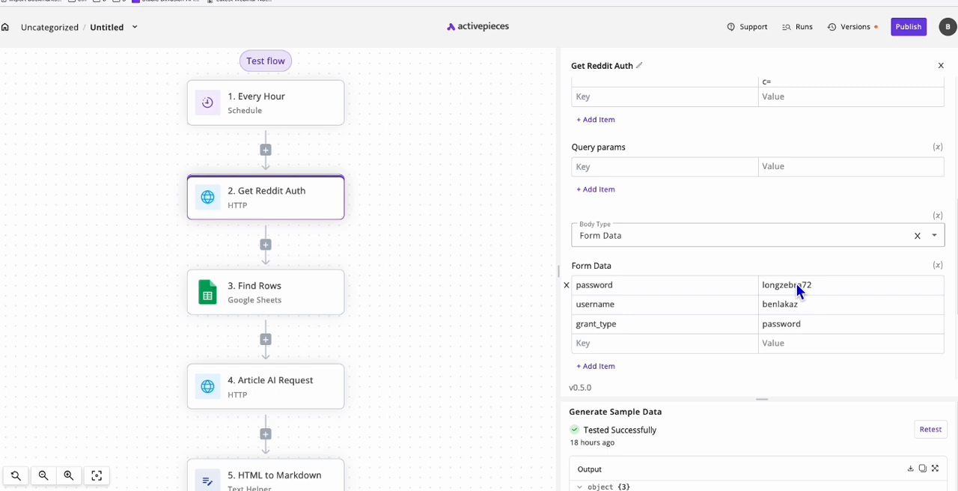
{"action": "mouse_move", "coordinate": [799, 260]}
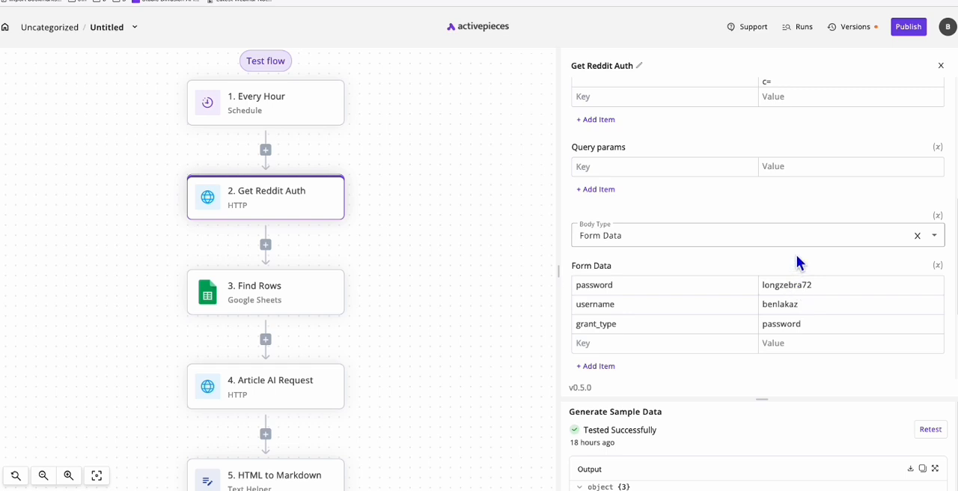
{"action": "mouse_move", "coordinate": [587, 275]}
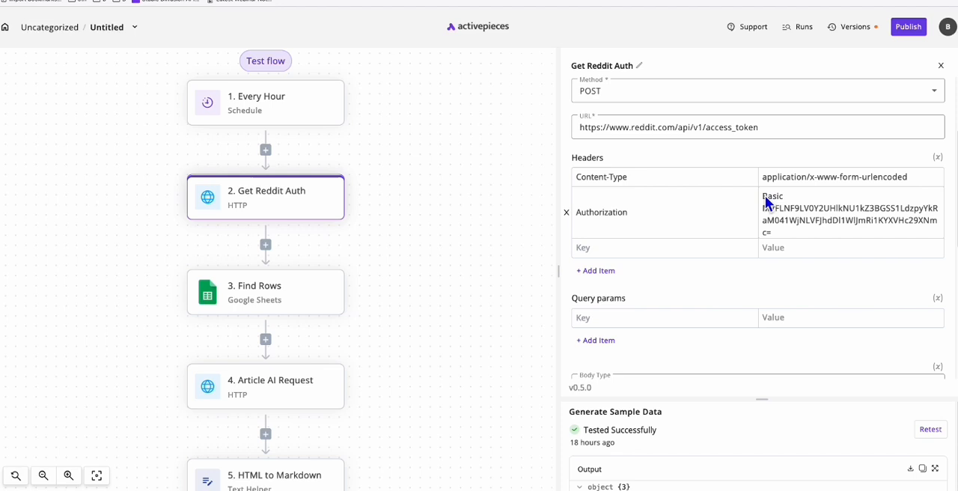
{"action": "mouse_move", "coordinate": [772, 216]}
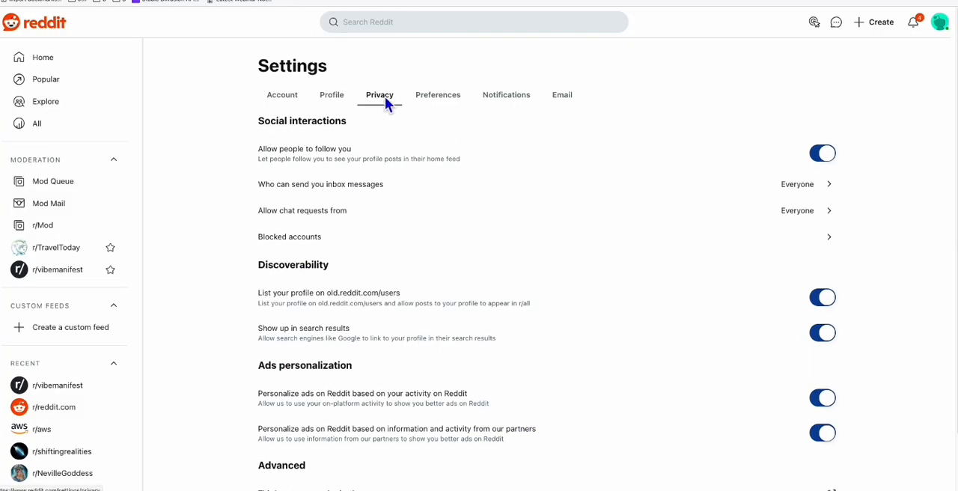
Open Third-party app authorizations to show the activepieces app's client id and secret.
{"action": "scroll", "scroll_direction": "down", "scroll_amount": 3}
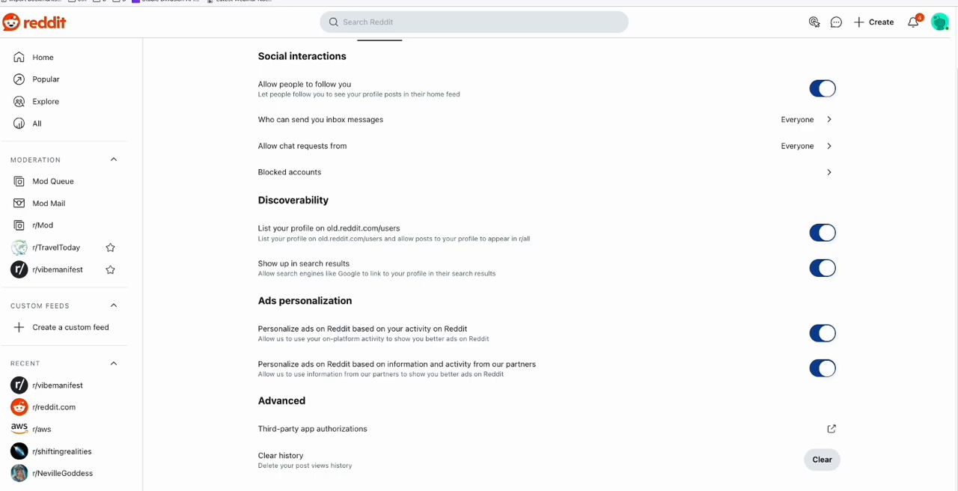
{"action": "left_click", "coordinate": [830, 428]}
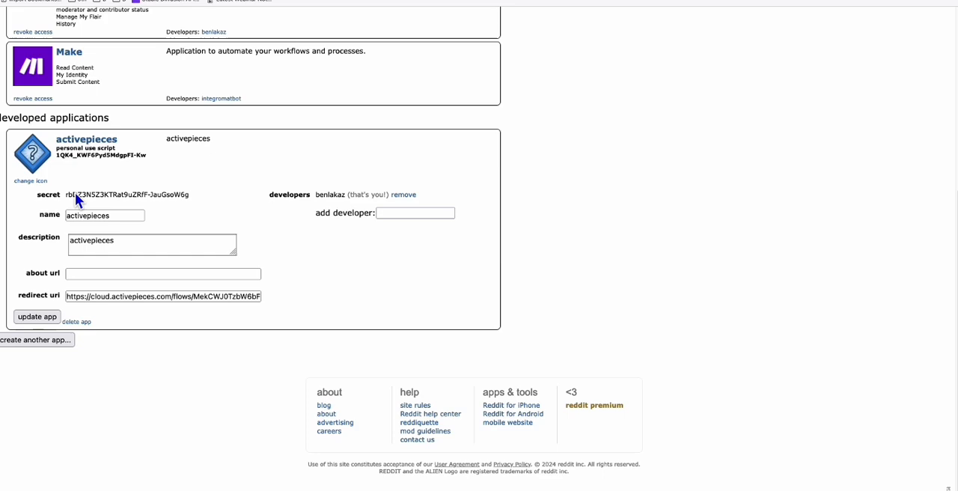
{"action": "mouse_move", "coordinate": [81, 163]}
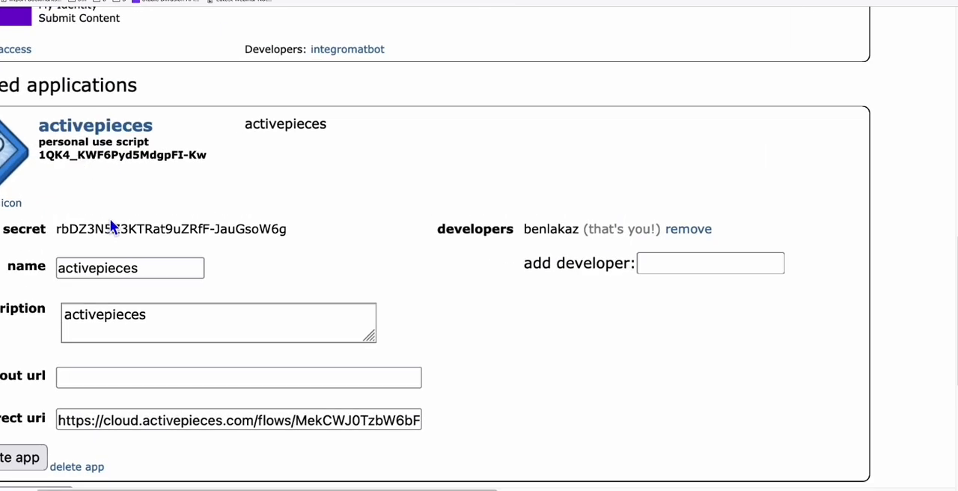
{"action": "mouse_move", "coordinate": [42, 165]}
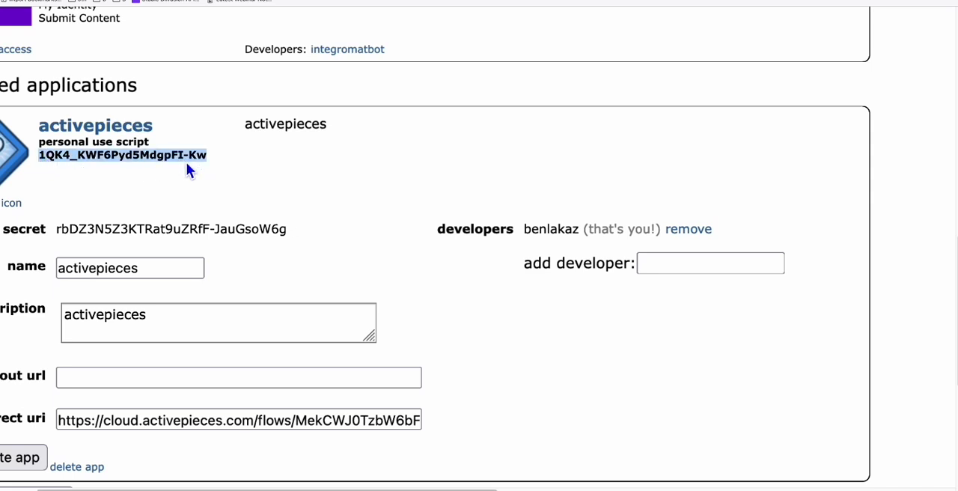
{"action": "mouse_move", "coordinate": [78, 165]}
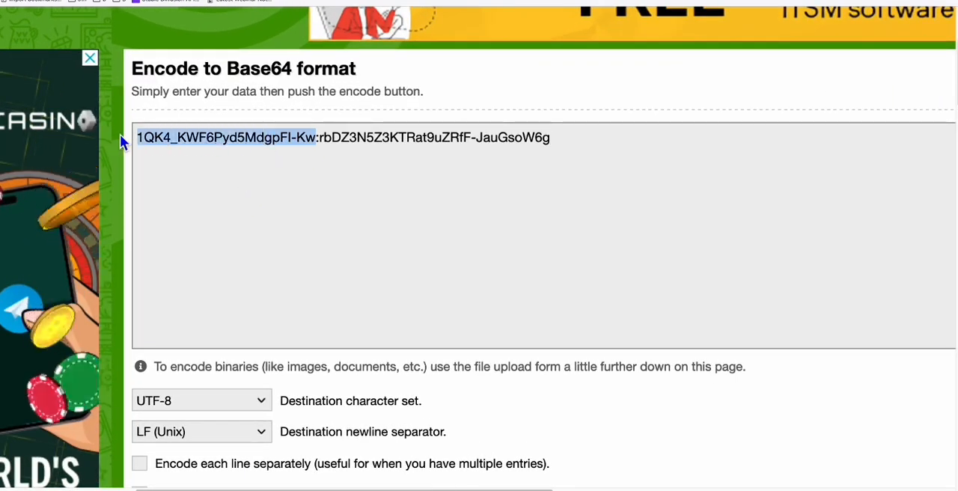
Enter the Reddit client id, a colon and the secret into the Encode to Base64 input.
{"action": "left_click", "coordinate": [318, 137]}
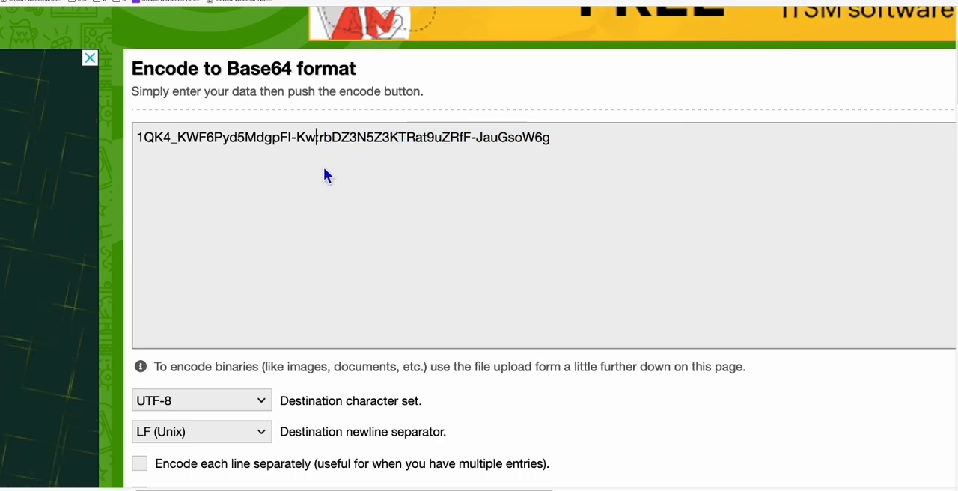
{"action": "left_click", "coordinate": [200, 231]}
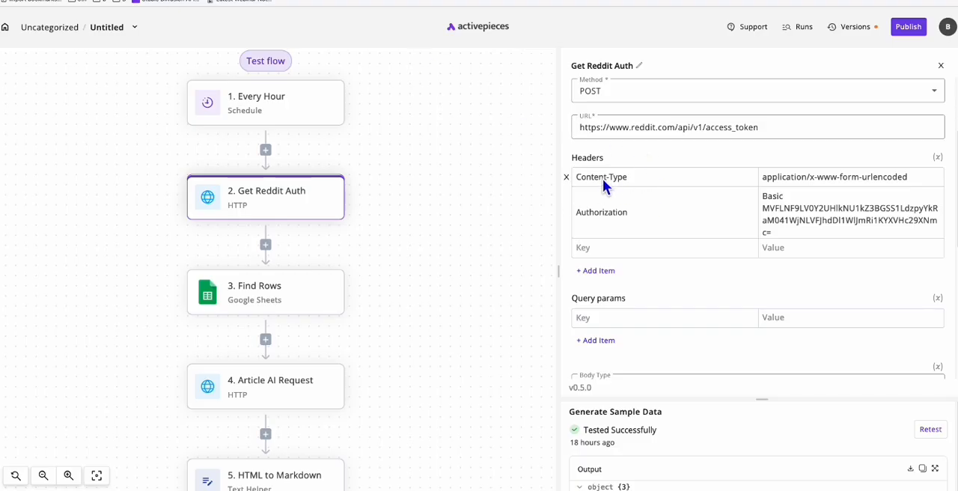
{"action": "mouse_move", "coordinate": [856, 217]}
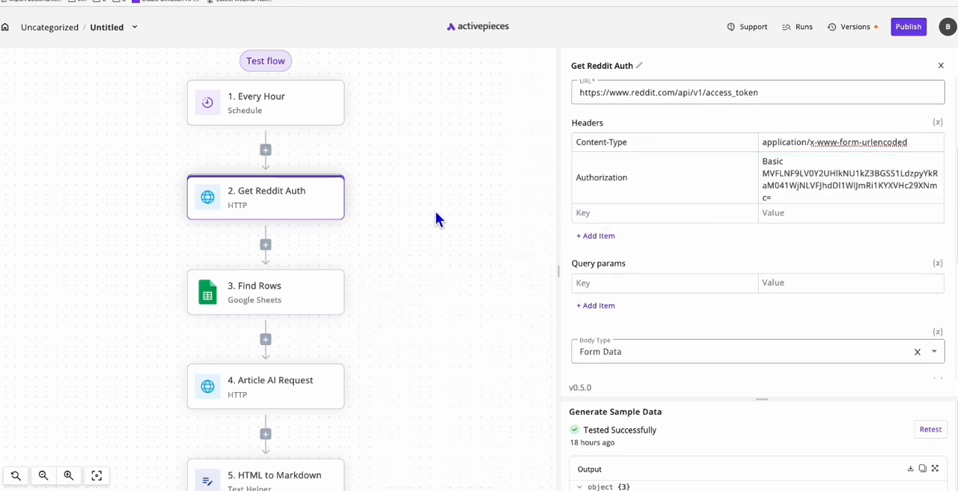
Open the Find Rows step that searches the Keywords sheet for Status Pending rows.
{"action": "left_click", "coordinate": [264, 292]}
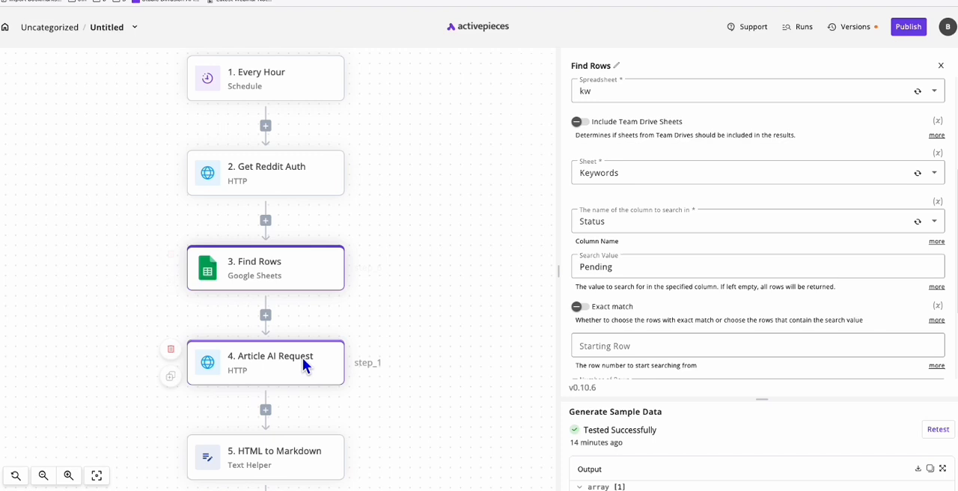
Show the App Secret Key page and its Implementation Instructions with the create-article Request URL.
{"action": "left_click", "coordinate": [267, 364]}
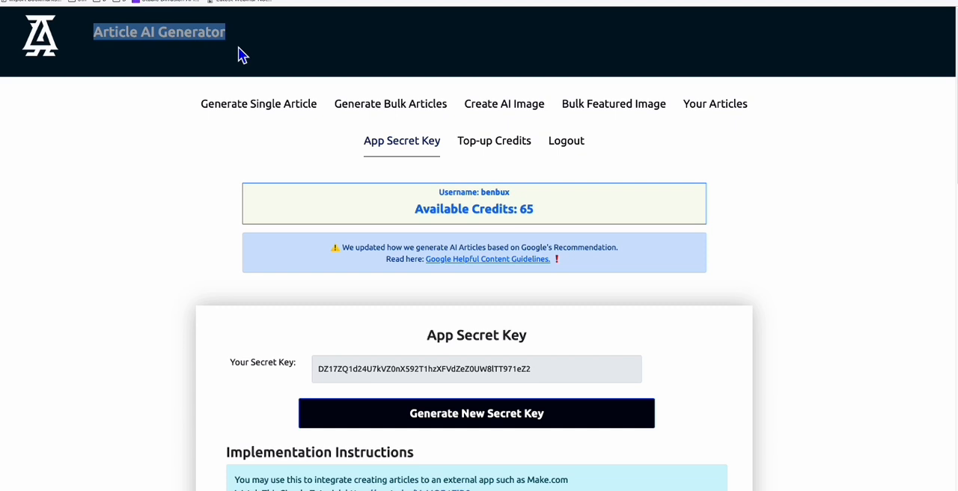
{"action": "mouse_move", "coordinate": [305, 157]}
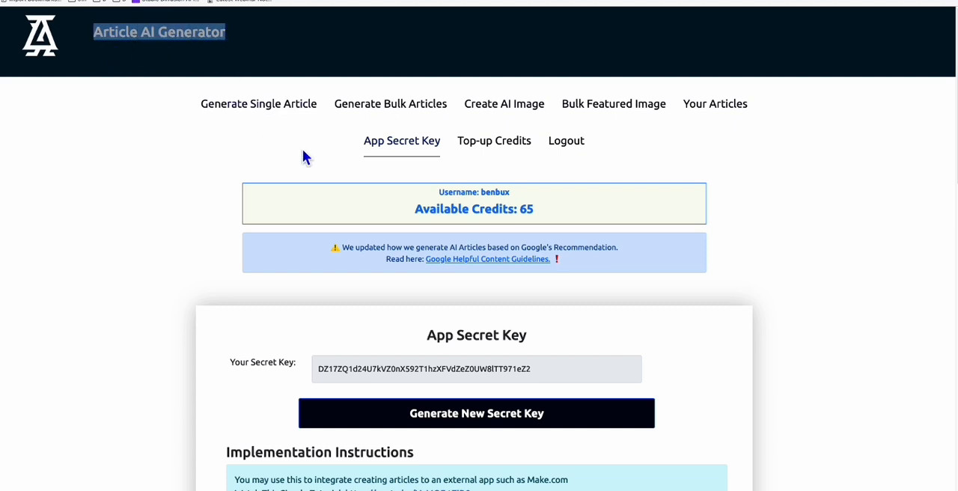
{"action": "mouse_move", "coordinate": [401, 141]}
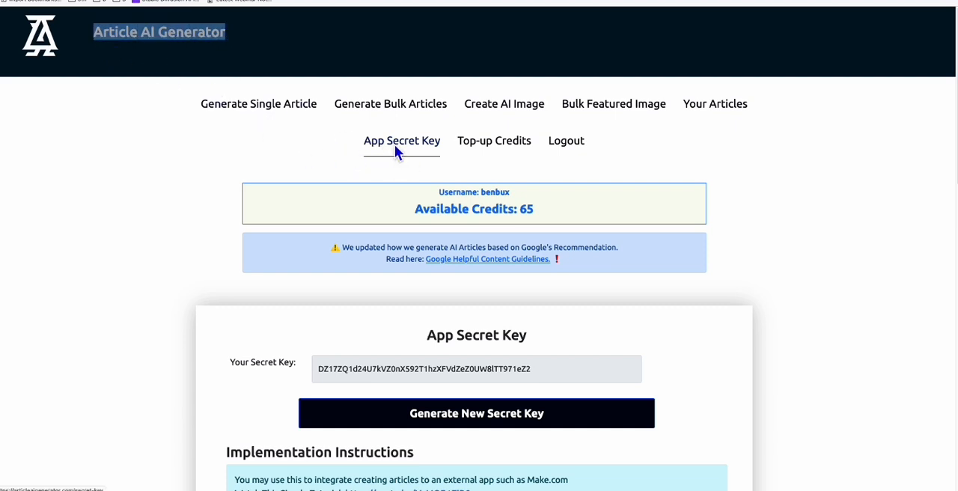
{"action": "scroll", "scroll_direction": "down", "scroll_amount": 3}
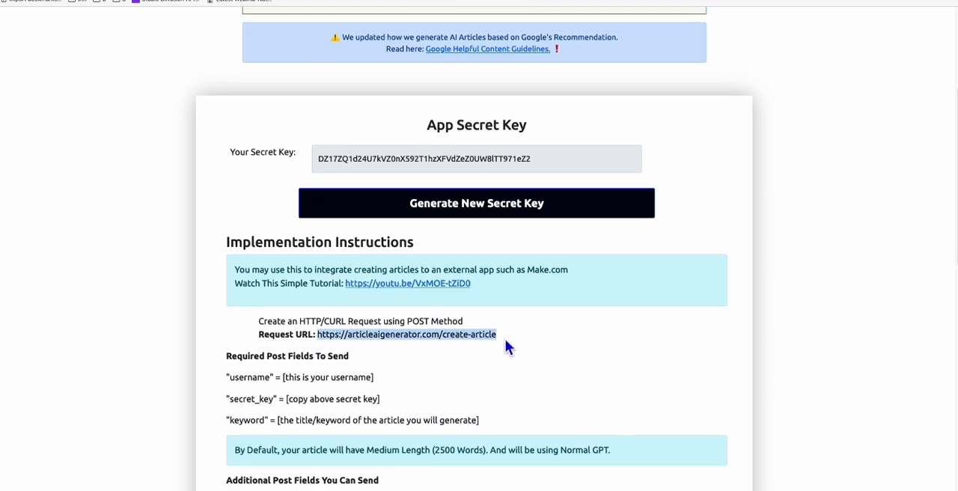
{"action": "scroll", "scroll_direction": "down", "scroll_amount": 3}
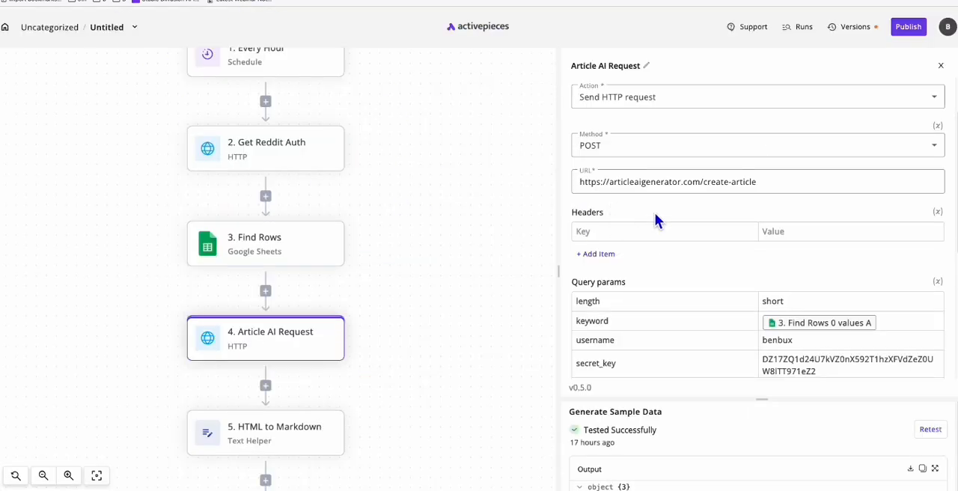
Scroll the Article AI Request panel to its query params showing the keyword mapped to column A.
{"action": "scroll", "scroll_direction": "down", "scroll_amount": 3}
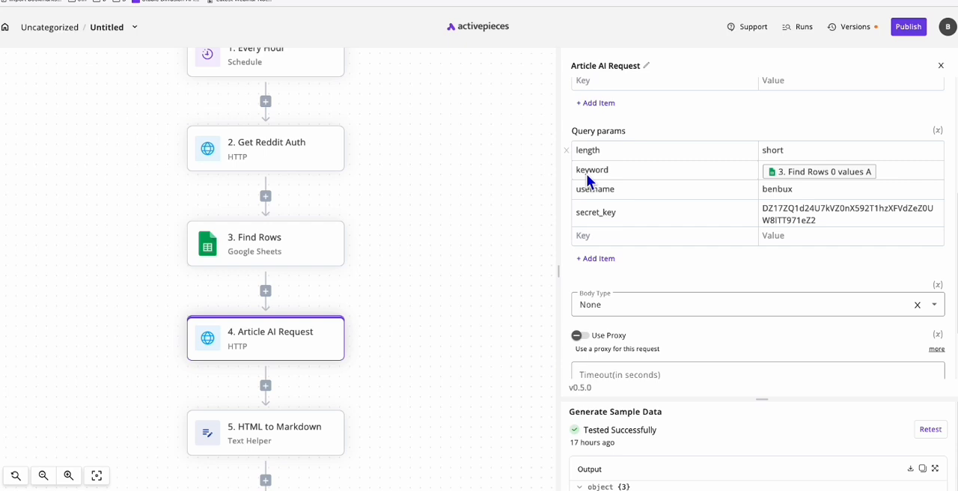
{"action": "mouse_move", "coordinate": [566, 169]}
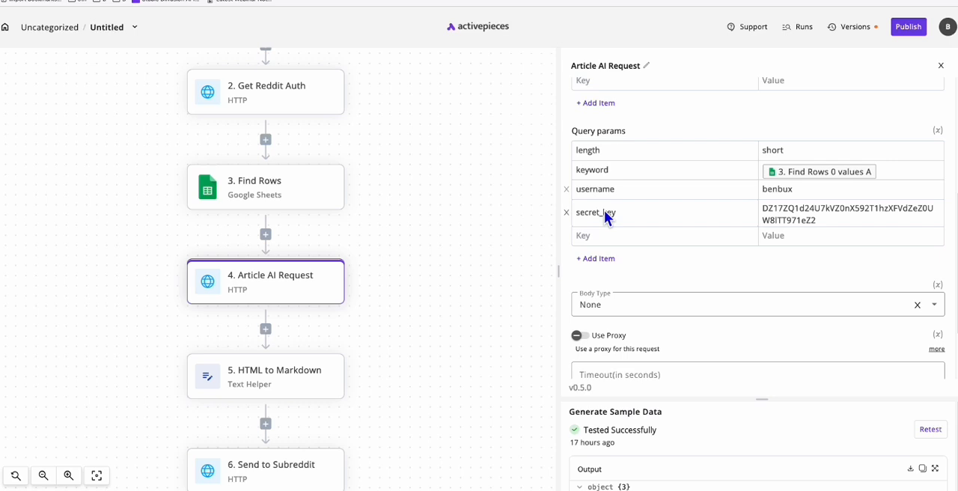
{"action": "mouse_move", "coordinate": [389, 337]}
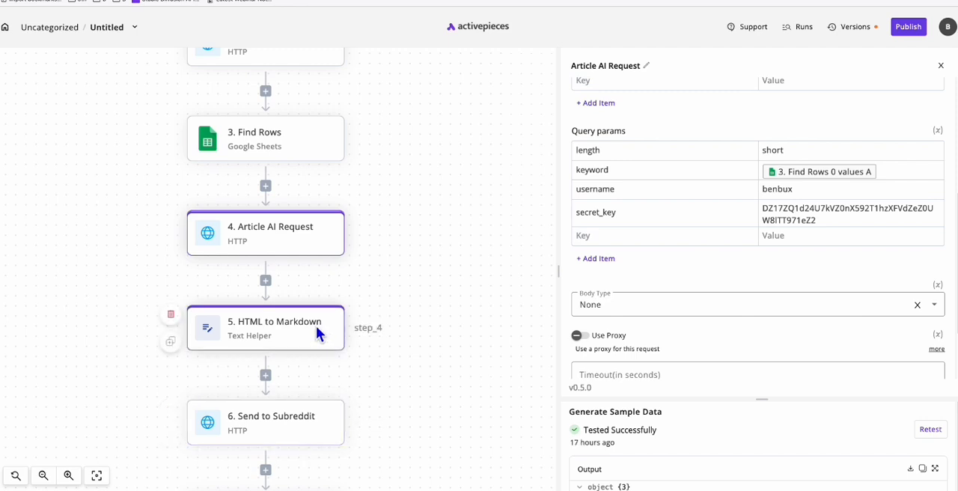
{"action": "mouse_move", "coordinate": [443, 284]}
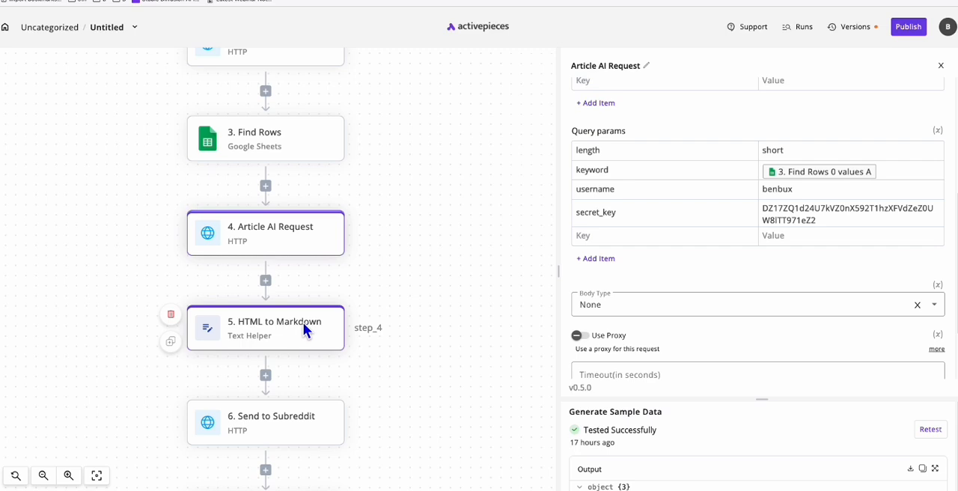
Review the HTML to Markdown step converting the Article AI Request body content with default flavor.
{"action": "left_click", "coordinate": [265, 327]}
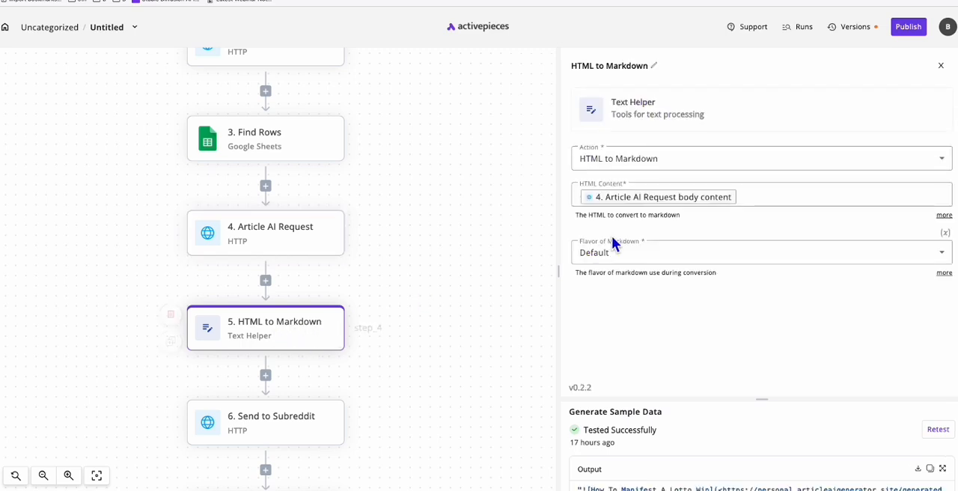
{"action": "left_click", "coordinate": [761, 197]}
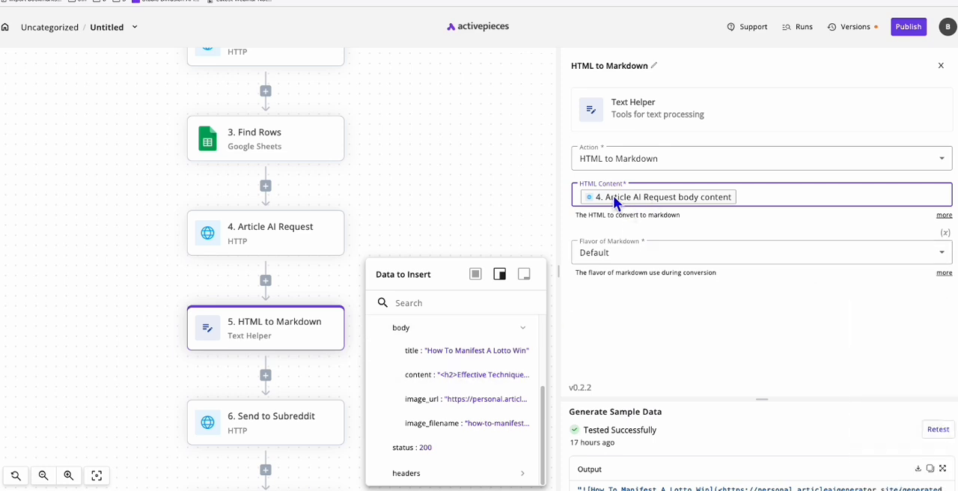
{"action": "left_click", "coordinate": [458, 263]}
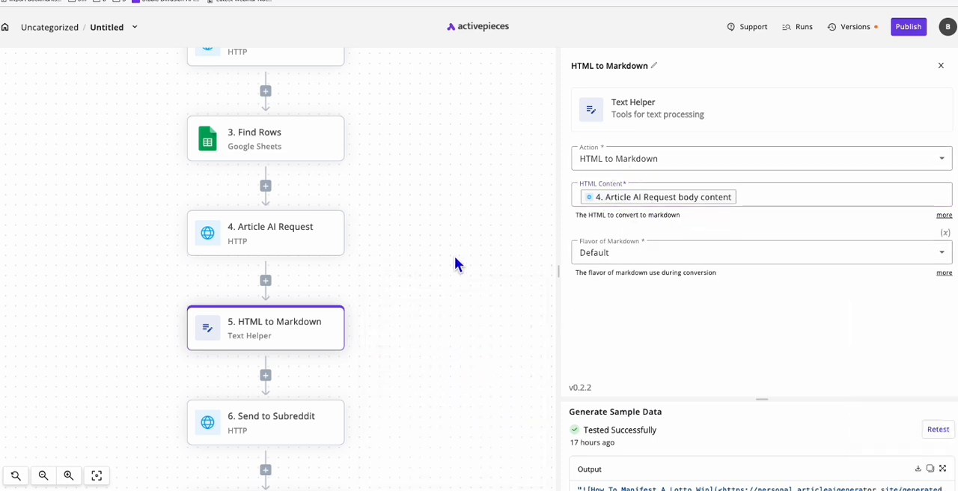
{"action": "scroll", "scroll_direction": "down", "scroll_amount": 3}
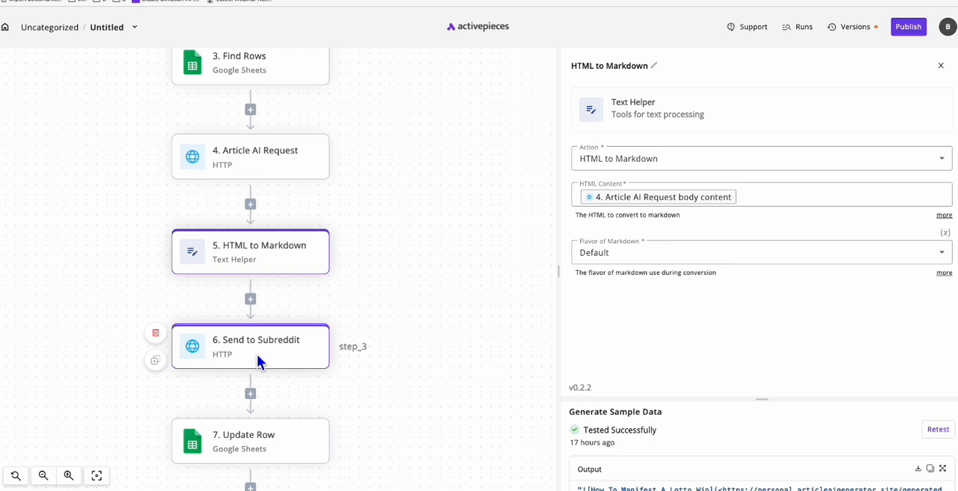
Review the Send to Subreddit request's submit URL, bearer token header, markdown text and title form data.
{"action": "left_click", "coordinate": [250, 346]}
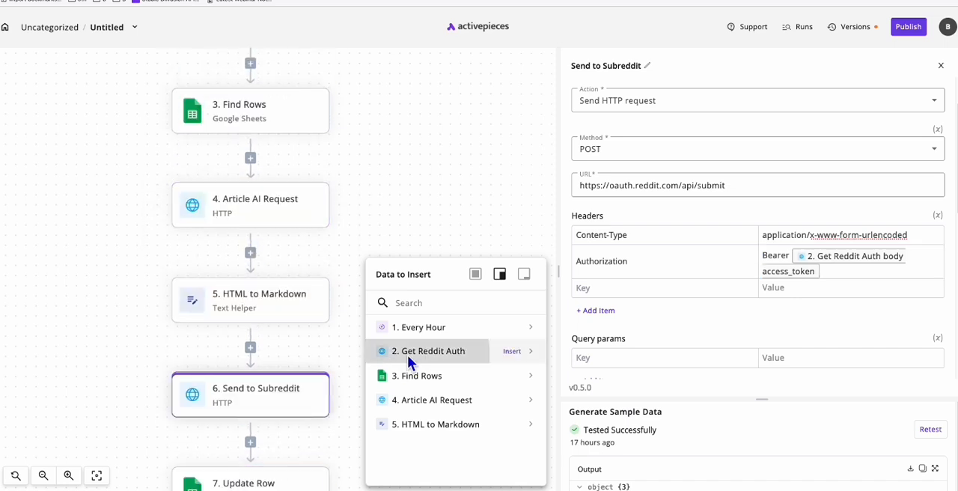
{"action": "left_click", "coordinate": [428, 350]}
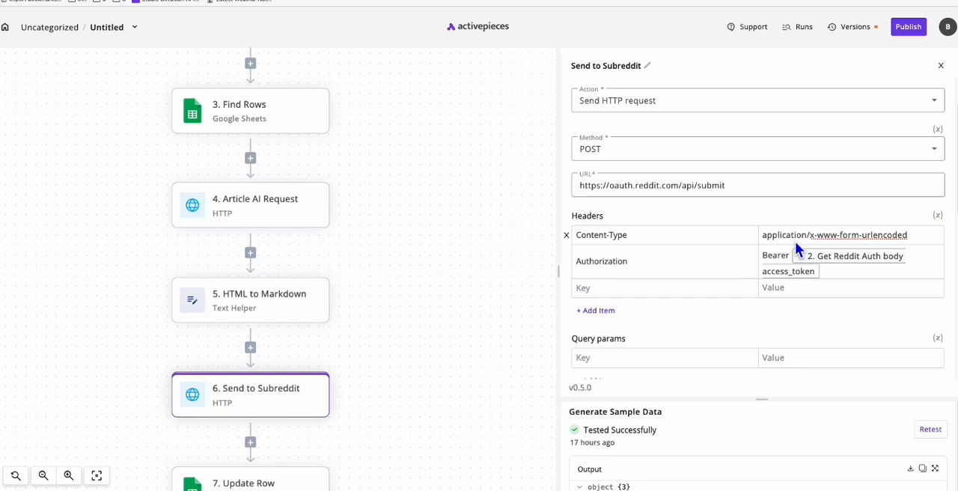
{"action": "scroll", "scroll_direction": "down", "scroll_amount": 3}
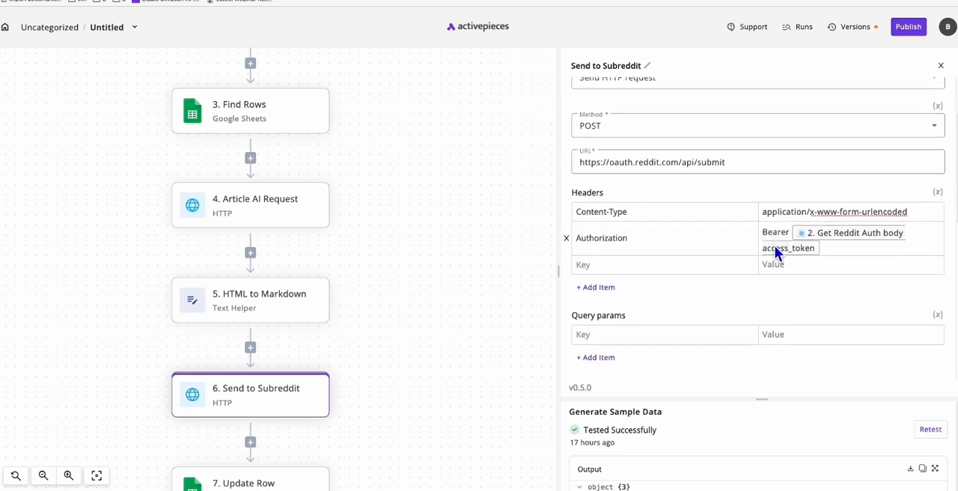
{"action": "scroll", "scroll_direction": "down", "scroll_amount": 3}
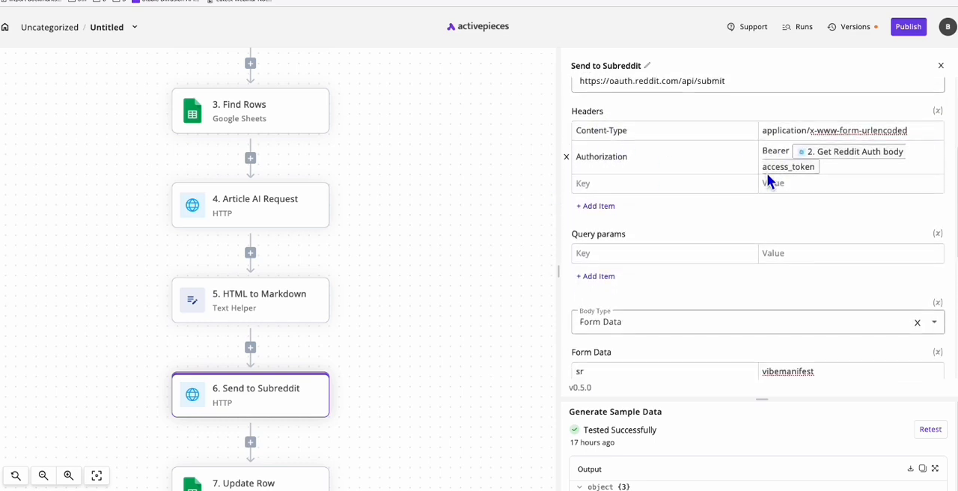
{"action": "scroll", "scroll_direction": "down", "scroll_amount": 3}
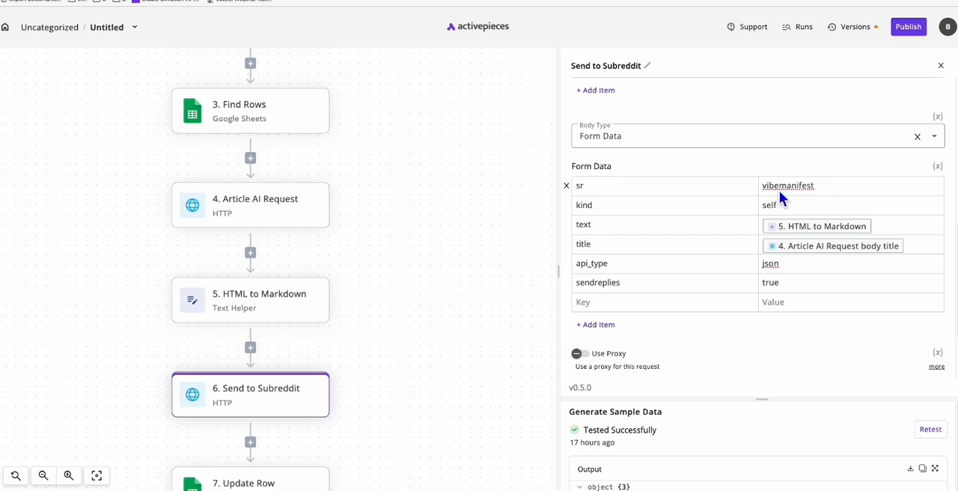
{"action": "mouse_move", "coordinate": [651, 219]}
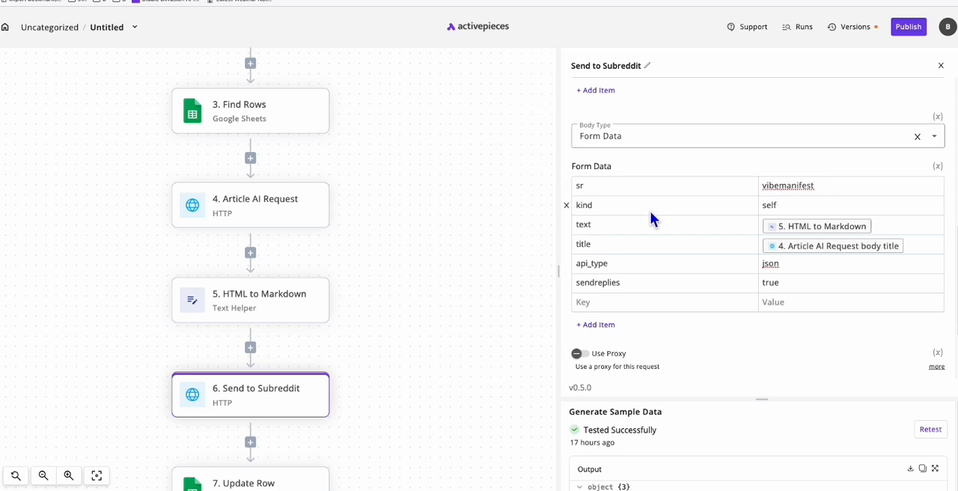
{"action": "mouse_move", "coordinate": [585, 216]}
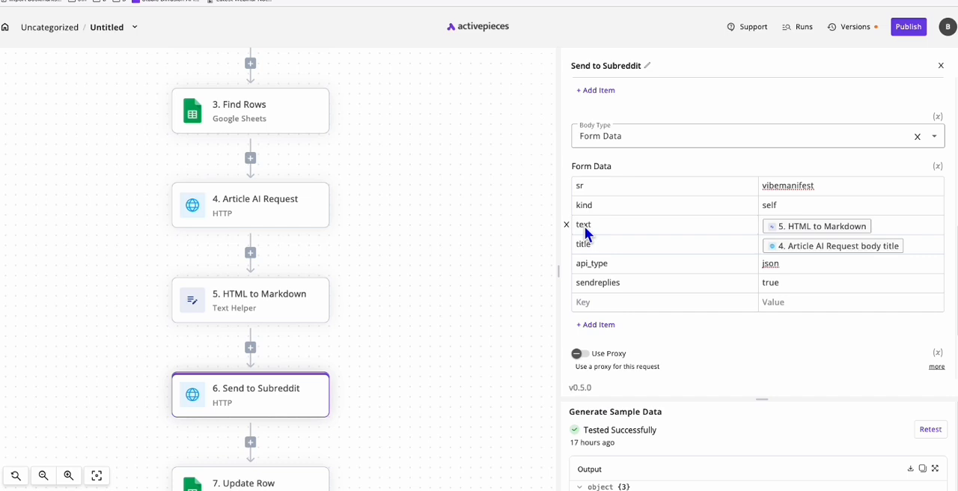
{"action": "mouse_move", "coordinate": [781, 239]}
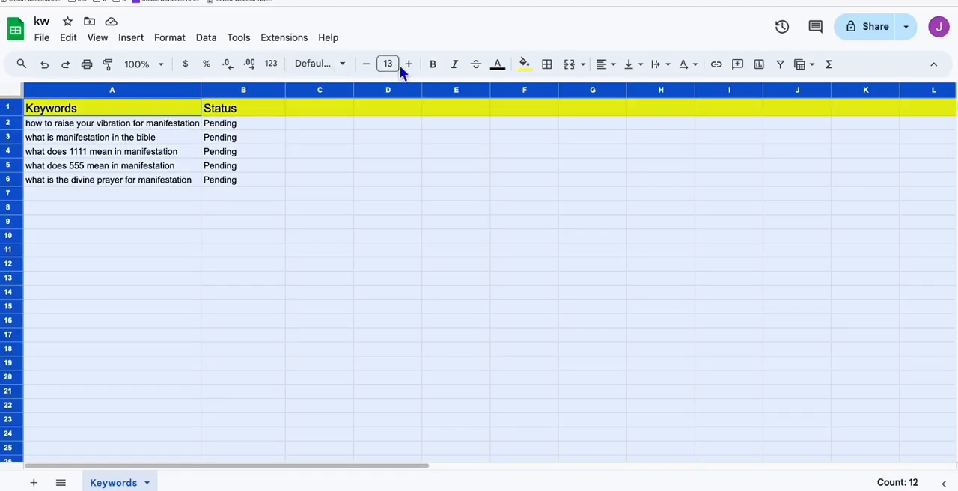
Raise the kw sheet font size to 17 and widen the Status column.
{"action": "left_click", "coordinate": [407, 63]}
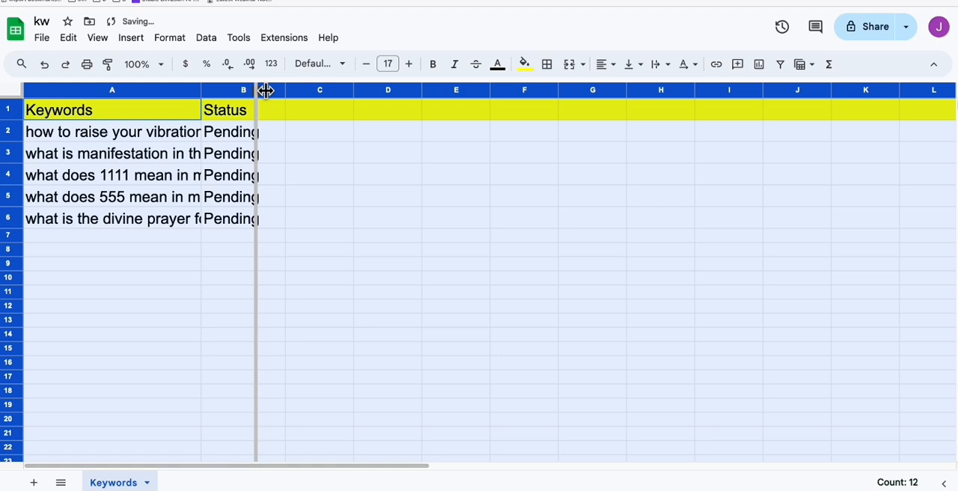
{"action": "left_click_drag", "start_coordinate": [258, 90], "coordinate": [353, 90]}
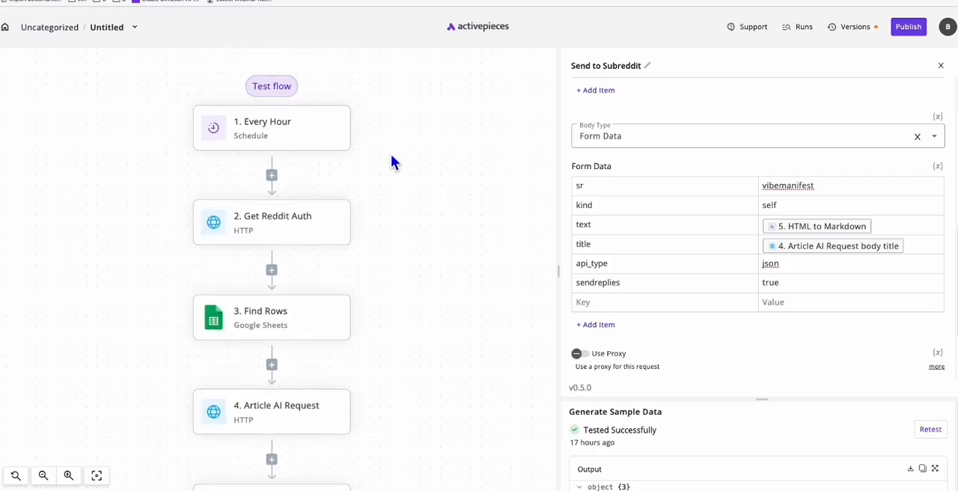
Test the whole flow and confirm all seven steps succeeded in Run Details.
{"action": "left_click", "coordinate": [271, 86]}
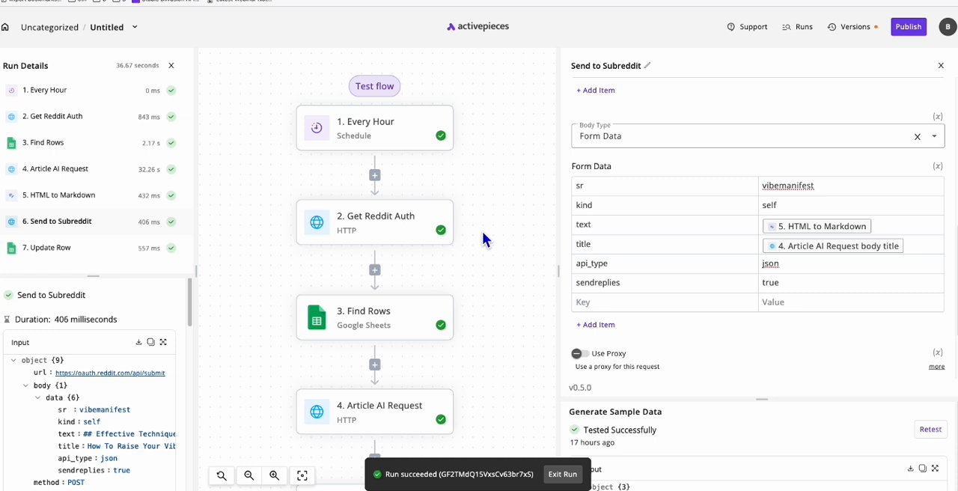
{"action": "scroll", "scroll_direction": "down", "scroll_amount": 3}
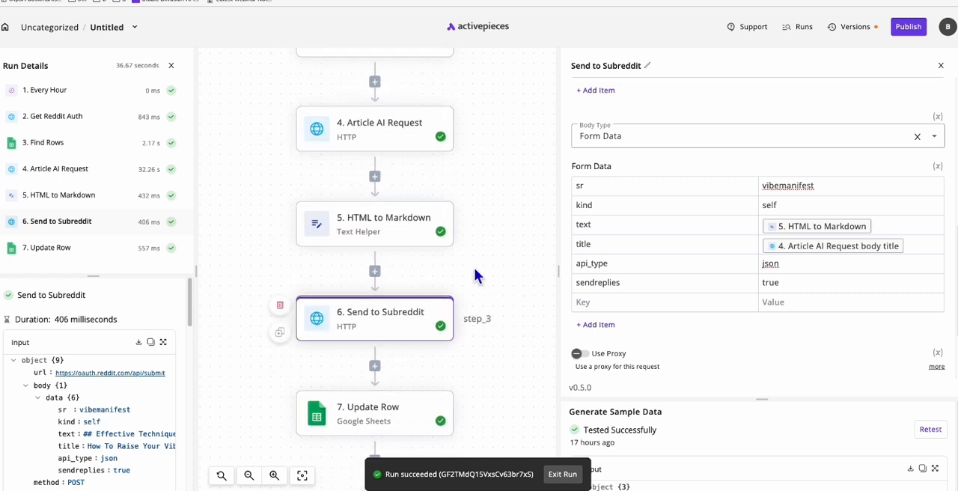
{"action": "scroll", "scroll_direction": "down", "scroll_amount": 3}
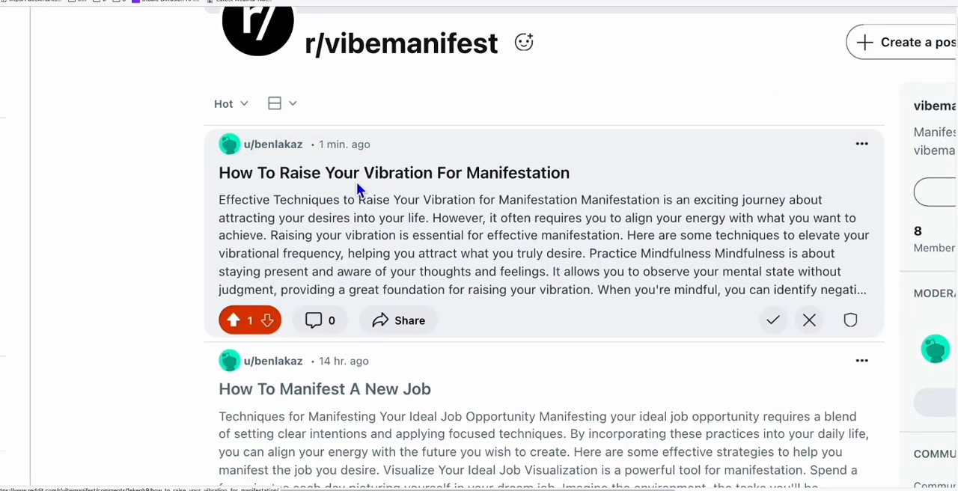
{"action": "mouse_move", "coordinate": [465, 185]}
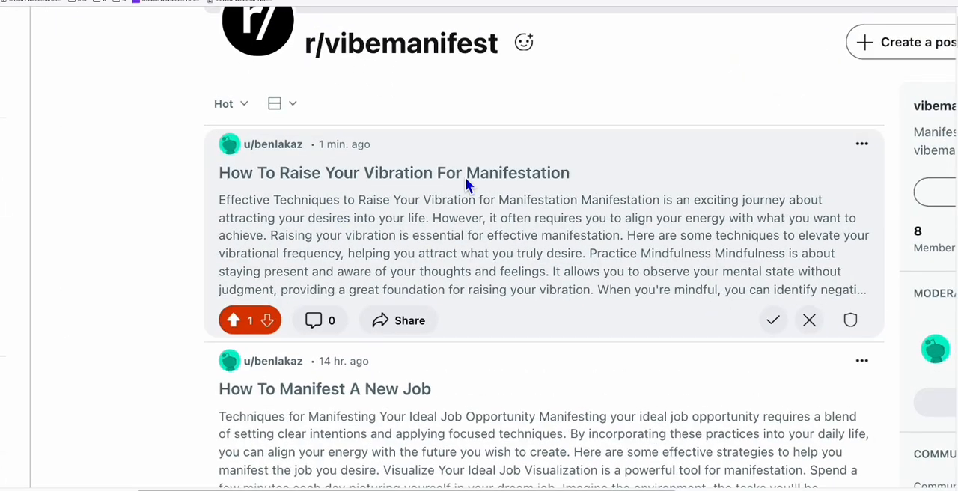
Read the new r/vibemanifest post from its opening paragraph through the Conclusion.
{"action": "left_click", "coordinate": [394, 172]}
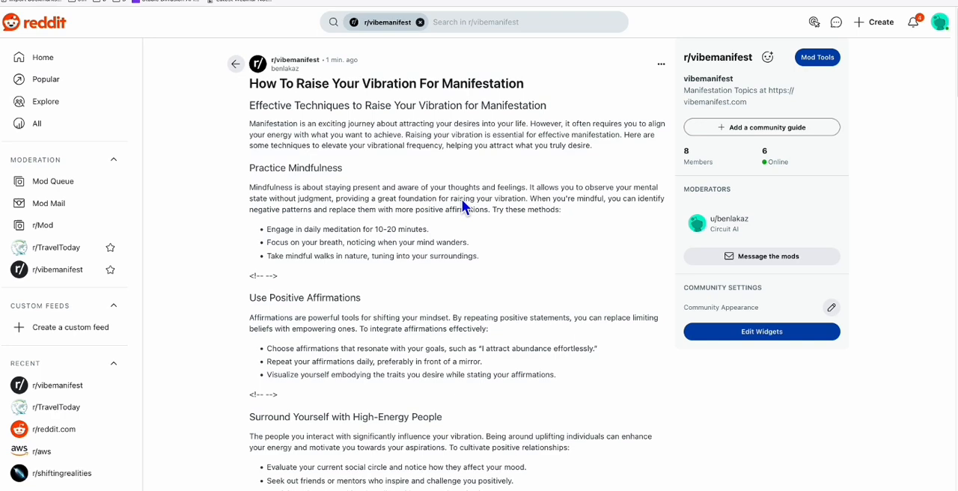
{"action": "scroll", "scroll_direction": "down", "scroll_amount": 3}
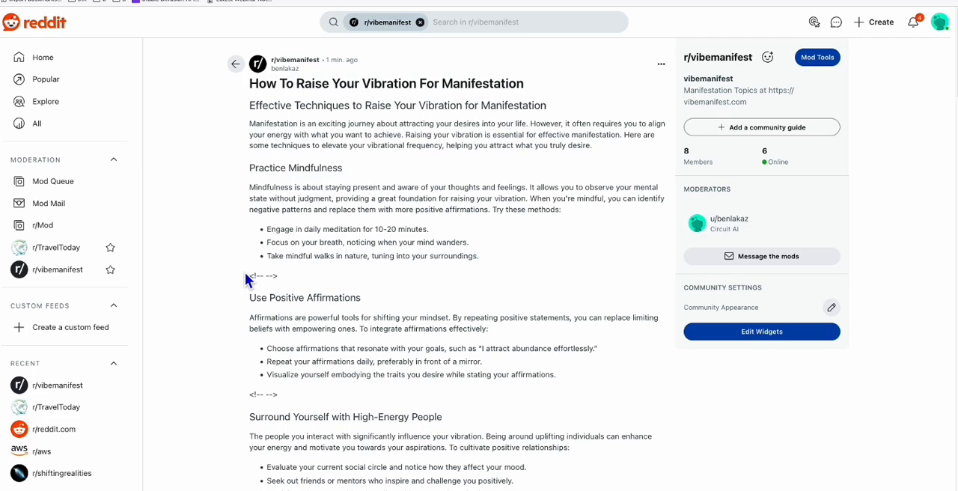
{"action": "scroll", "scroll_direction": "down", "scroll_amount": 3}
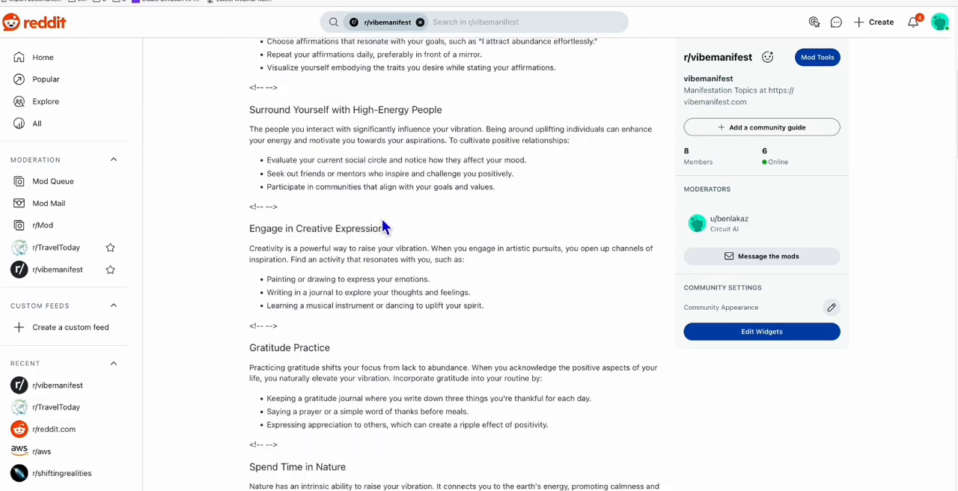
{"action": "scroll", "scroll_direction": "down", "scroll_amount": 3}
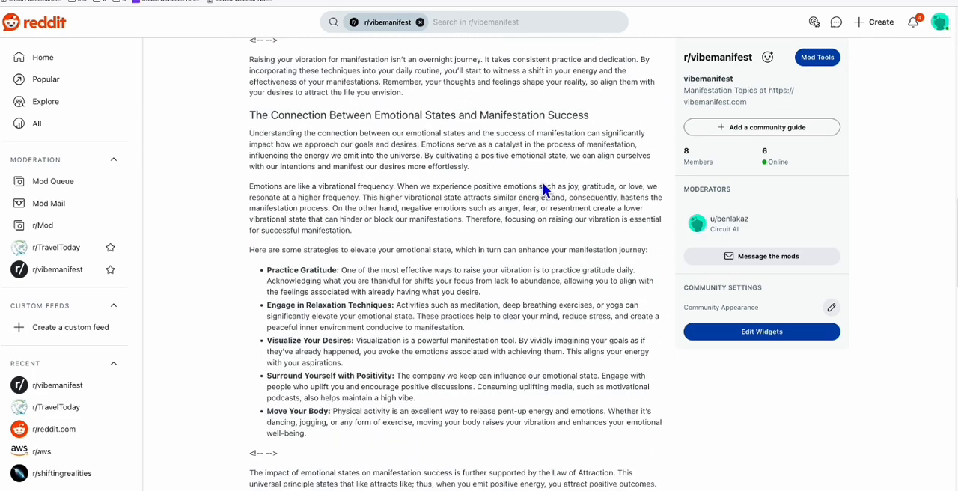
{"action": "scroll", "scroll_direction": "down", "scroll_amount": 3}
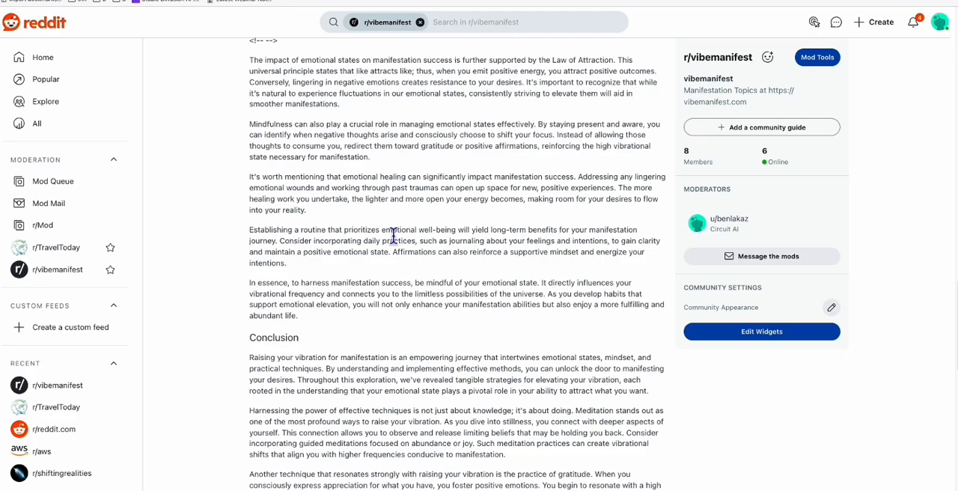
{"action": "scroll", "scroll_direction": "down", "scroll_amount": 3}
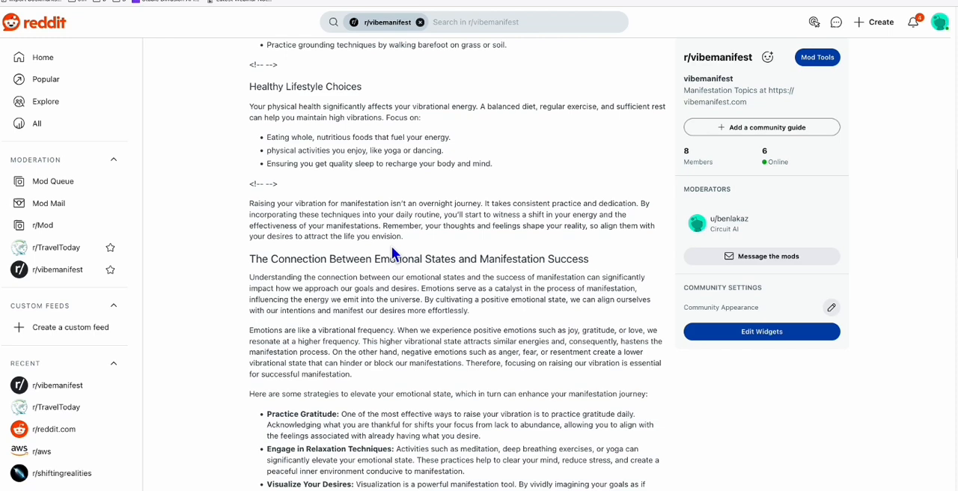
{"action": "mouse_move", "coordinate": [402, 287]}
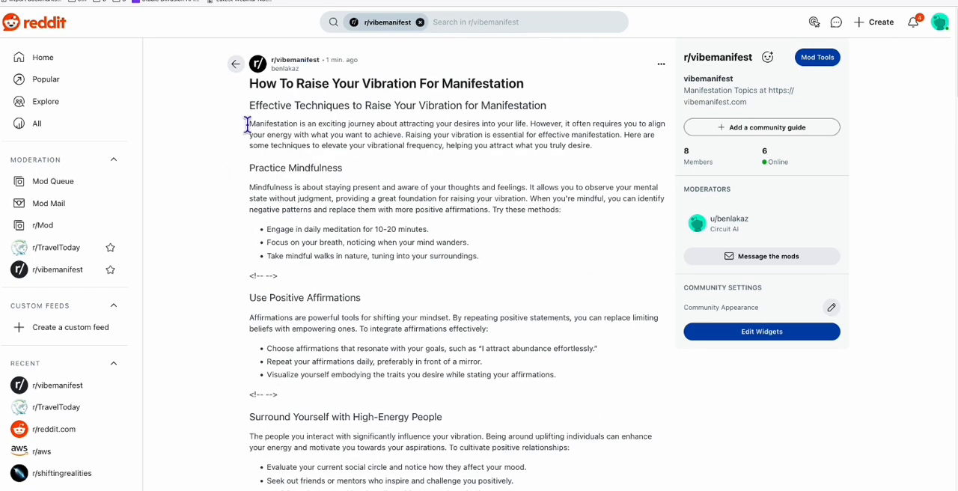
{"action": "left_click_drag", "start_coordinate": [248, 84], "coordinate": [470, 84]}
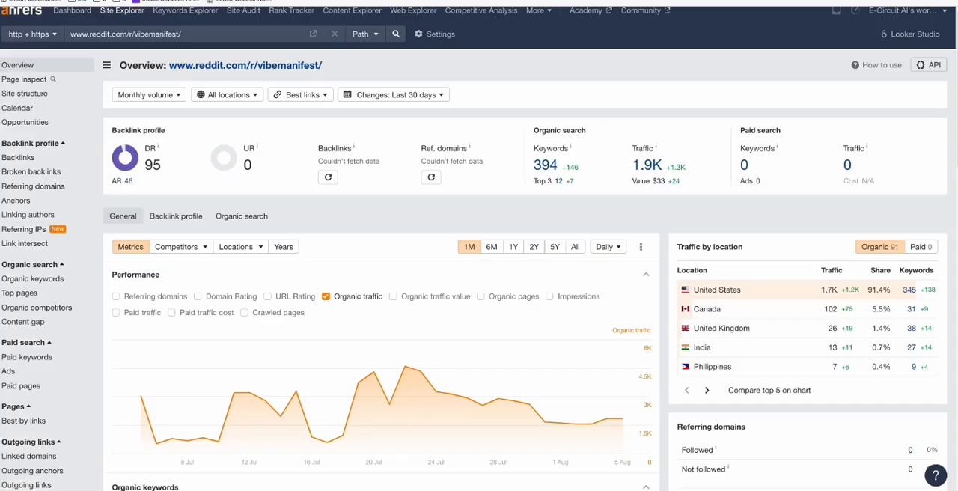
From Ahrefs' Organic keywords report, visit the top-ranking 777 Angel Number Meaning Love post.
{"action": "left_click", "coordinate": [33, 278]}
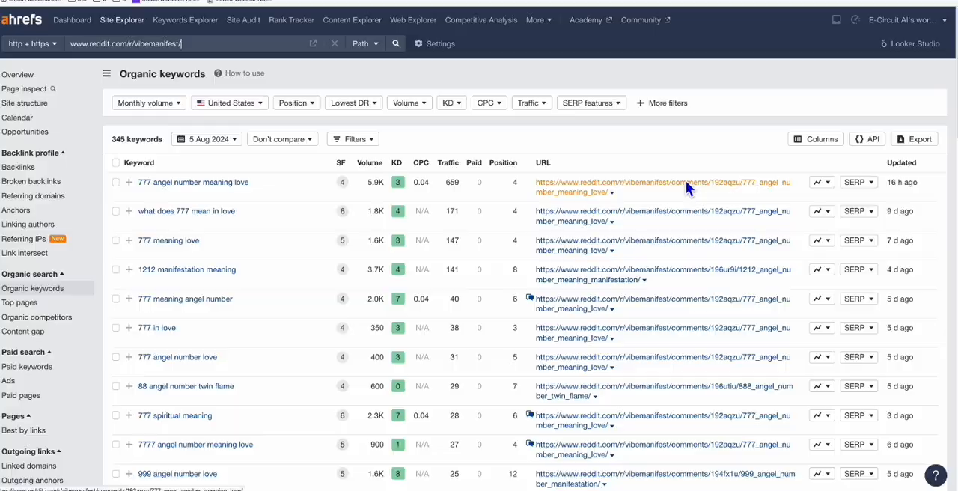
{"action": "left_click", "coordinate": [662, 183]}
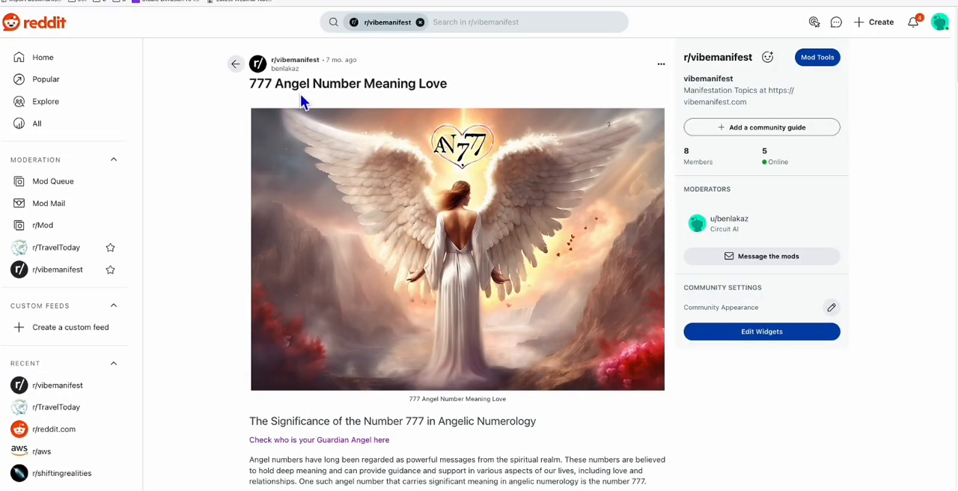
{"action": "scroll", "scroll_direction": "down", "scroll_amount": 3}
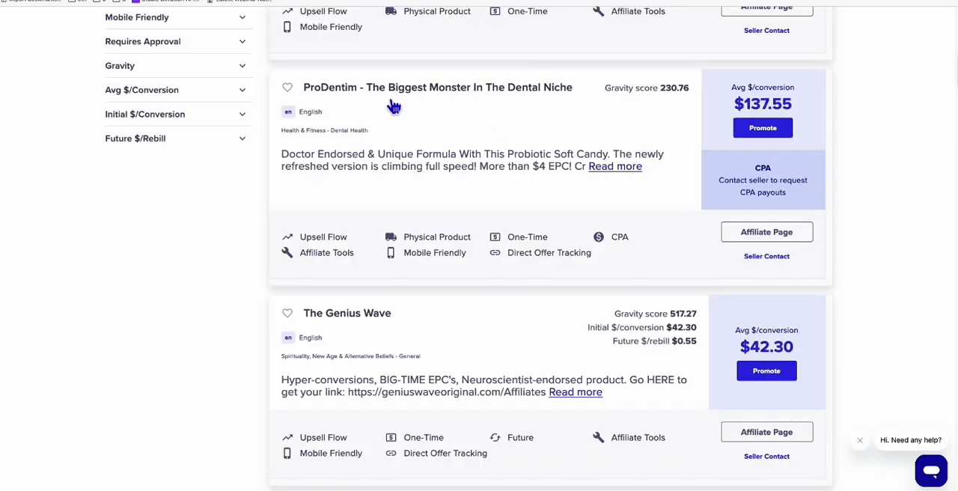
Promote The Genius Wave in the ClickBank marketplace to generate its encrypted HopLink.
{"action": "scroll", "scroll_direction": "down", "scroll_amount": 3}
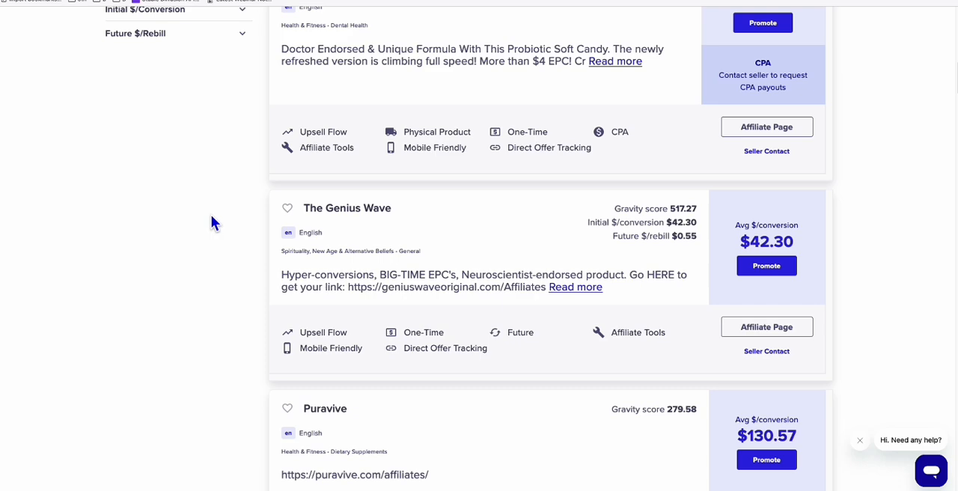
{"action": "mouse_move", "coordinate": [367, 228]}
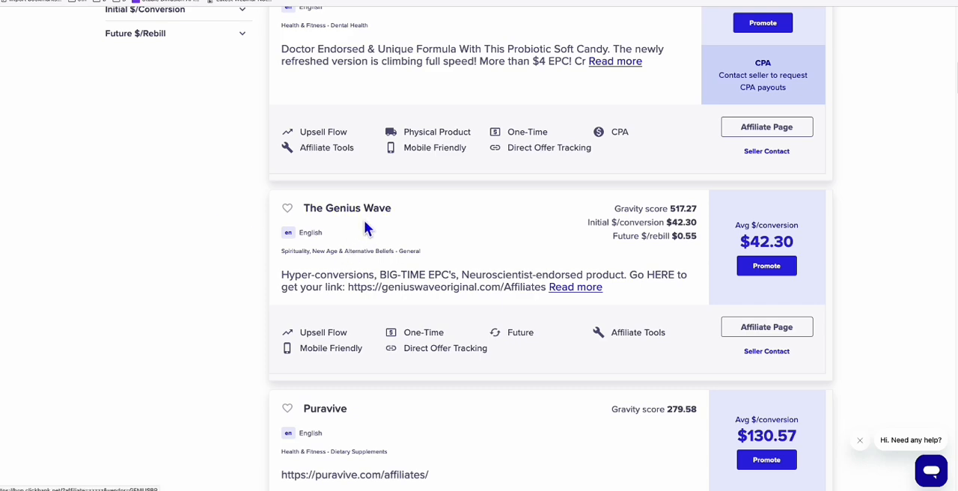
{"action": "scroll", "scroll_direction": "down", "scroll_amount": 3}
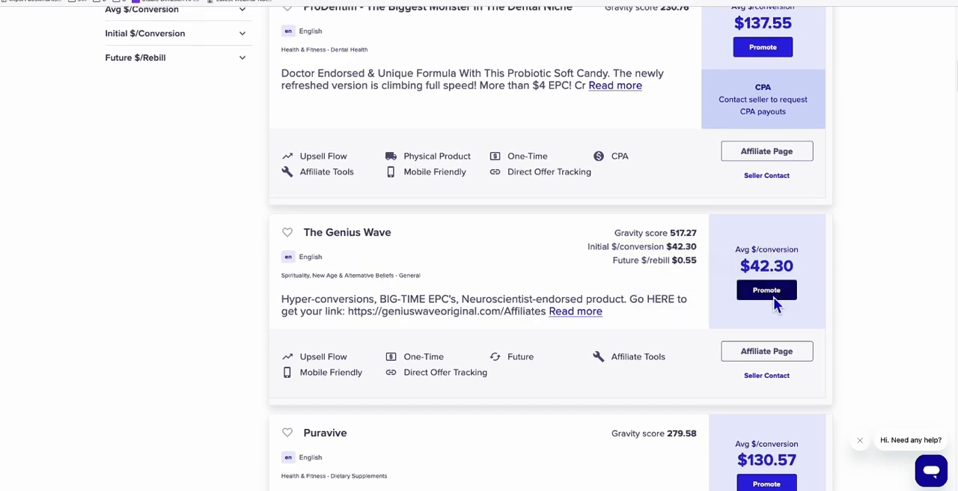
{"action": "left_click", "coordinate": [766, 291]}
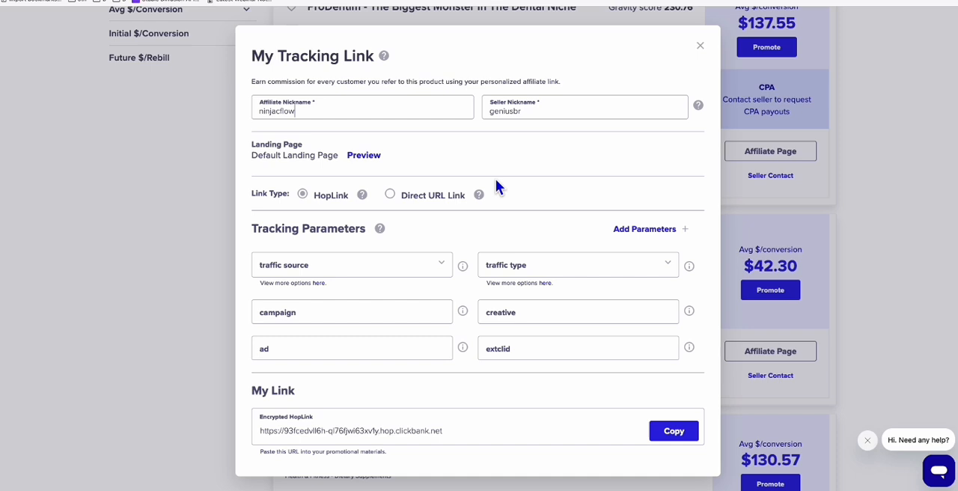
{"action": "left_click", "coordinate": [670, 428]}
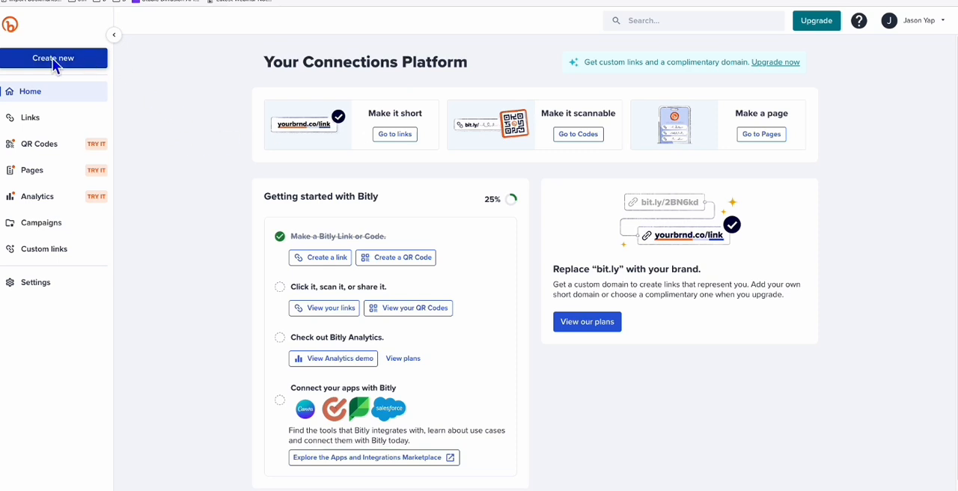
{"action": "left_click", "coordinate": [52, 57]}
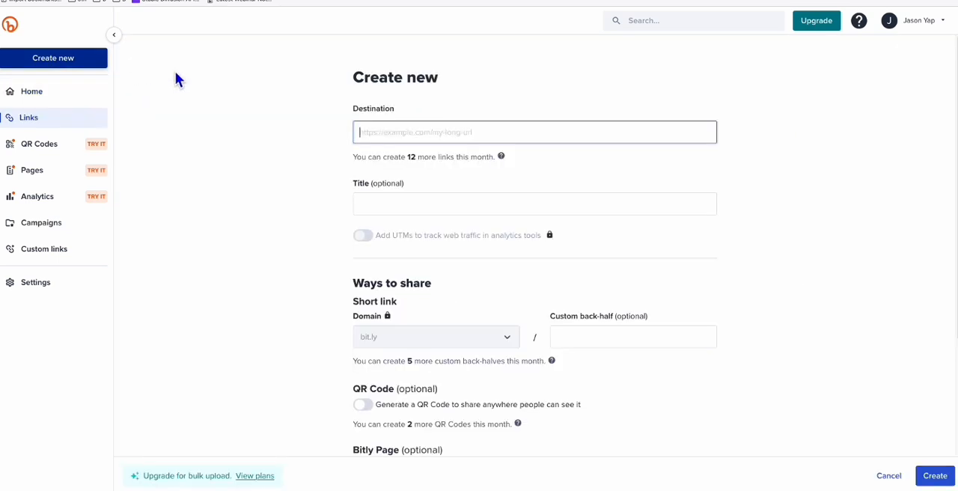
{"action": "type", "text": "https://93fcedvll6h-ql76fjwi63xv1y.hop.clickbank.net"}
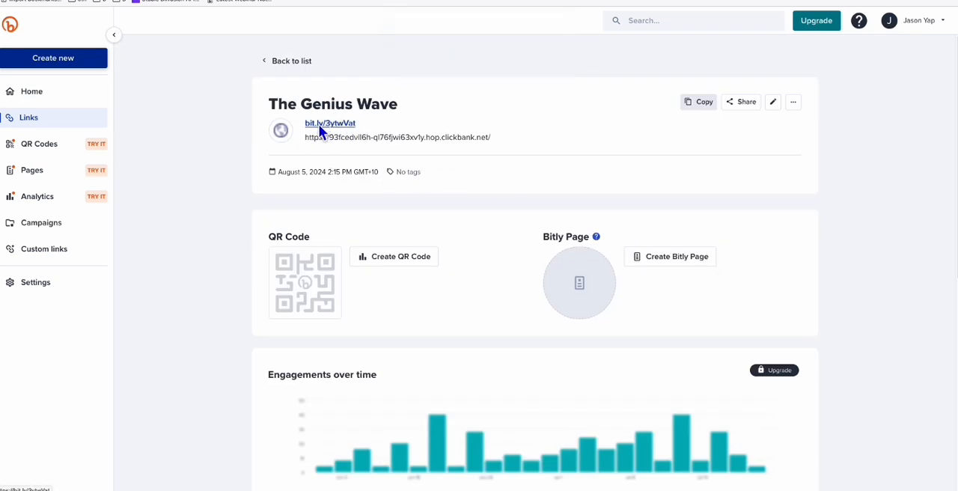
{"action": "mouse_move", "coordinate": [329, 123]}
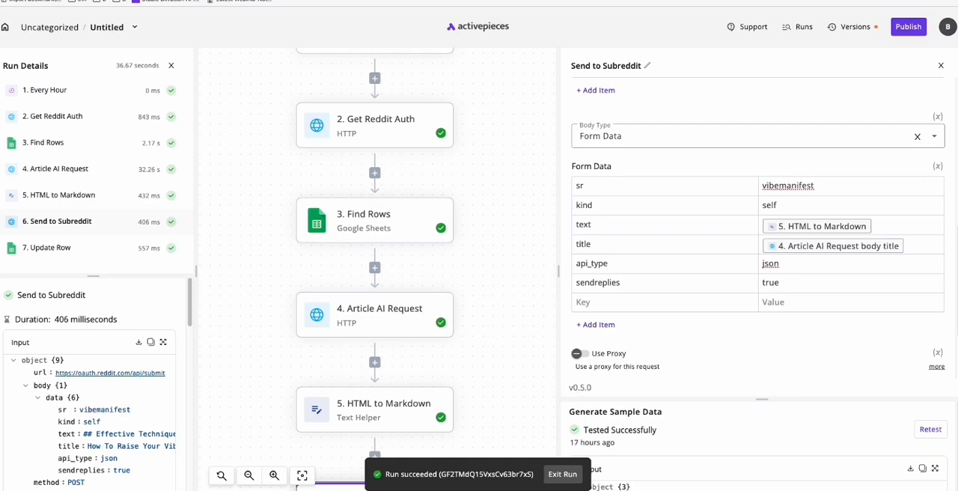
Following the API instructions, add a show_adslink body field set to Yes.
{"action": "left_click", "coordinate": [313, 230]}
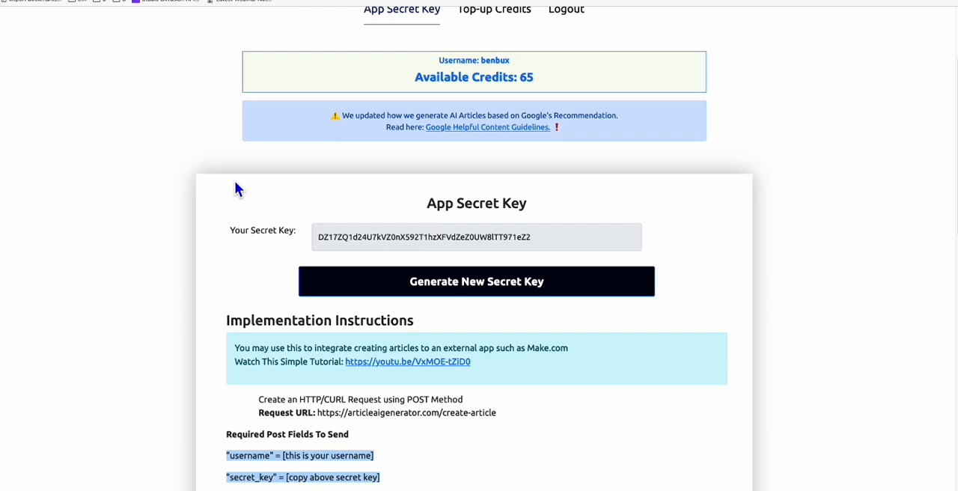
{"action": "scroll", "scroll_direction": "down", "scroll_amount": 3}
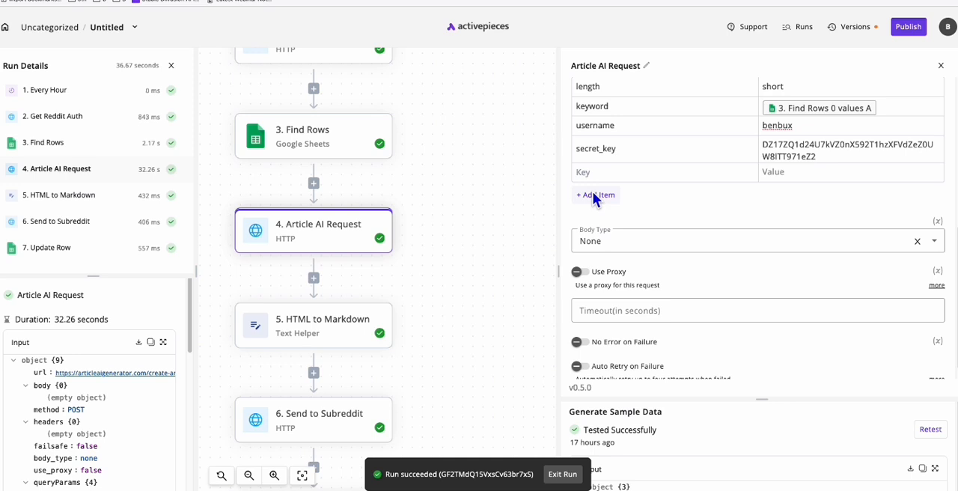
{"action": "left_click", "coordinate": [595, 194]}
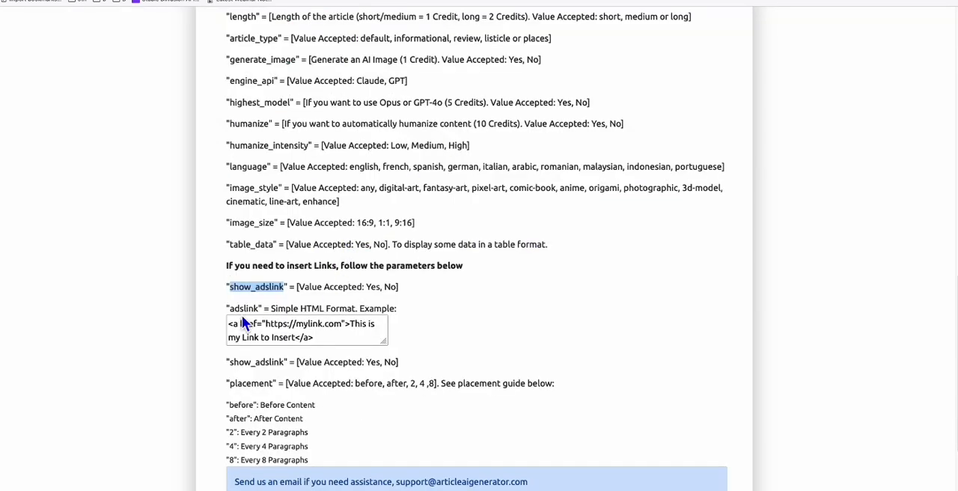
{"action": "double_click", "coordinate": [243, 307]}
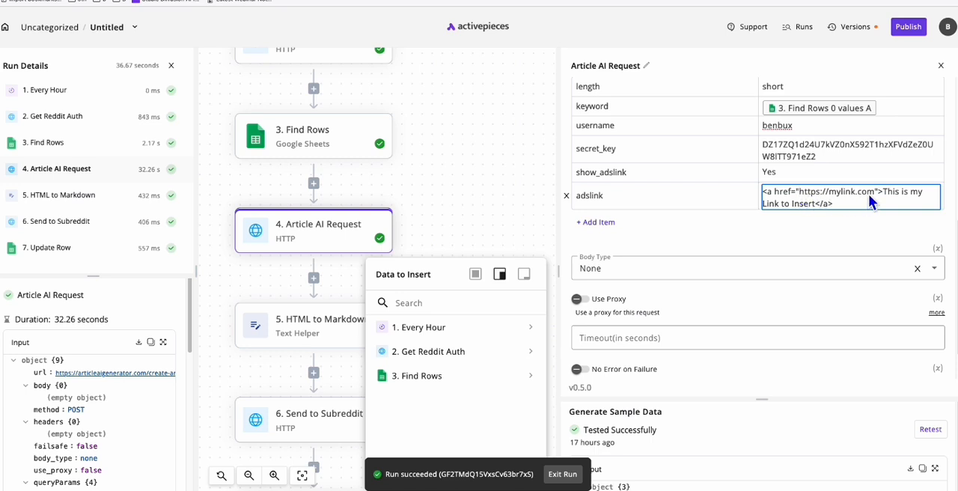
Add the adslink field as anchor HTML pointing to the Genius Wave bit.ly link.
{"action": "double_click", "coordinate": [835, 191]}
{"action": "type", "text": "<a href=\"https://bit.ly/3ytwVat\">Experience"}
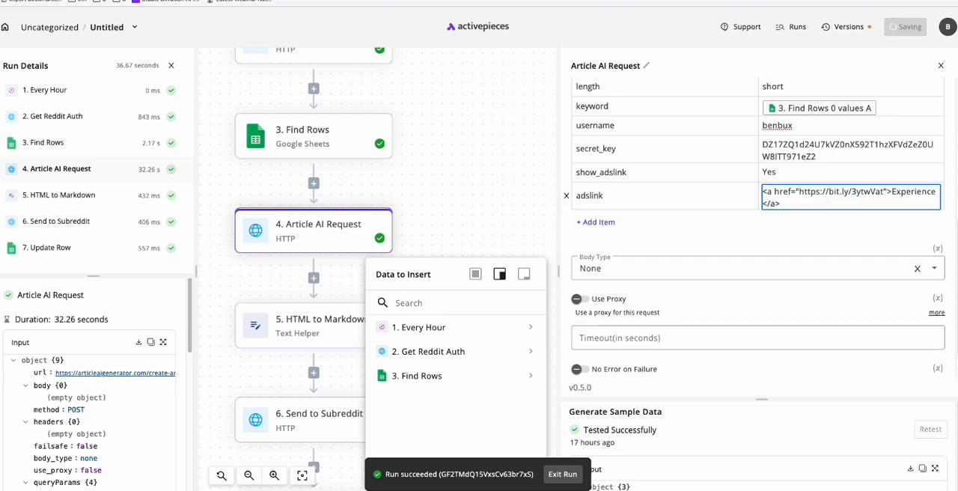
{"action": "type", "text": "The Impact of The"}
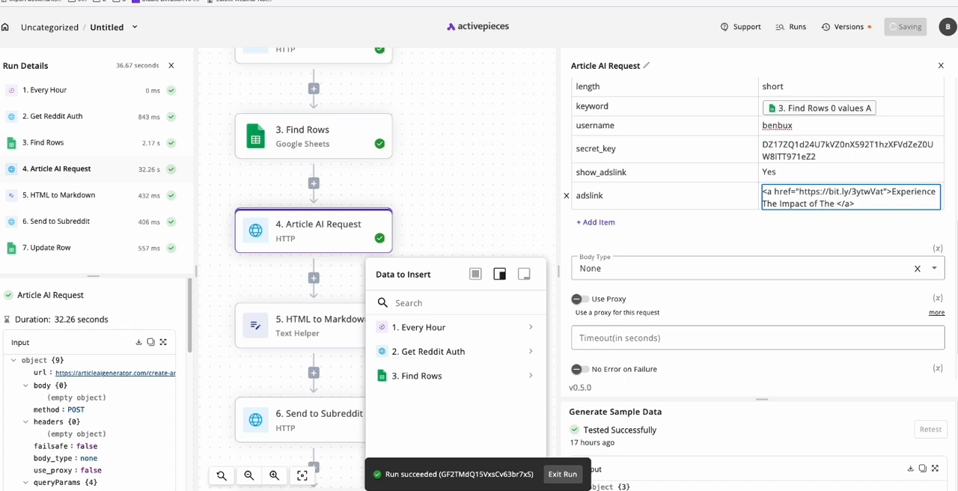
{"action": "type", "text": "Genius Wave. Check Here"}
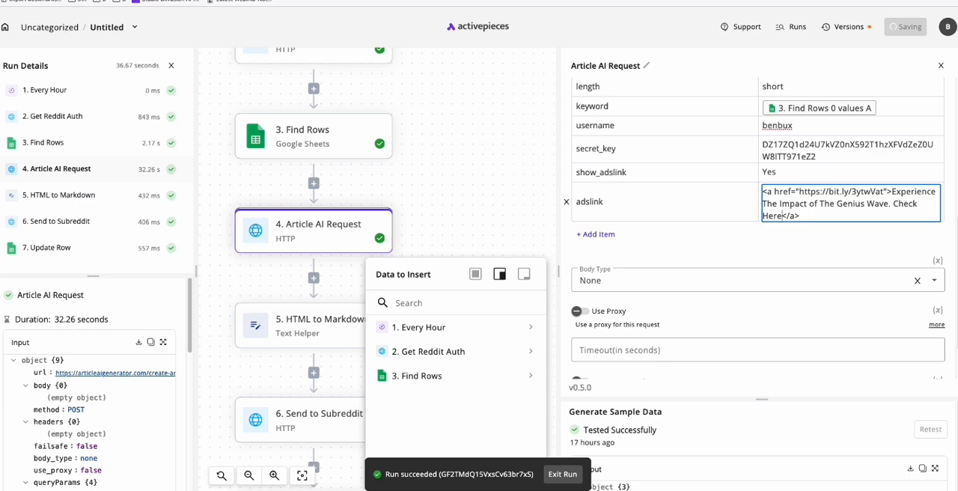
{"action": "triple_click", "coordinate": [850, 204]}
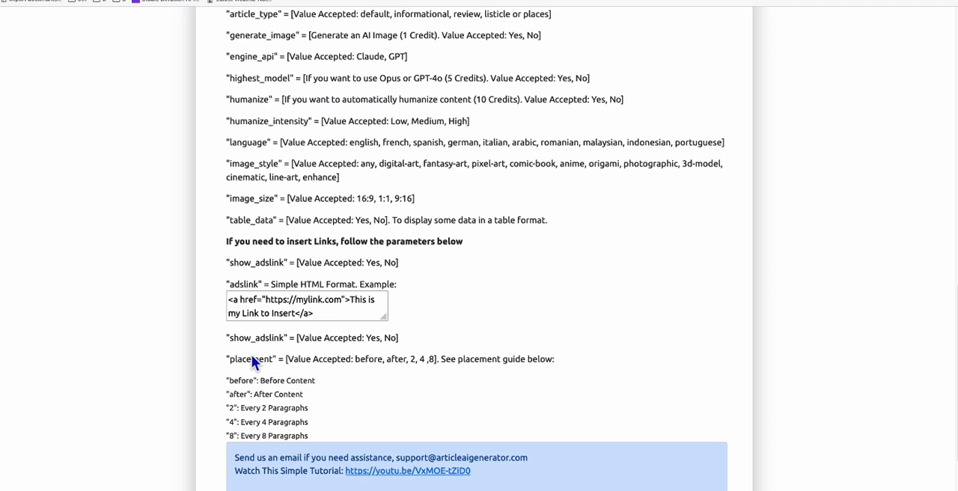
Add the placement field with value 4.
{"action": "double_click", "coordinate": [251, 360]}
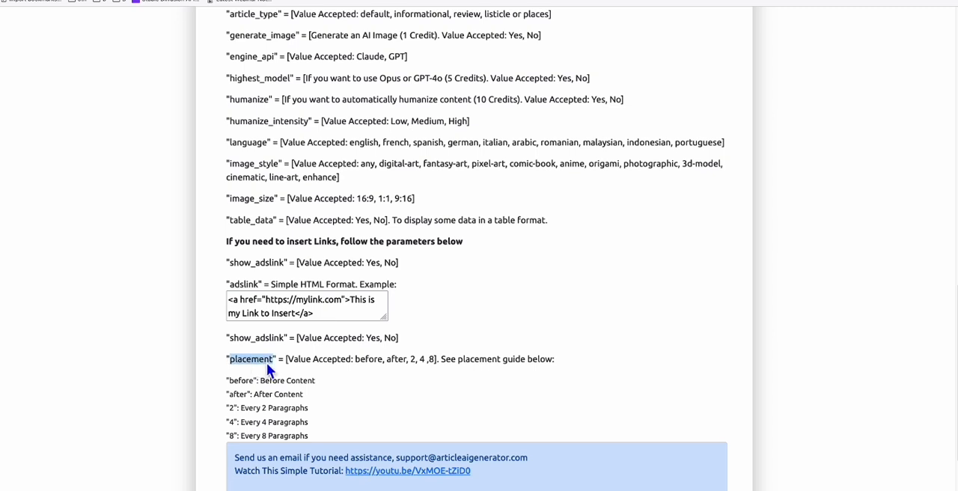
{"action": "mouse_move", "coordinate": [156, 15]}
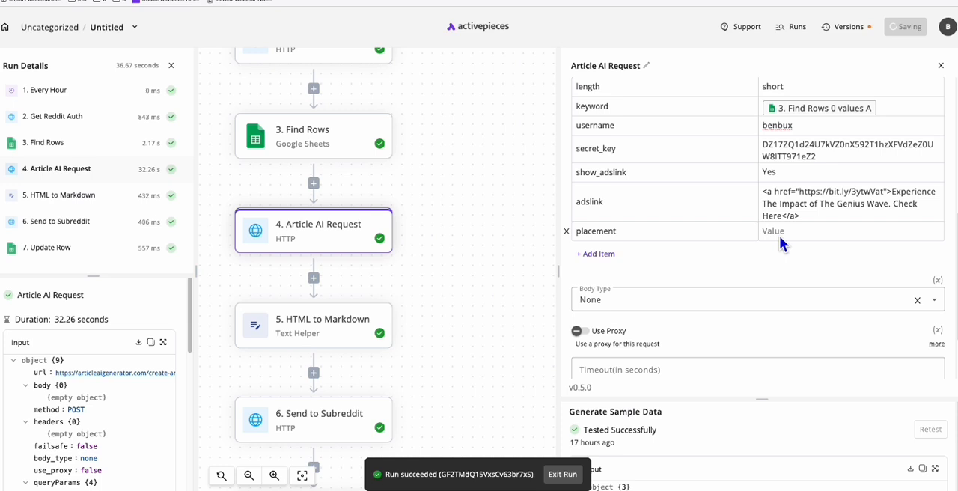
{"action": "type", "text": "4"}
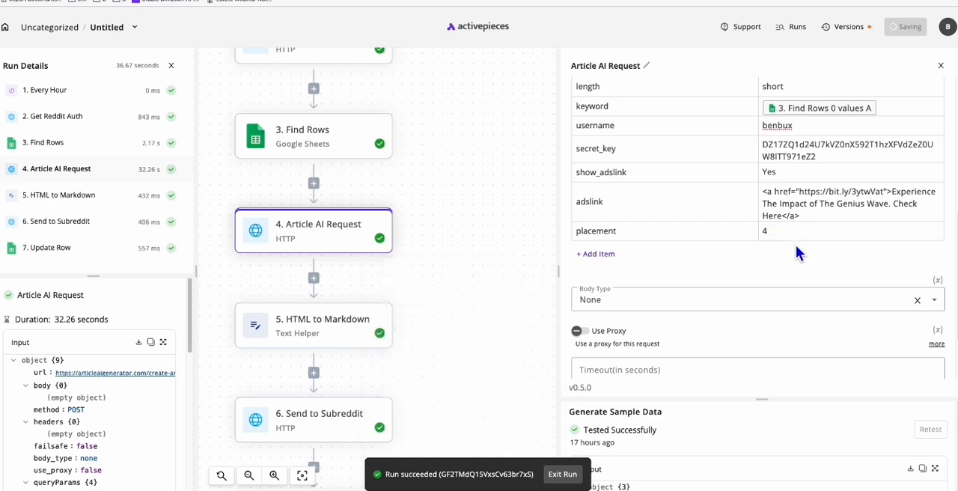
{"action": "mouse_move", "coordinate": [775, 245]}
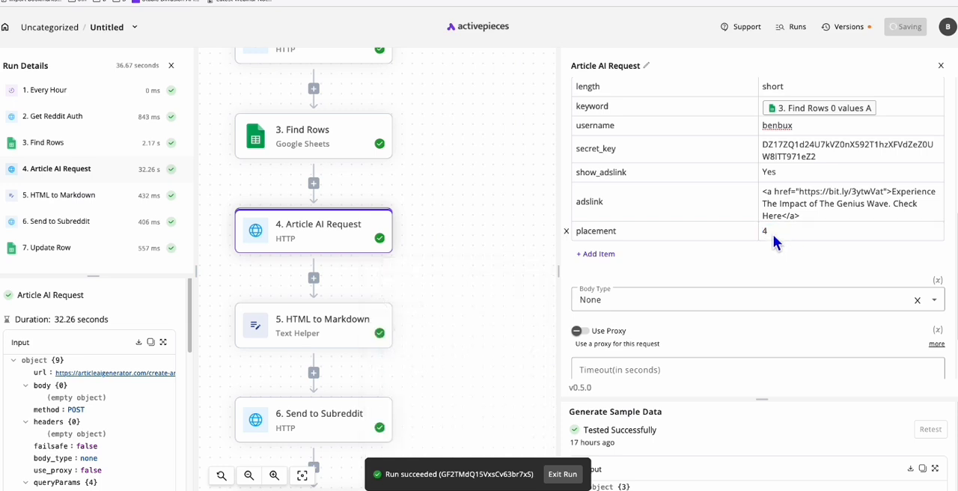
{"action": "mouse_move", "coordinate": [771, 243]}
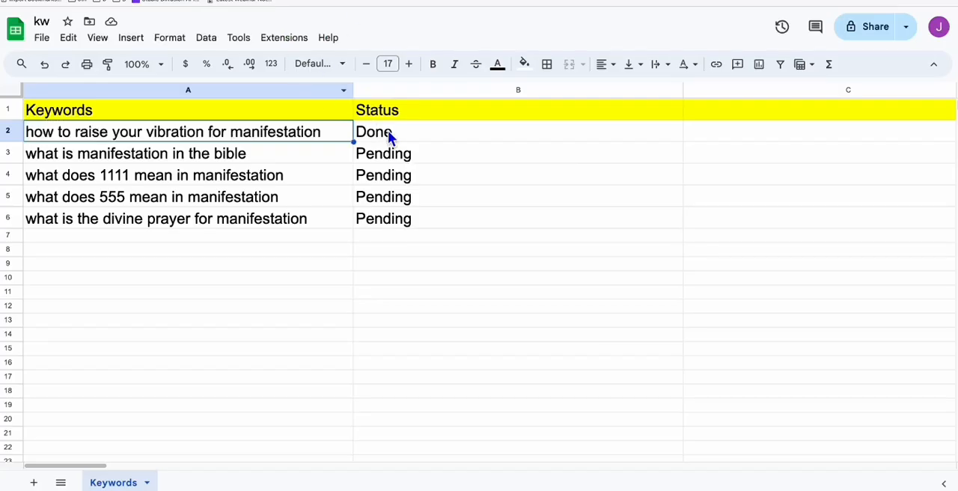
Return to the flow editor and launch a test run of the whole flow.
{"action": "left_click", "coordinate": [135, 153]}
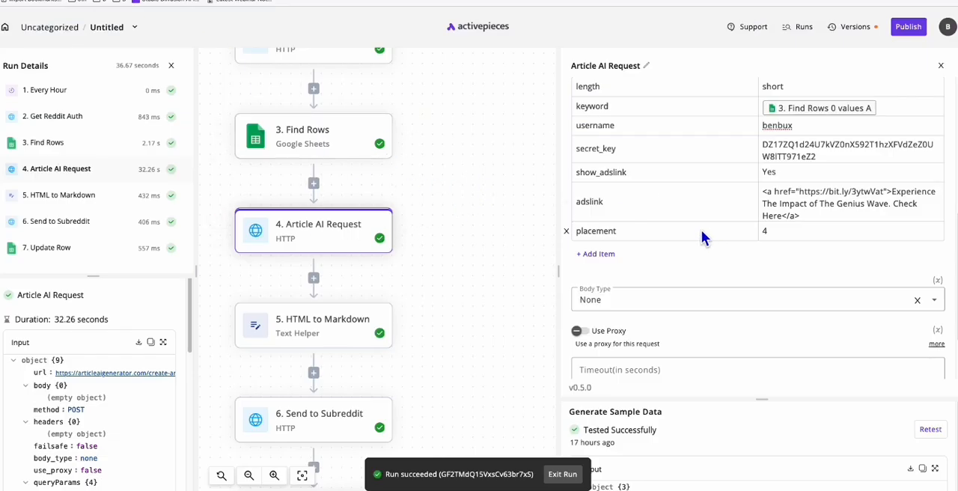
{"action": "mouse_move", "coordinate": [778, 269]}
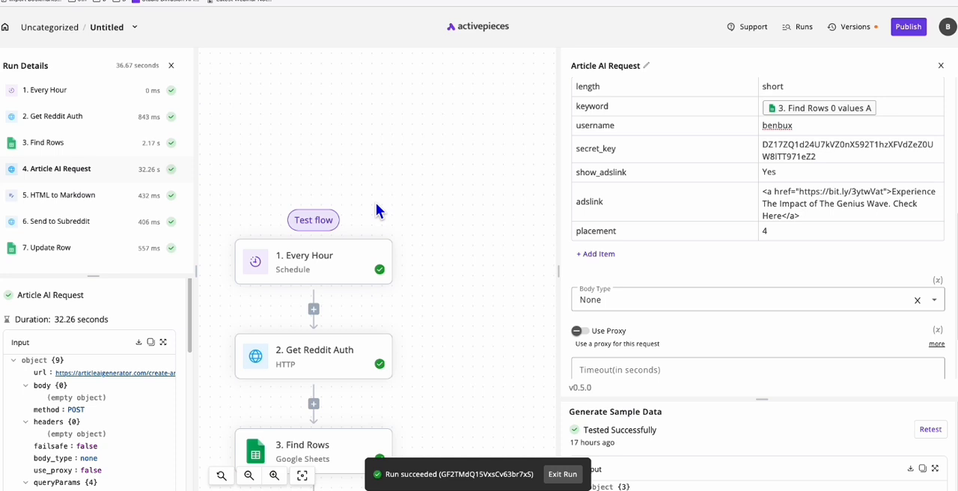
{"action": "left_click", "coordinate": [313, 219]}
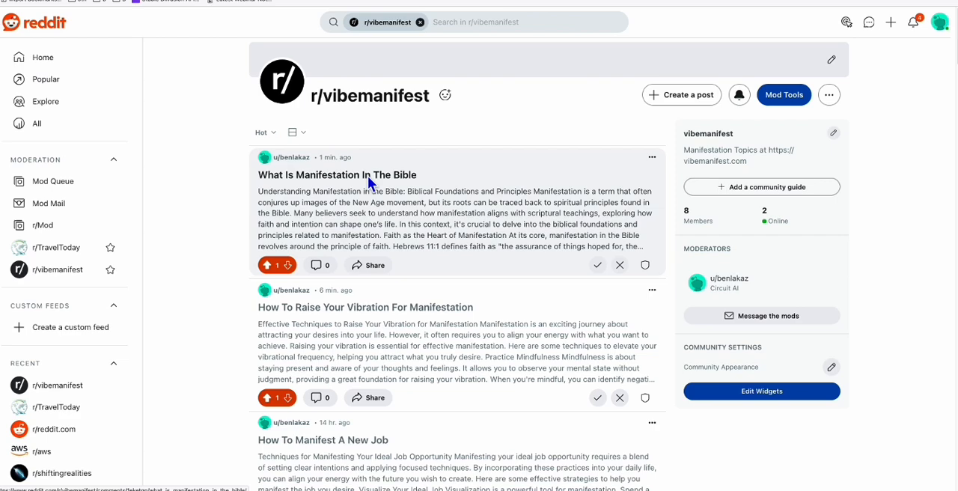
View the new r/vibemanifest post and scroll to the embedded Genius Wave affiliate link.
{"action": "left_click", "coordinate": [336, 173]}
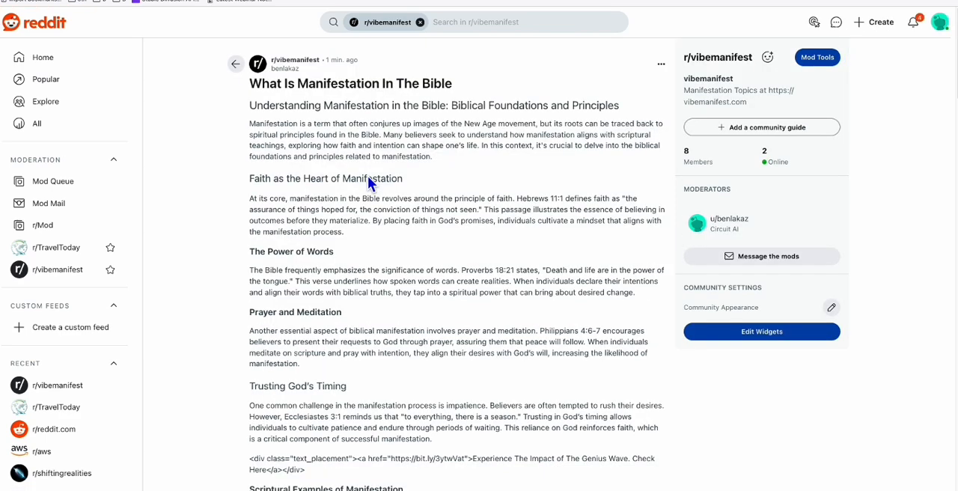
{"action": "scroll", "scroll_direction": "down", "scroll_amount": 3}
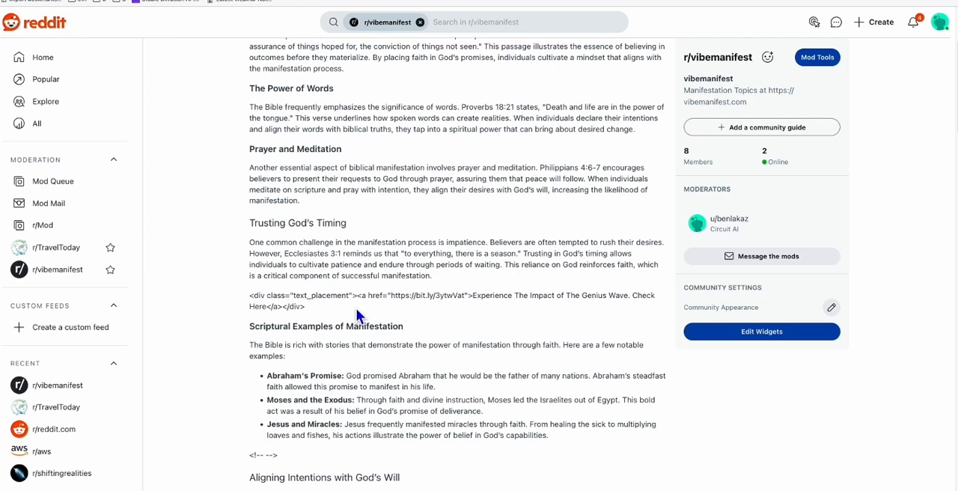
{"action": "mouse_move", "coordinate": [359, 315]}
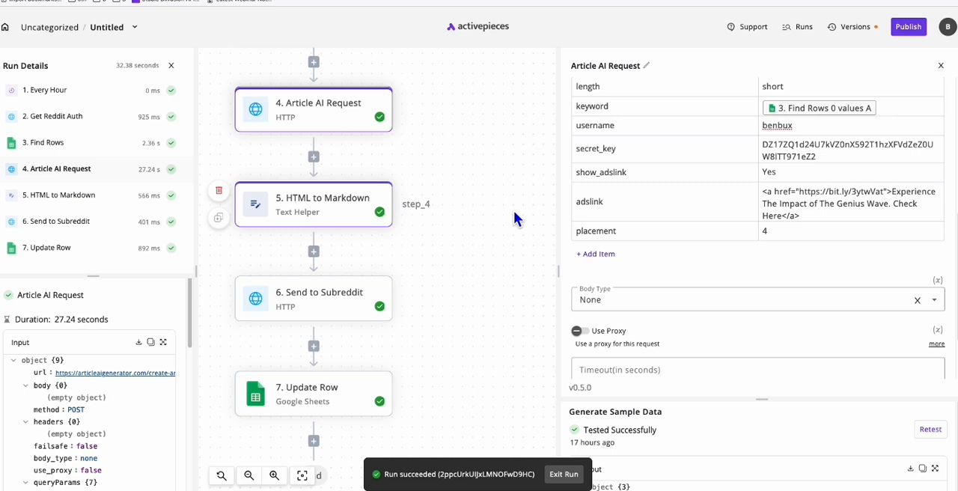
{"action": "left_click", "coordinate": [849, 204]}
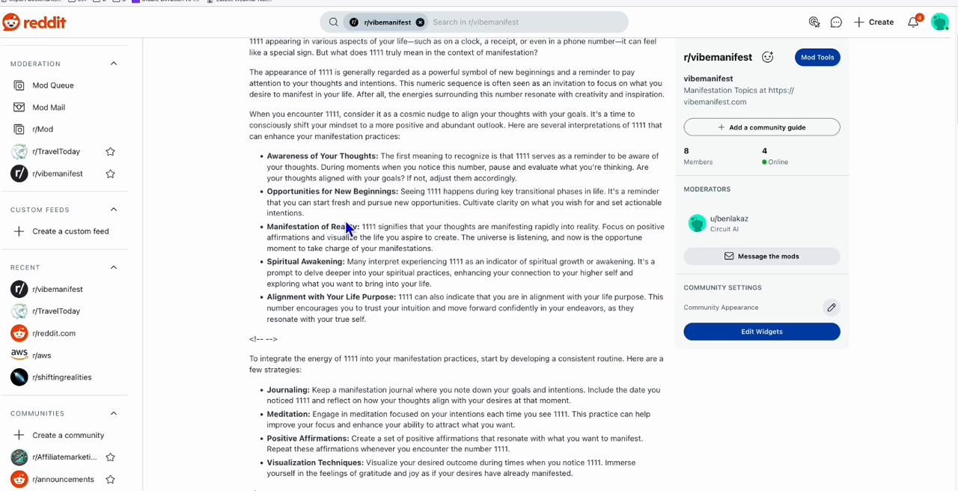
Locate the Genius Wave 'Check Here' bit.ly line in the 1111 post and select it for copying.
{"action": "scroll", "scroll_direction": "down", "scroll_amount": 3}
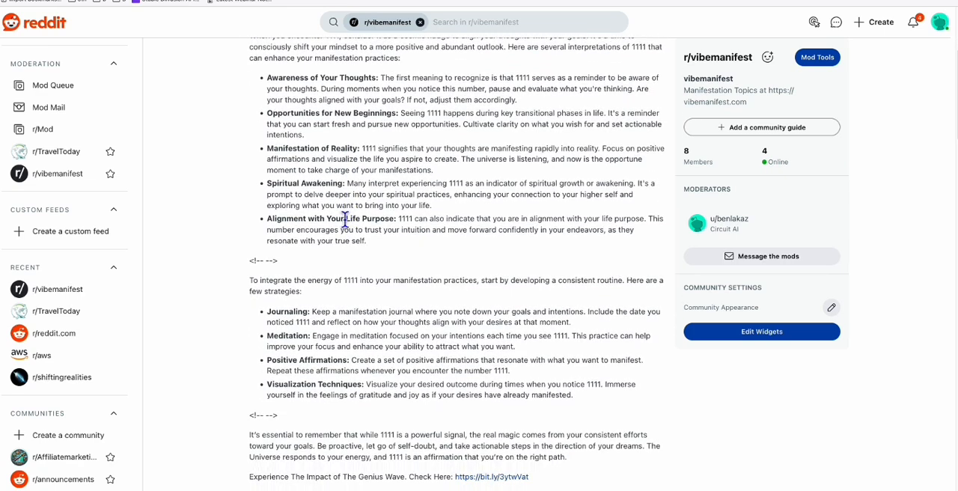
{"action": "scroll", "scroll_direction": "down", "scroll_amount": 3}
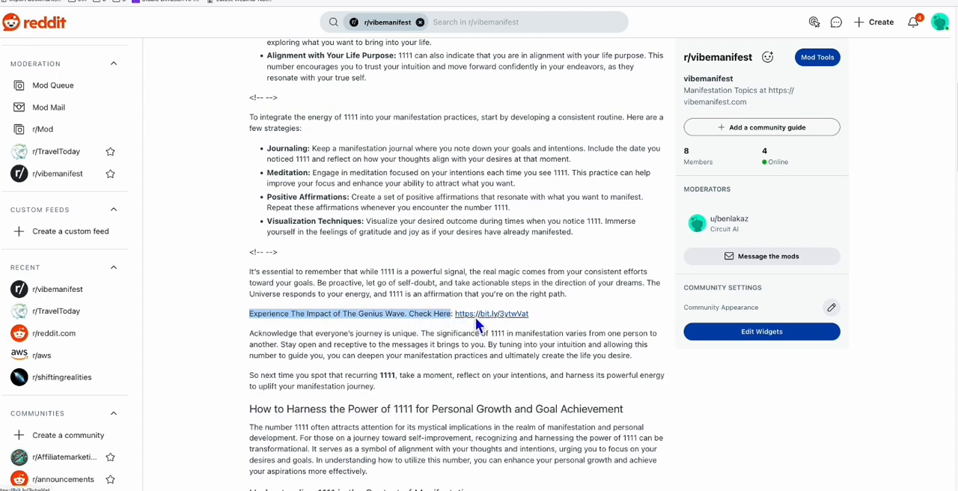
{"action": "left_click", "coordinate": [262, 313]}
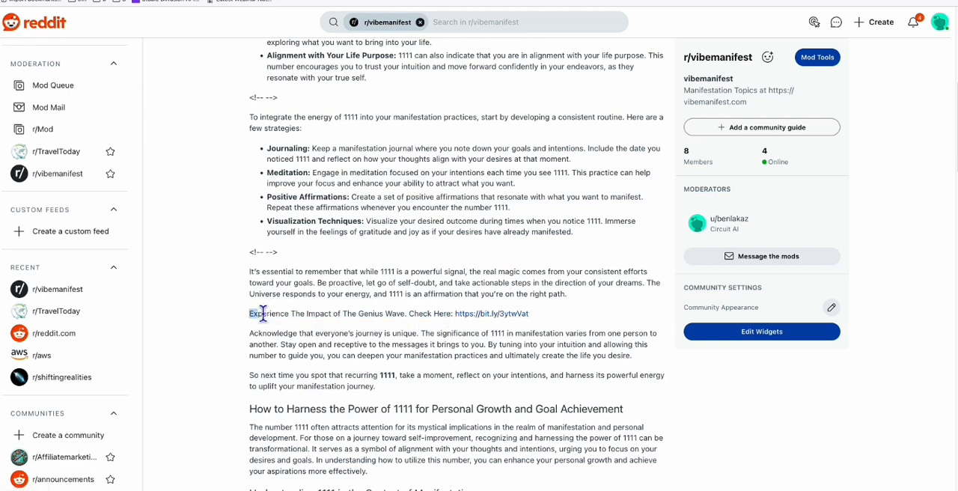
{"action": "left_click_drag", "start_coordinate": [248, 314], "coordinate": [450, 314]}
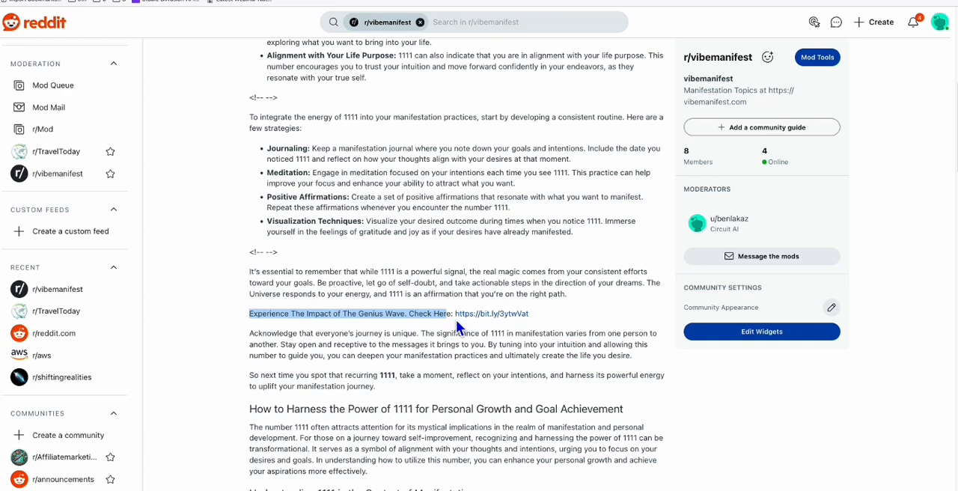
{"action": "mouse_move", "coordinate": [479, 314]}
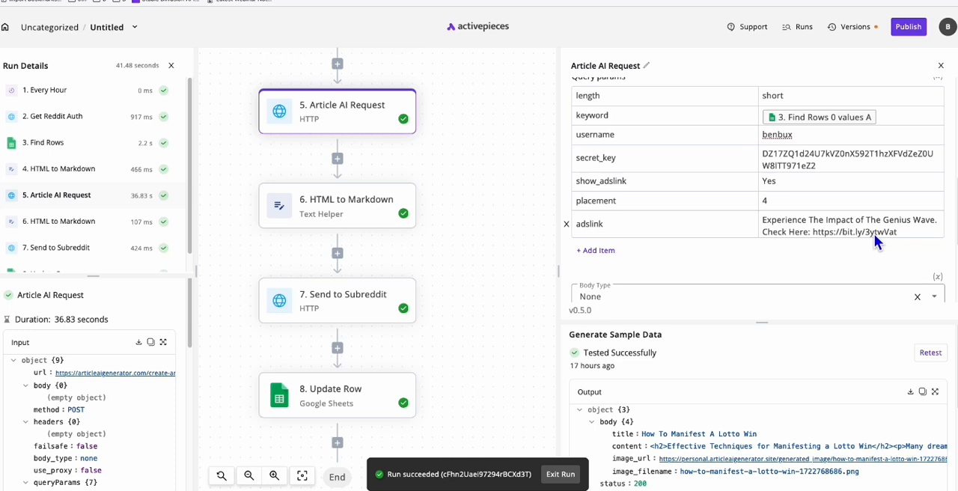
{"action": "double_click", "coordinate": [853, 230]}
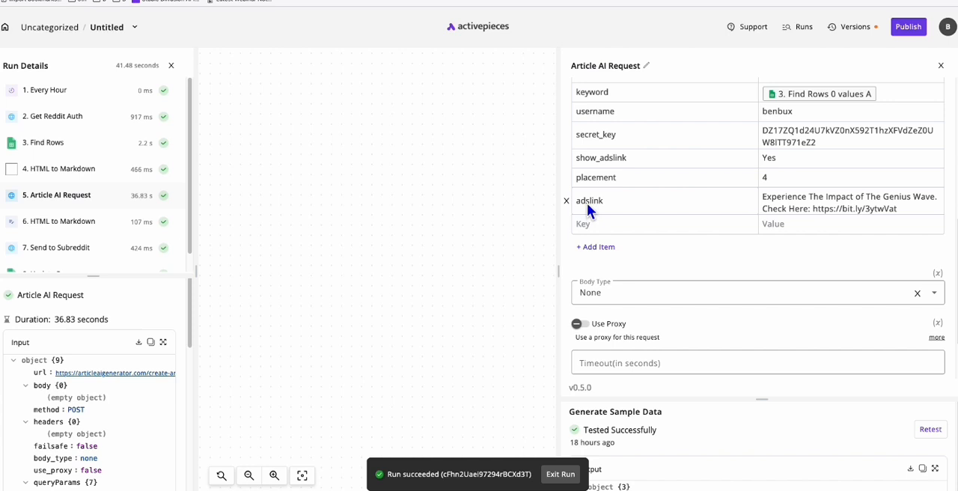
{"action": "double_click", "coordinate": [850, 208]}
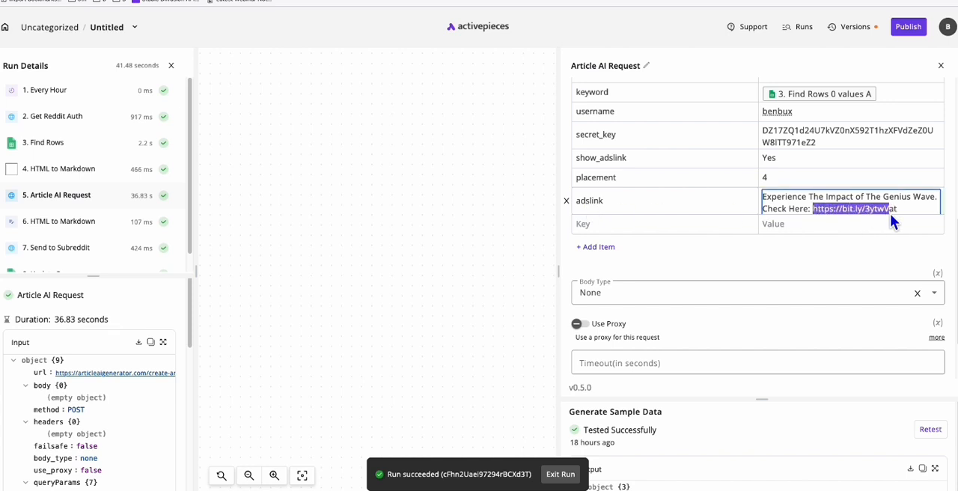
{"action": "left_click", "coordinate": [850, 202]}
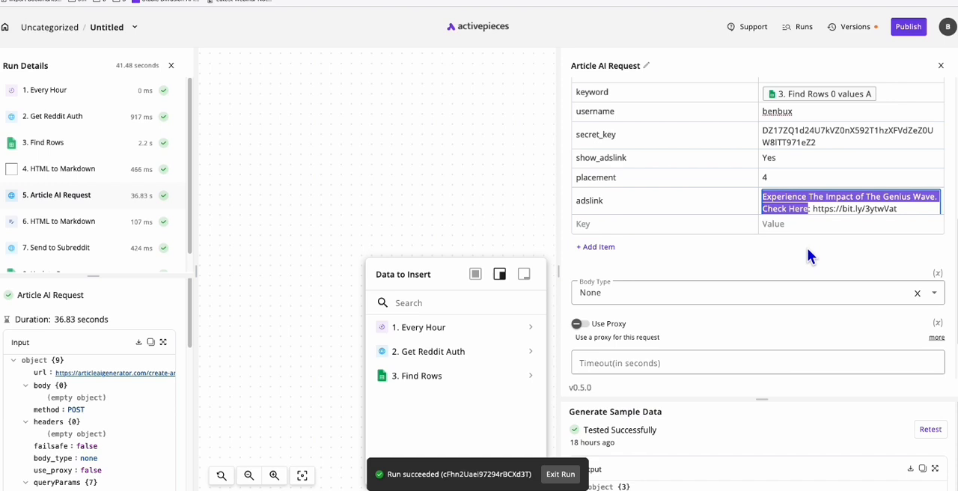
{"action": "left_click", "coordinate": [377, 189]}
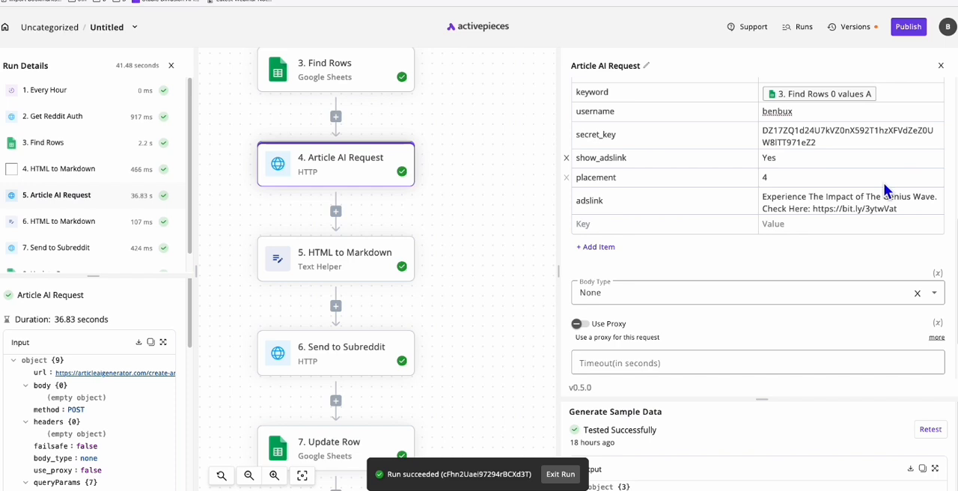
{"action": "left_click", "coordinate": [853, 208]}
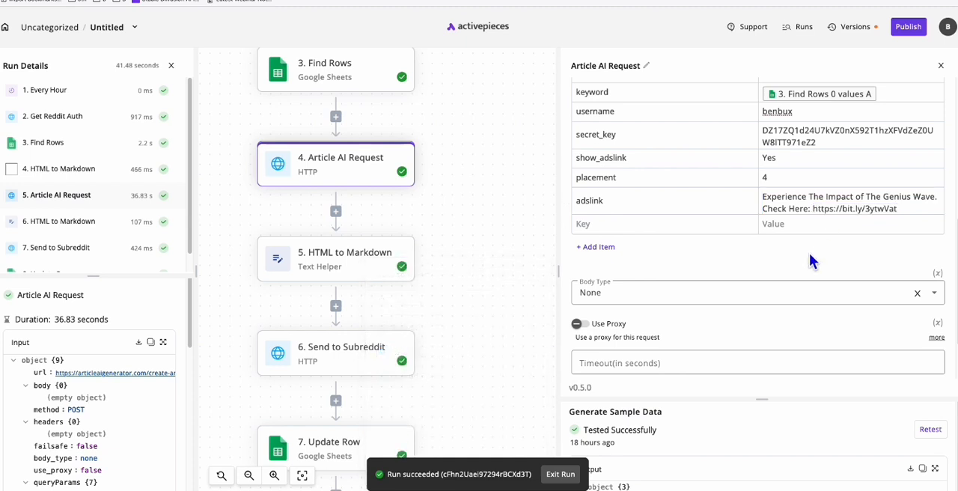
{"action": "mouse_move", "coordinate": [817, 261]}
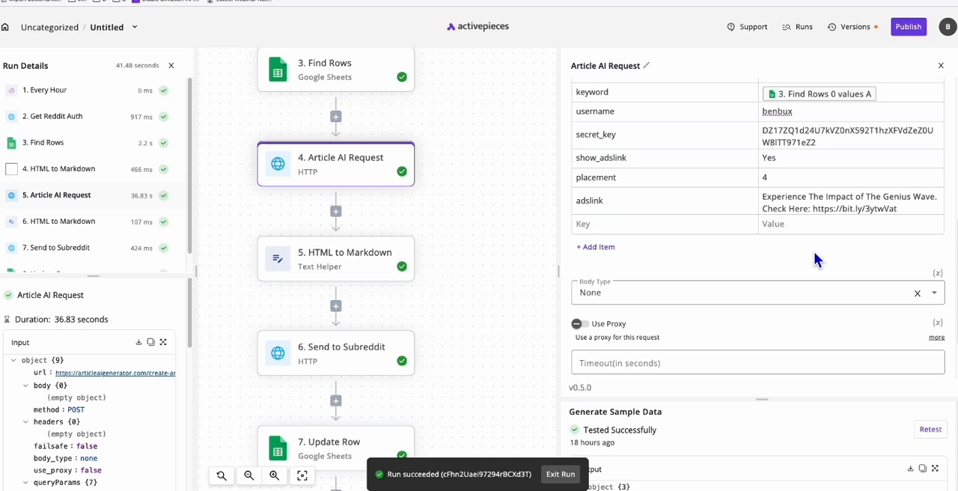
{"action": "left_click", "coordinate": [853, 208]}
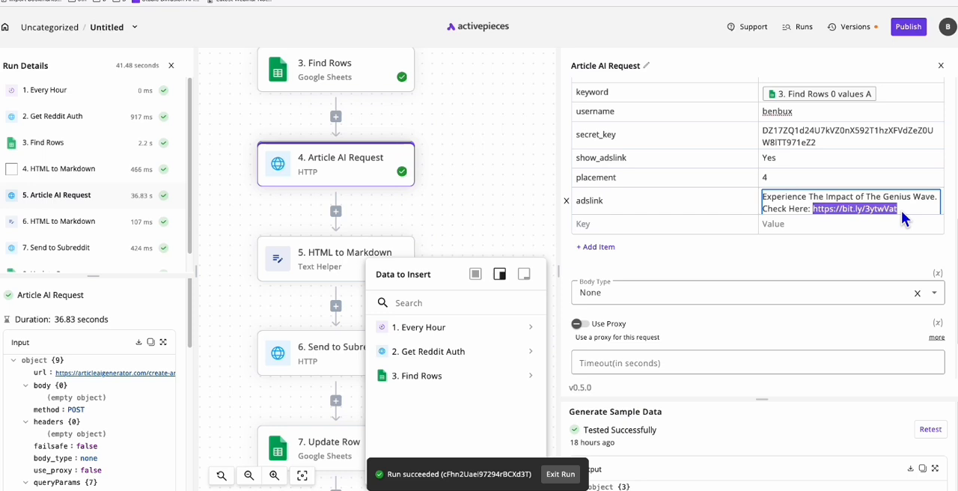
{"action": "mouse_move", "coordinate": [876, 216]}
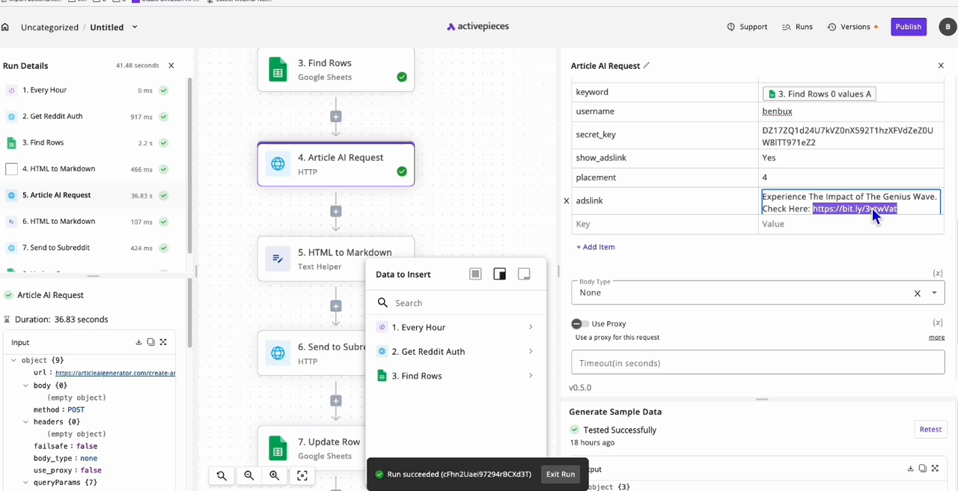
{"action": "mouse_move", "coordinate": [826, 221]}
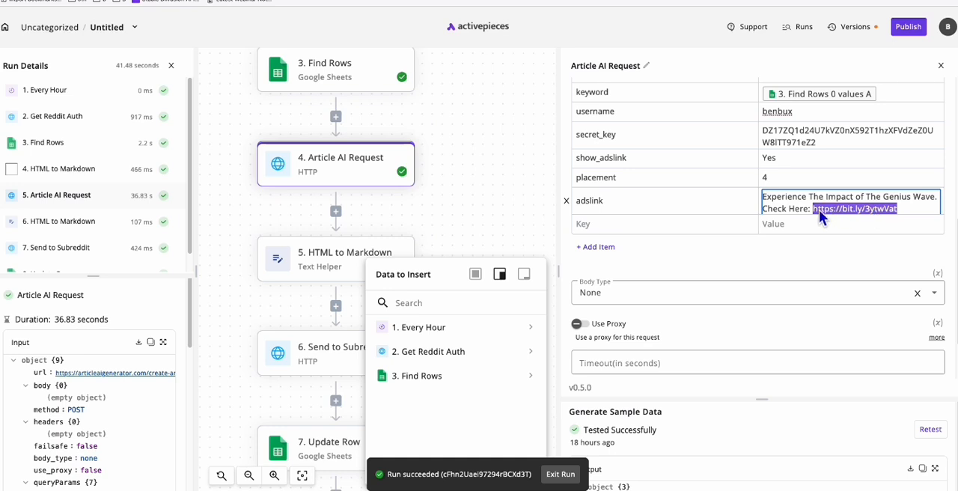
{"action": "left_click", "coordinate": [850, 223]}
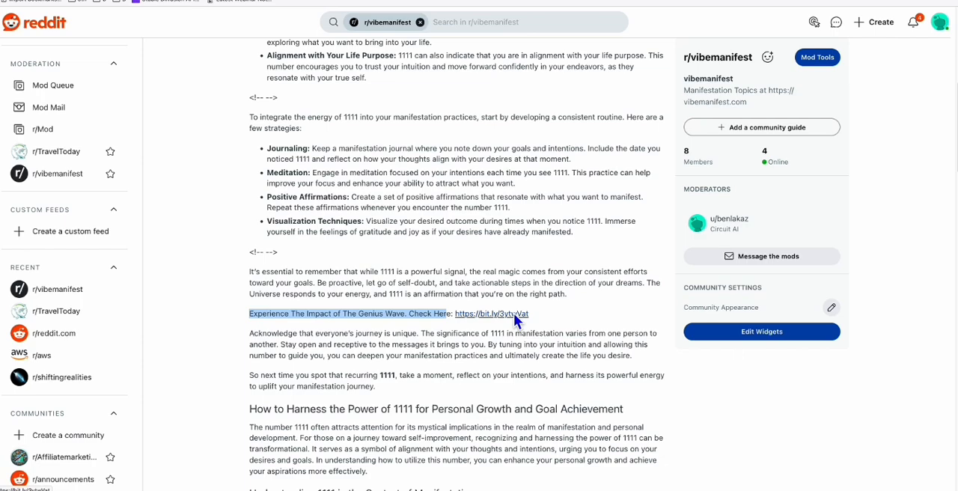
{"action": "scroll", "scroll_direction": "down", "scroll_amount": 3}
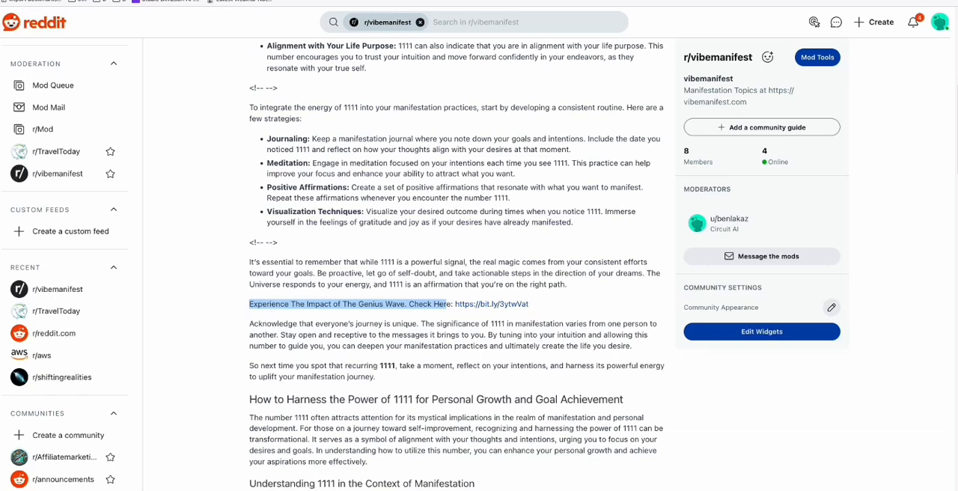
{"action": "mouse_move", "coordinate": [299, 169]}
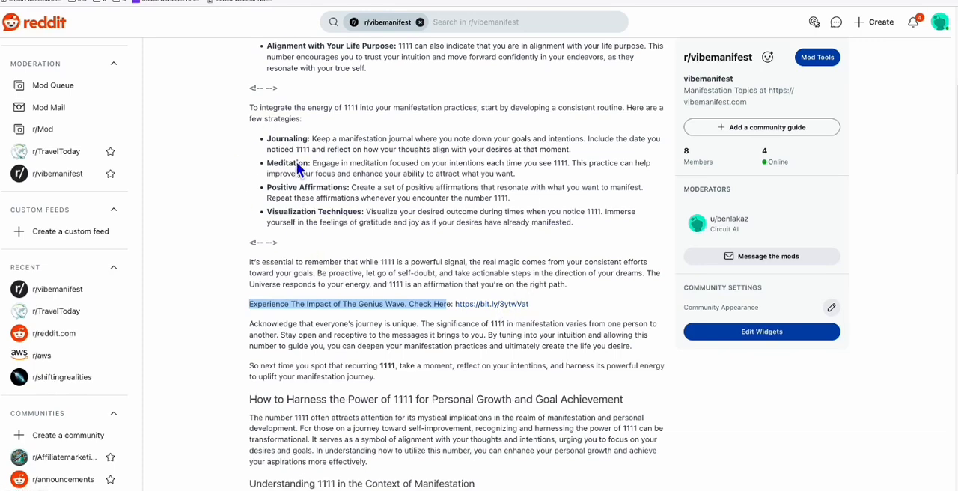
{"action": "scroll", "scroll_direction": "down", "scroll_amount": 3}
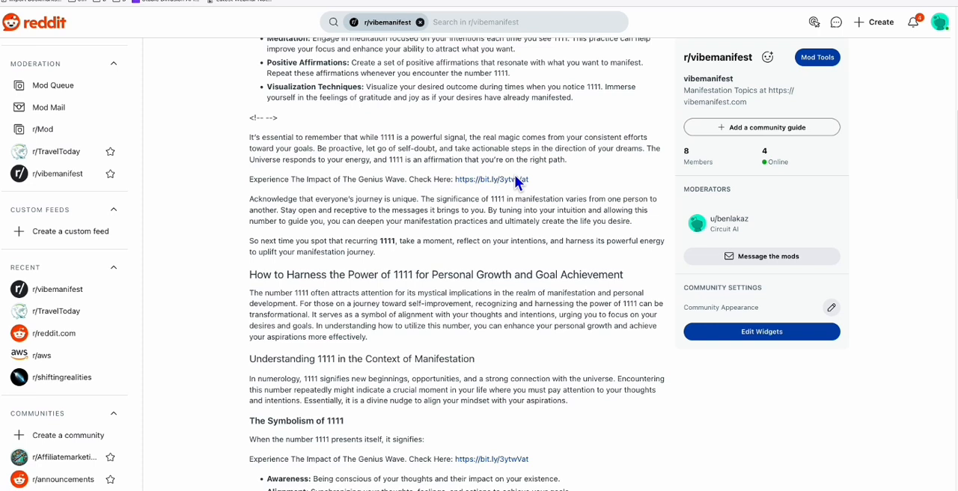
{"action": "mouse_move", "coordinate": [356, 197]}
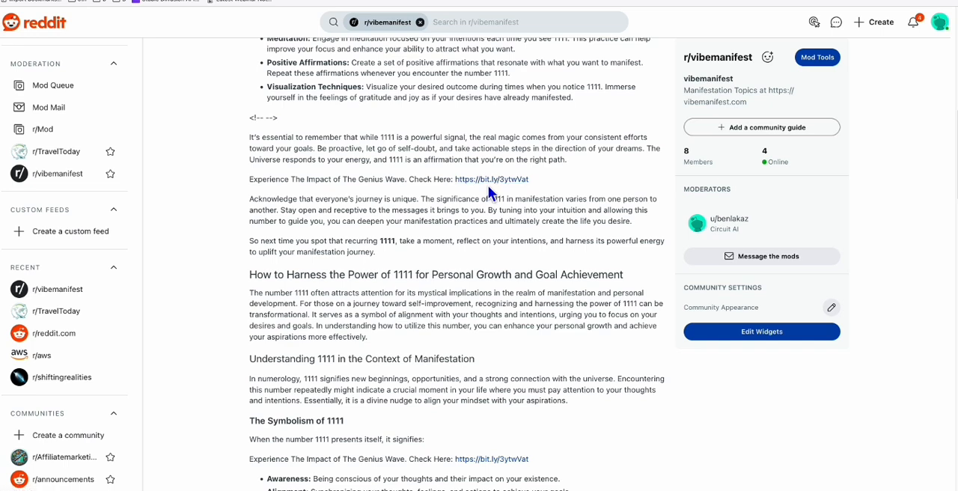
{"action": "scroll", "scroll_direction": "down", "scroll_amount": 3}
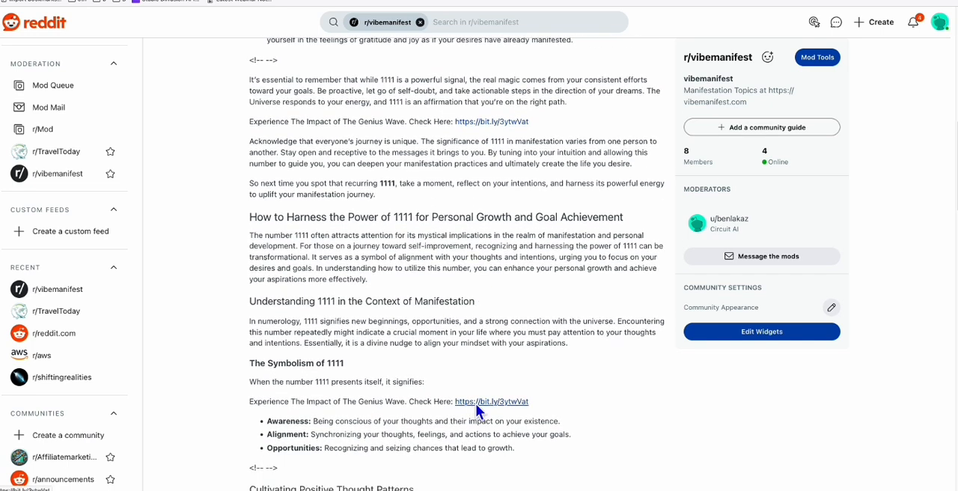
{"action": "scroll", "scroll_direction": "down", "scroll_amount": 3}
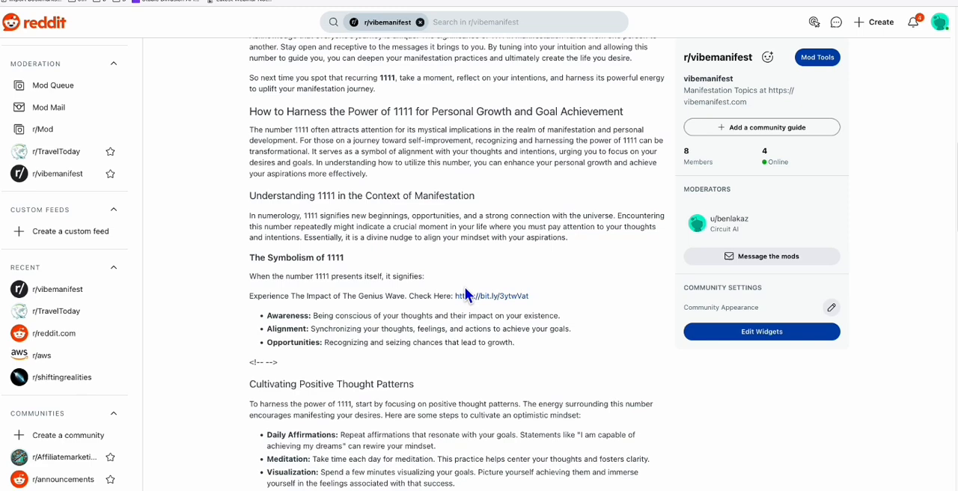
{"action": "mouse_move", "coordinate": [482, 304]}
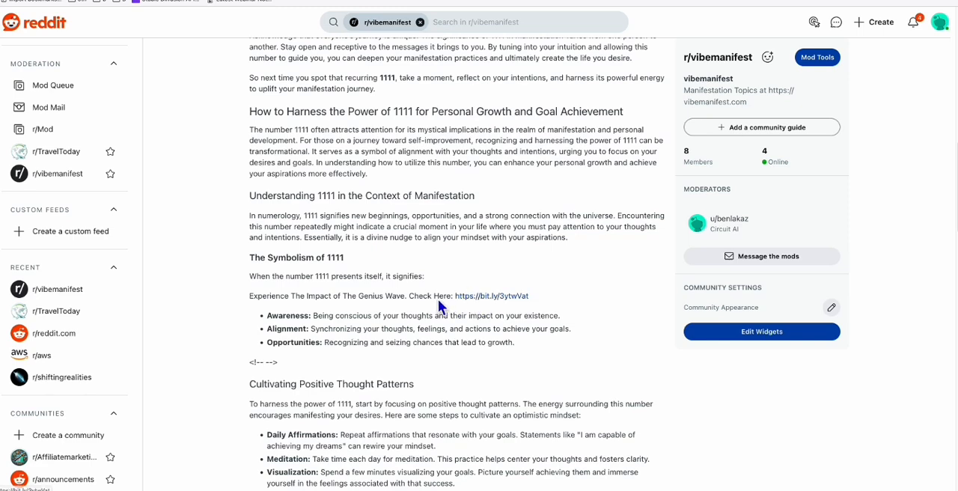
{"action": "scroll", "scroll_direction": "down", "scroll_amount": 3}
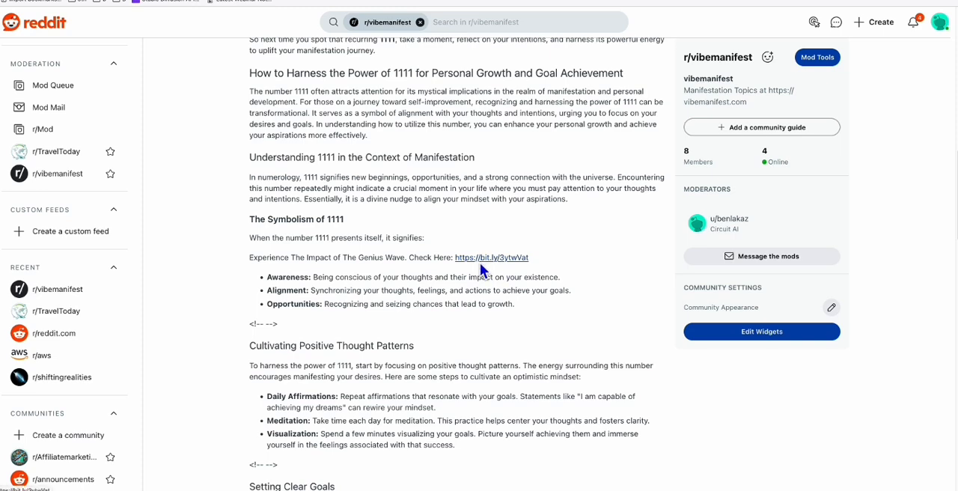
{"action": "scroll", "scroll_direction": "down", "scroll_amount": 3}
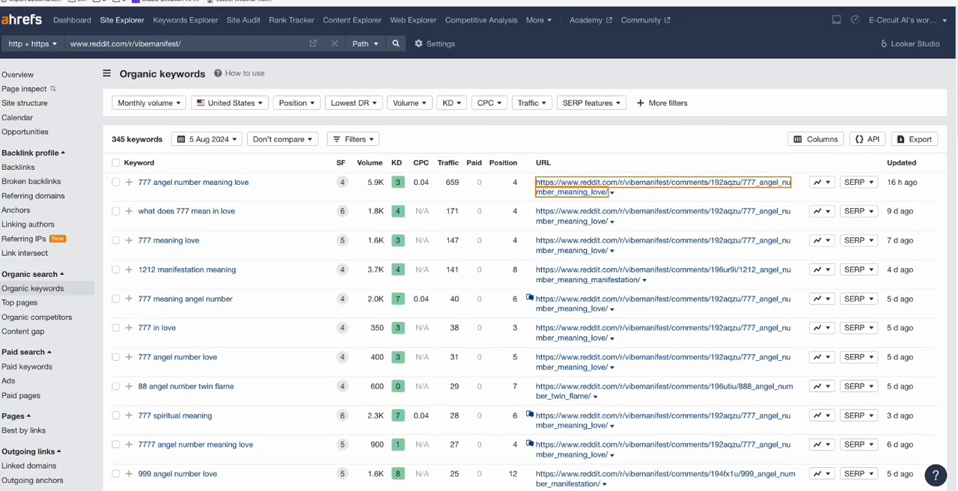
{"action": "mouse_move", "coordinate": [632, 222]}
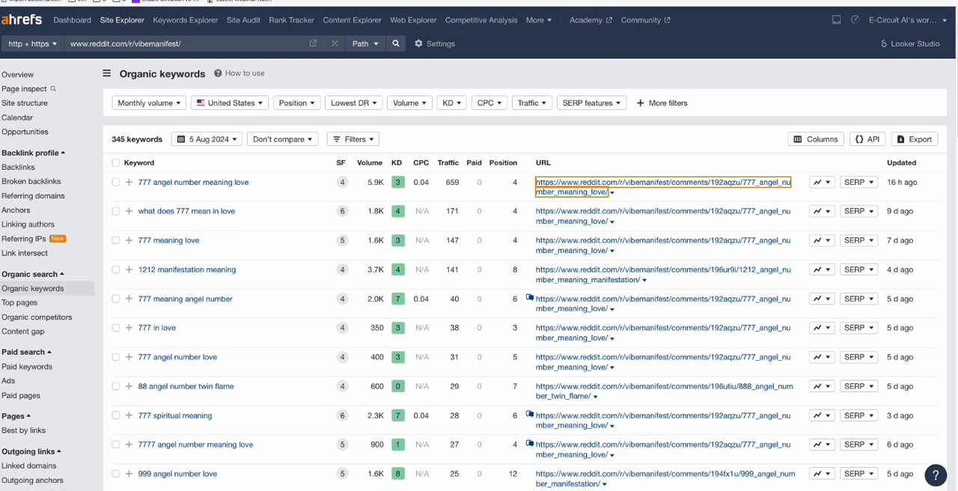
{"action": "left_click", "coordinate": [661, 183]}
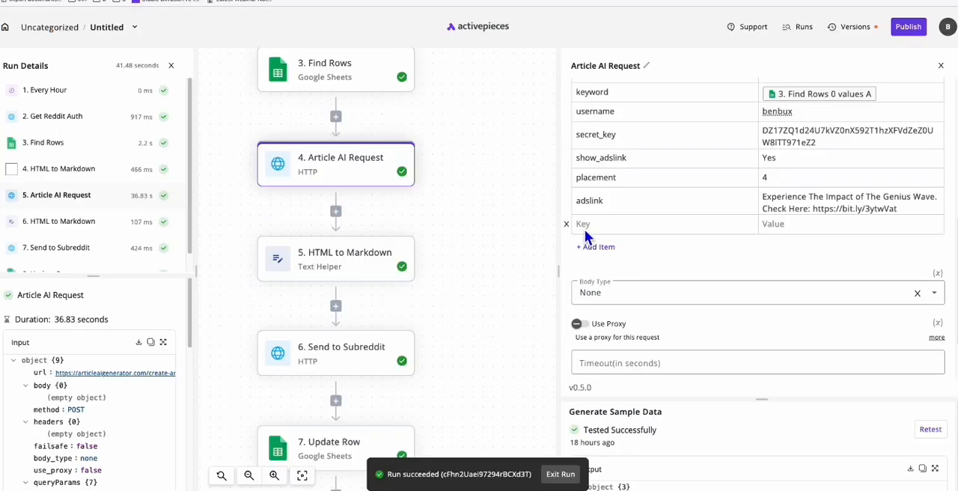
{"action": "mouse_move", "coordinate": [604, 231]}
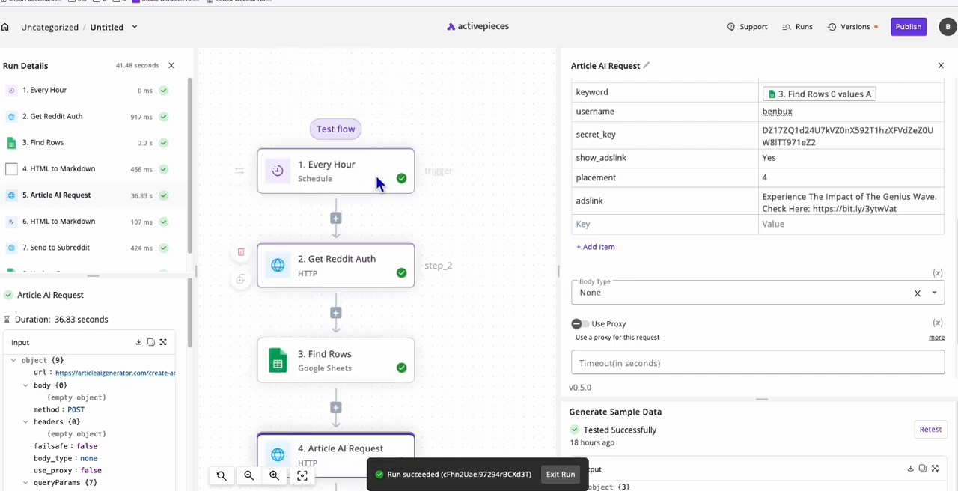
{"action": "scroll", "scroll_direction": "down", "scroll_amount": 3}
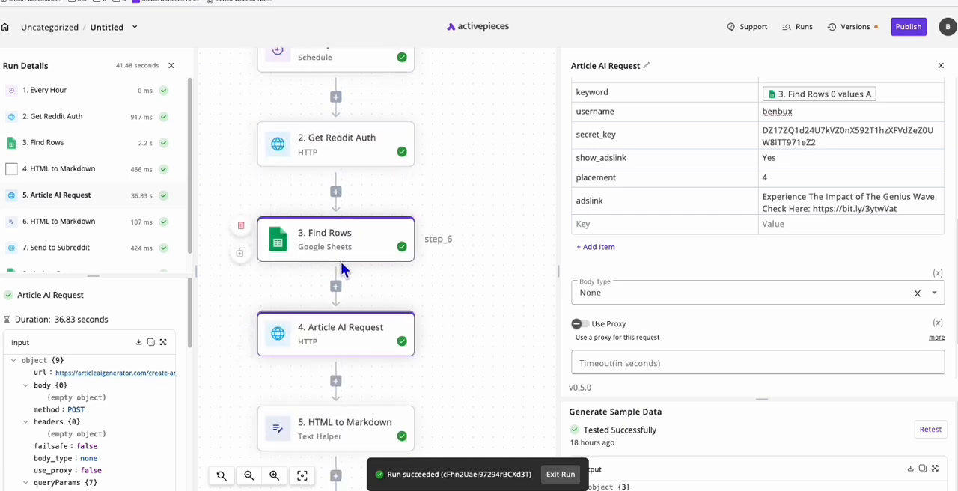
{"action": "mouse_move", "coordinate": [341, 269]}
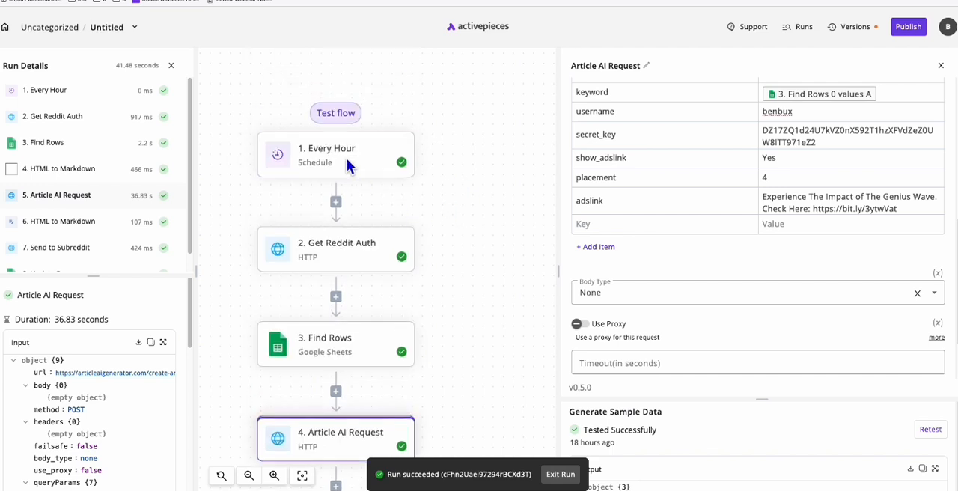
{"action": "scroll", "scroll_direction": "down", "scroll_amount": 3}
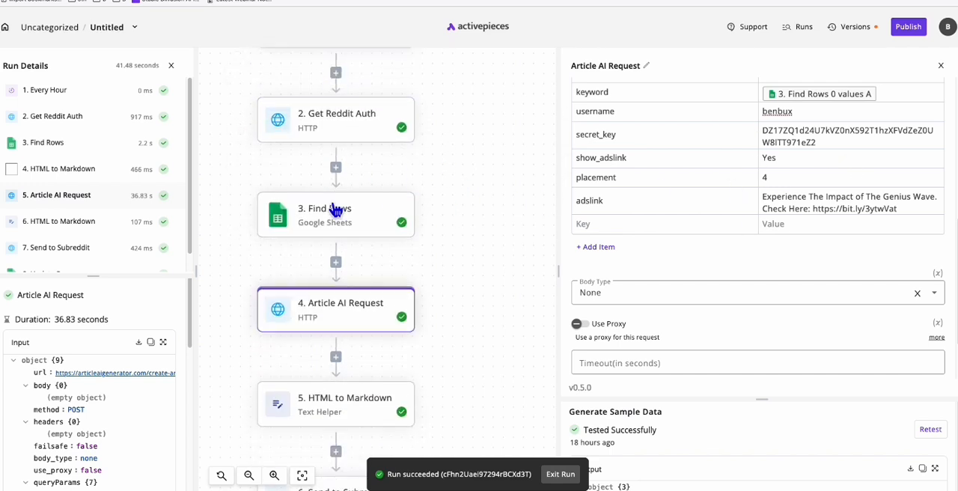
{"action": "scroll", "scroll_direction": "down", "scroll_amount": 3}
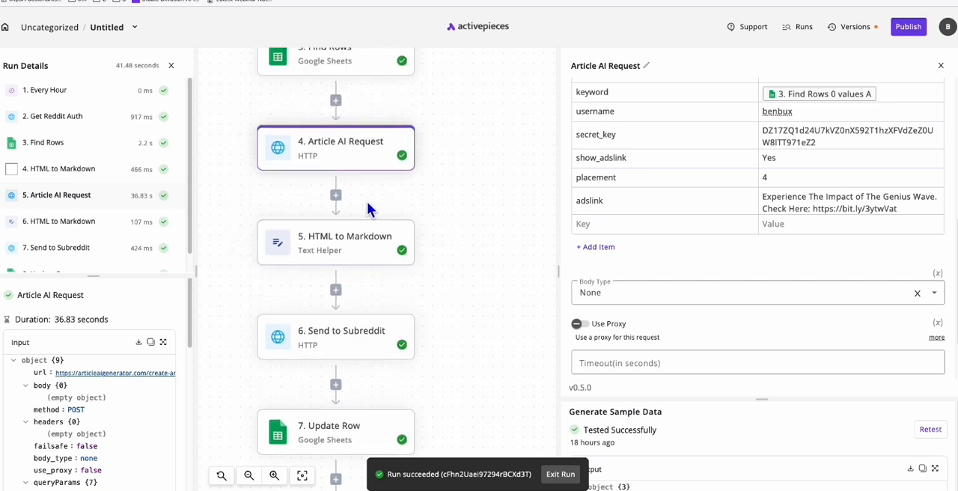
{"action": "mouse_move", "coordinate": [479, 177]}
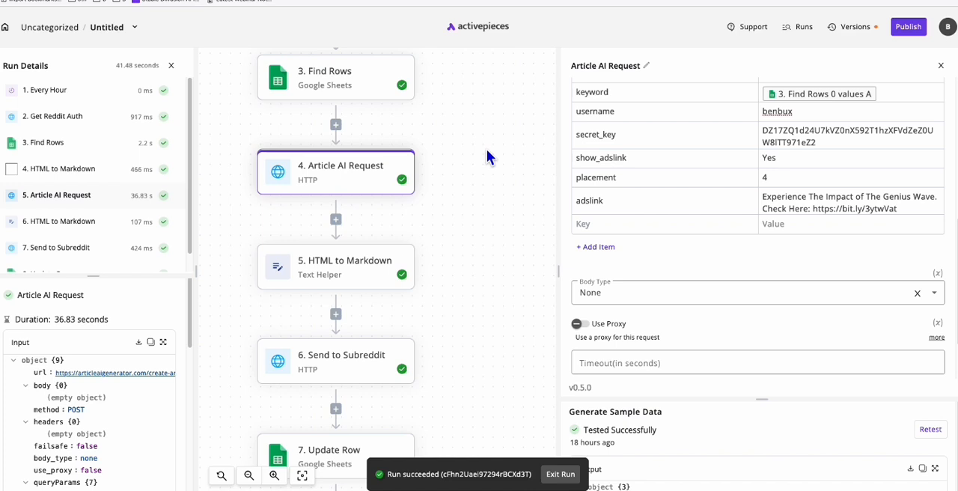
{"action": "mouse_move", "coordinate": [486, 213]}
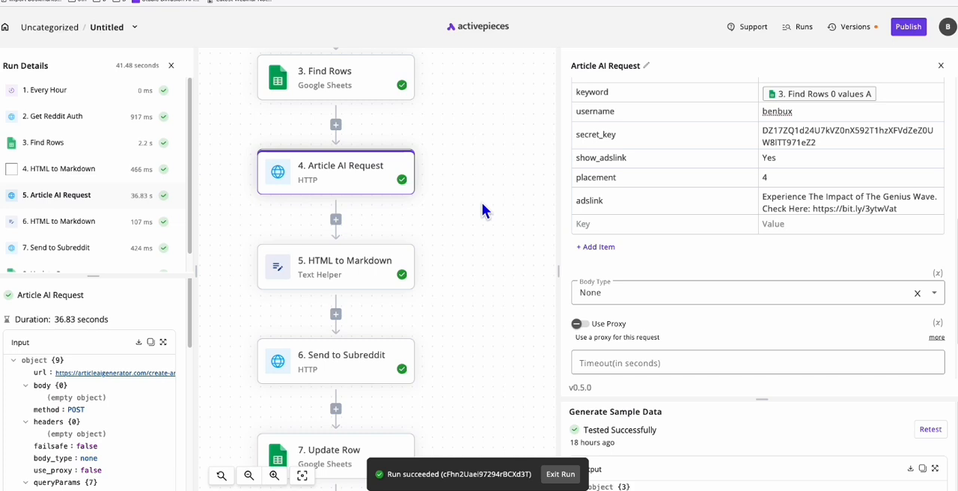
{"action": "mouse_move", "coordinate": [299, 153]}
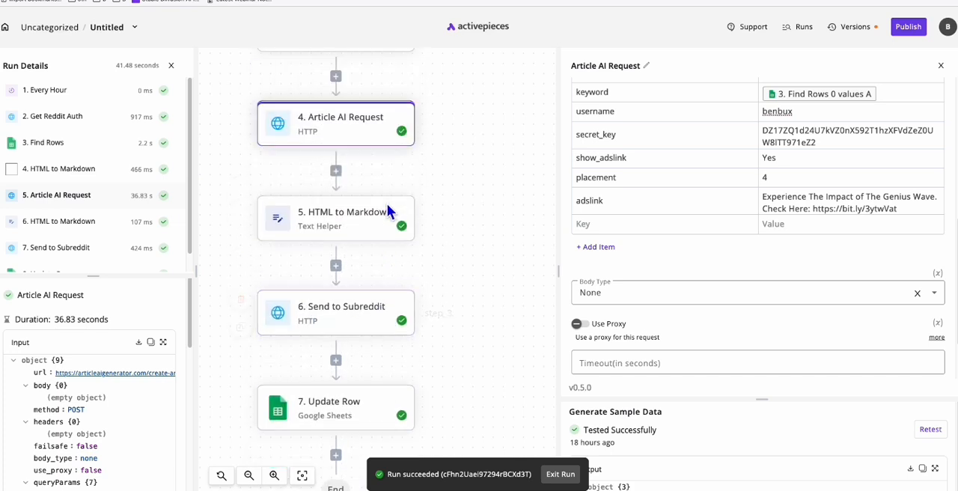
{"action": "scroll", "scroll_direction": "down", "scroll_amount": 3}
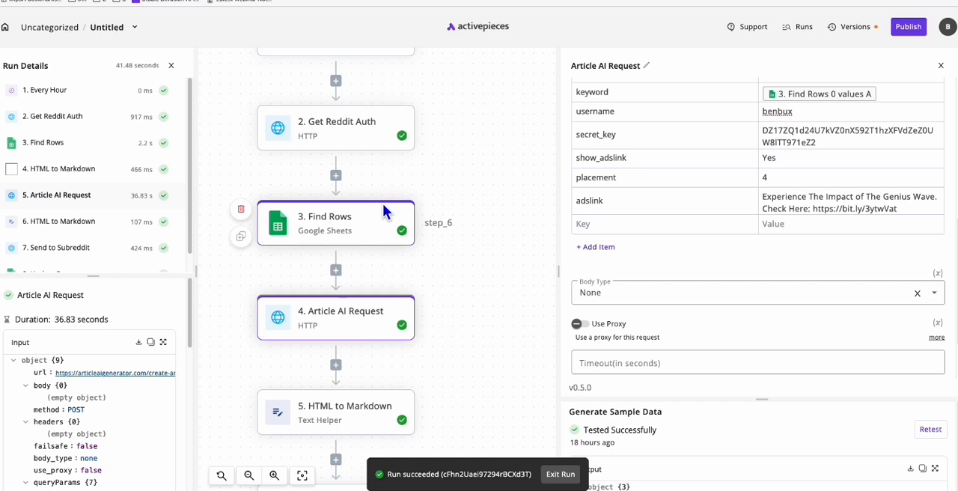